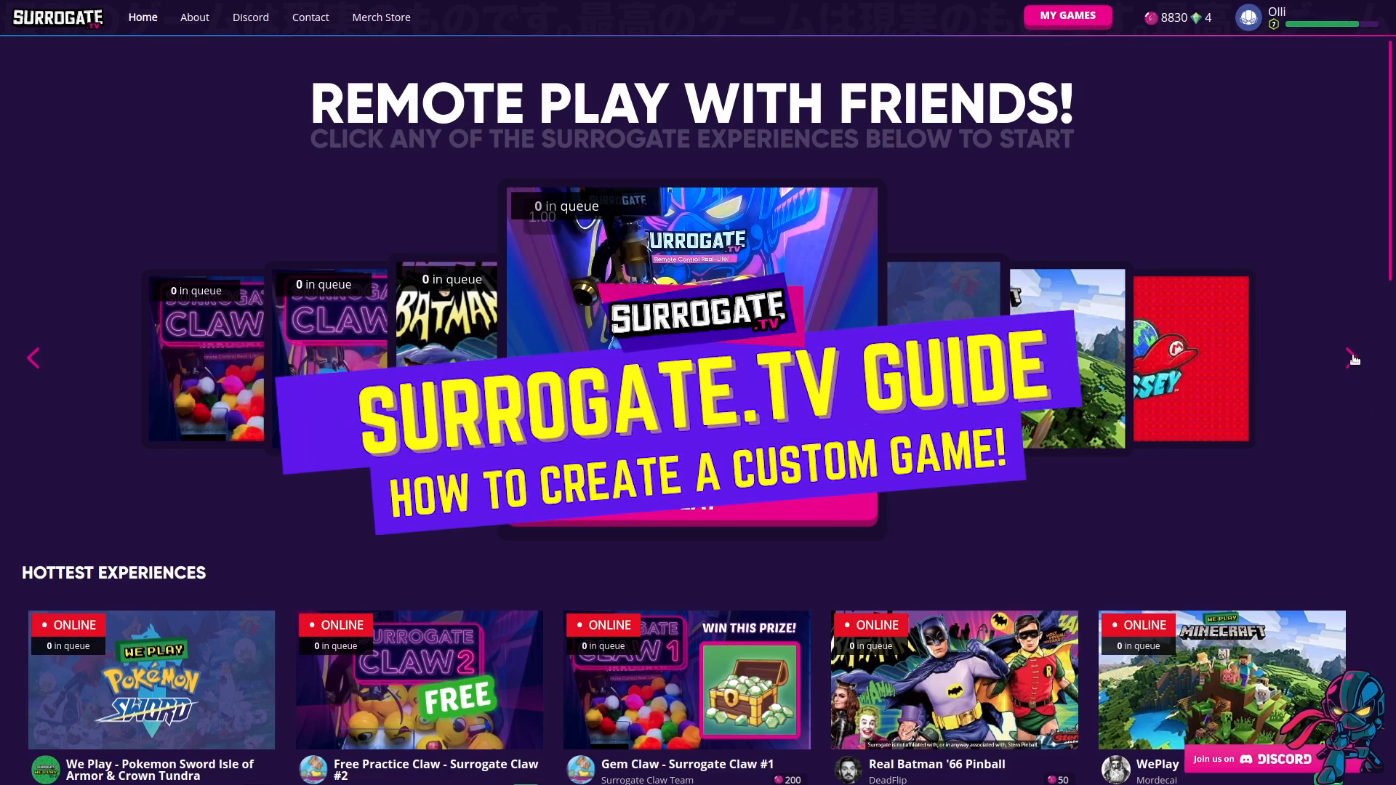
Advance the featured carousel twice to WePlay | Zelda, then scroll to Hottest Experiences.
left_click(1353, 357)
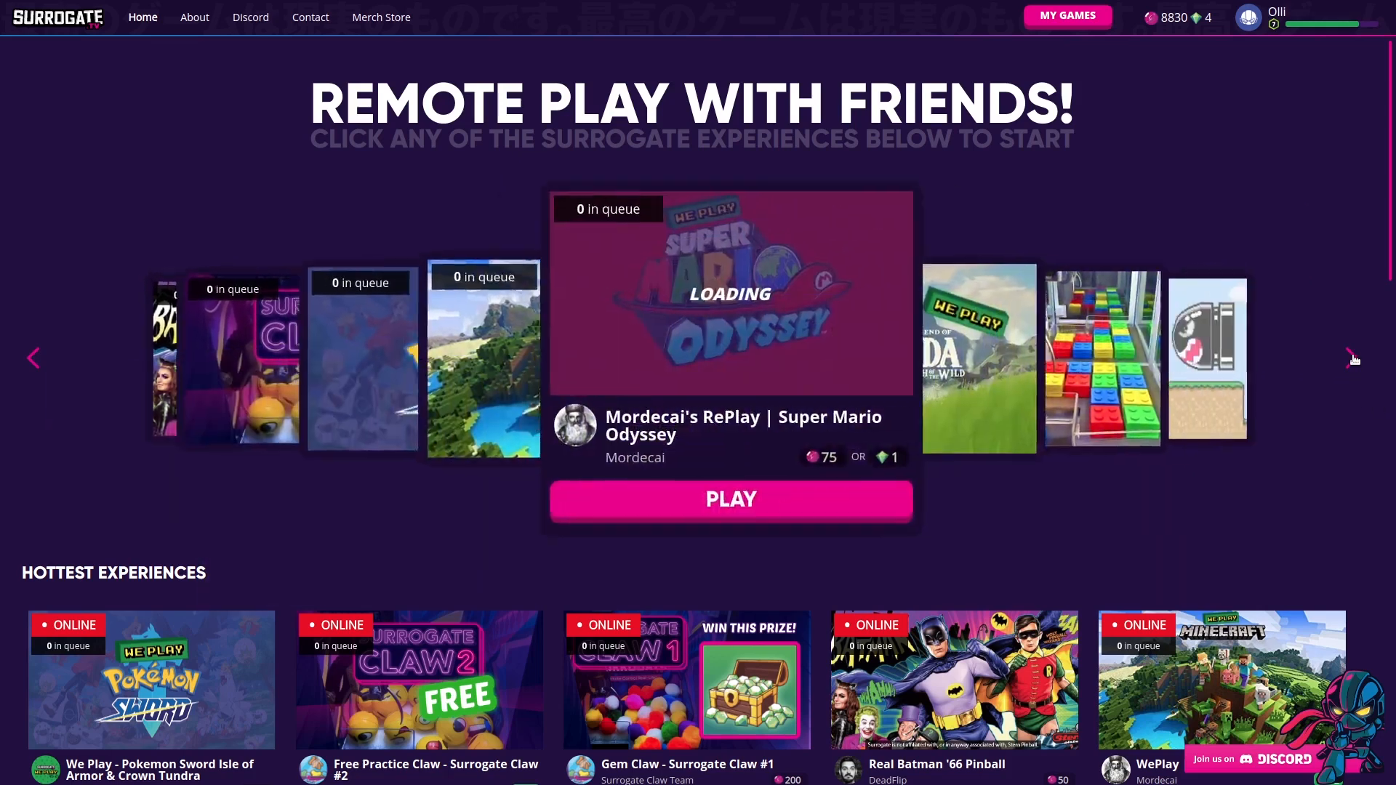
left_click(1351, 351)
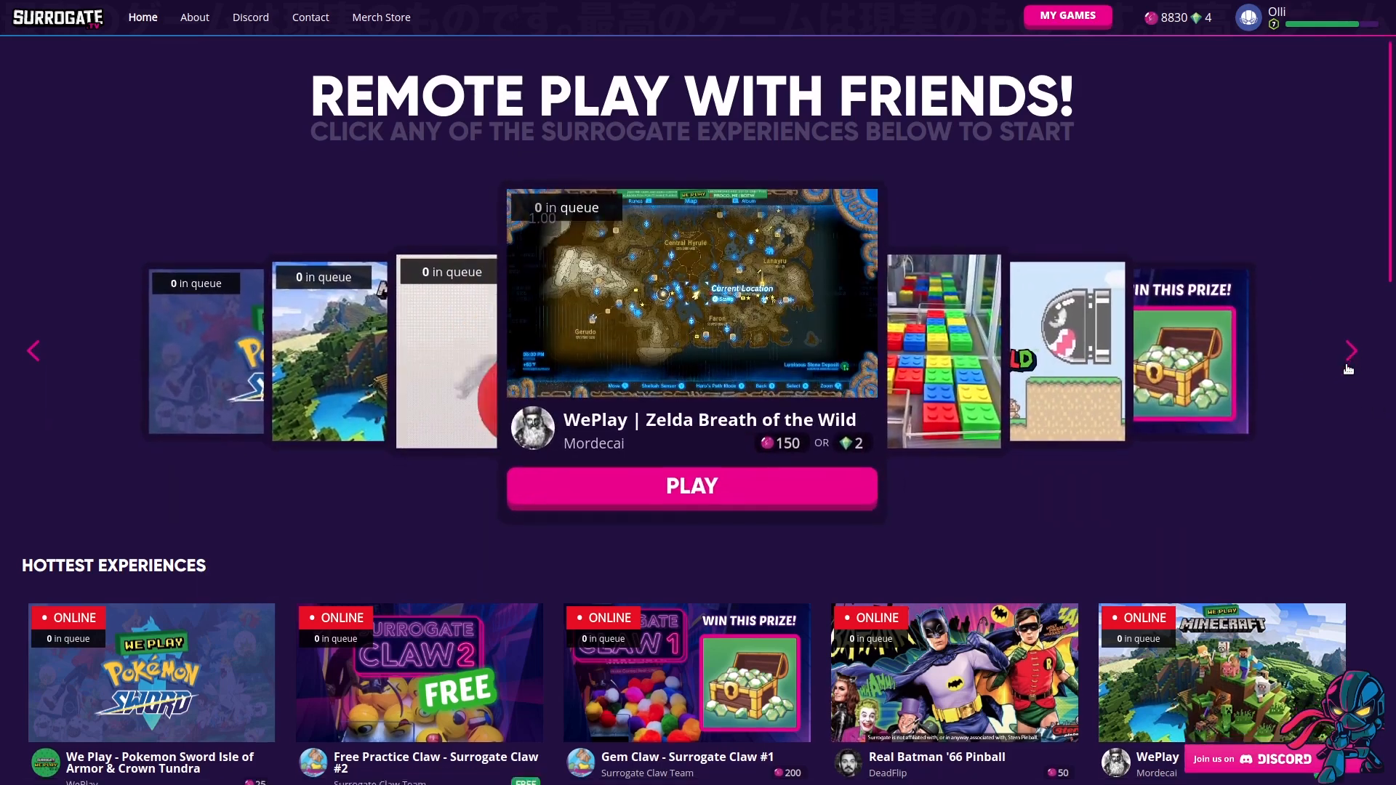
scroll("down", 3)
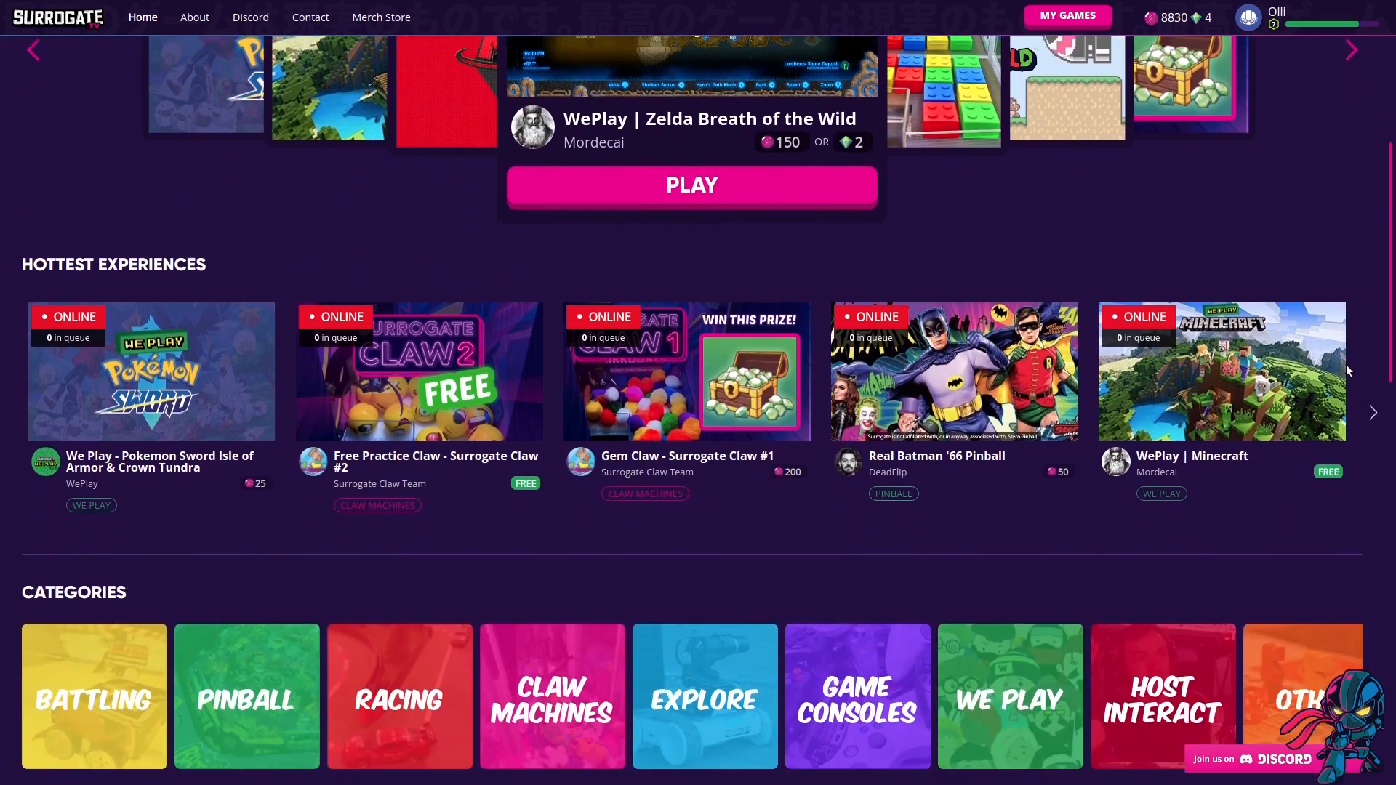
scroll("down", 3)
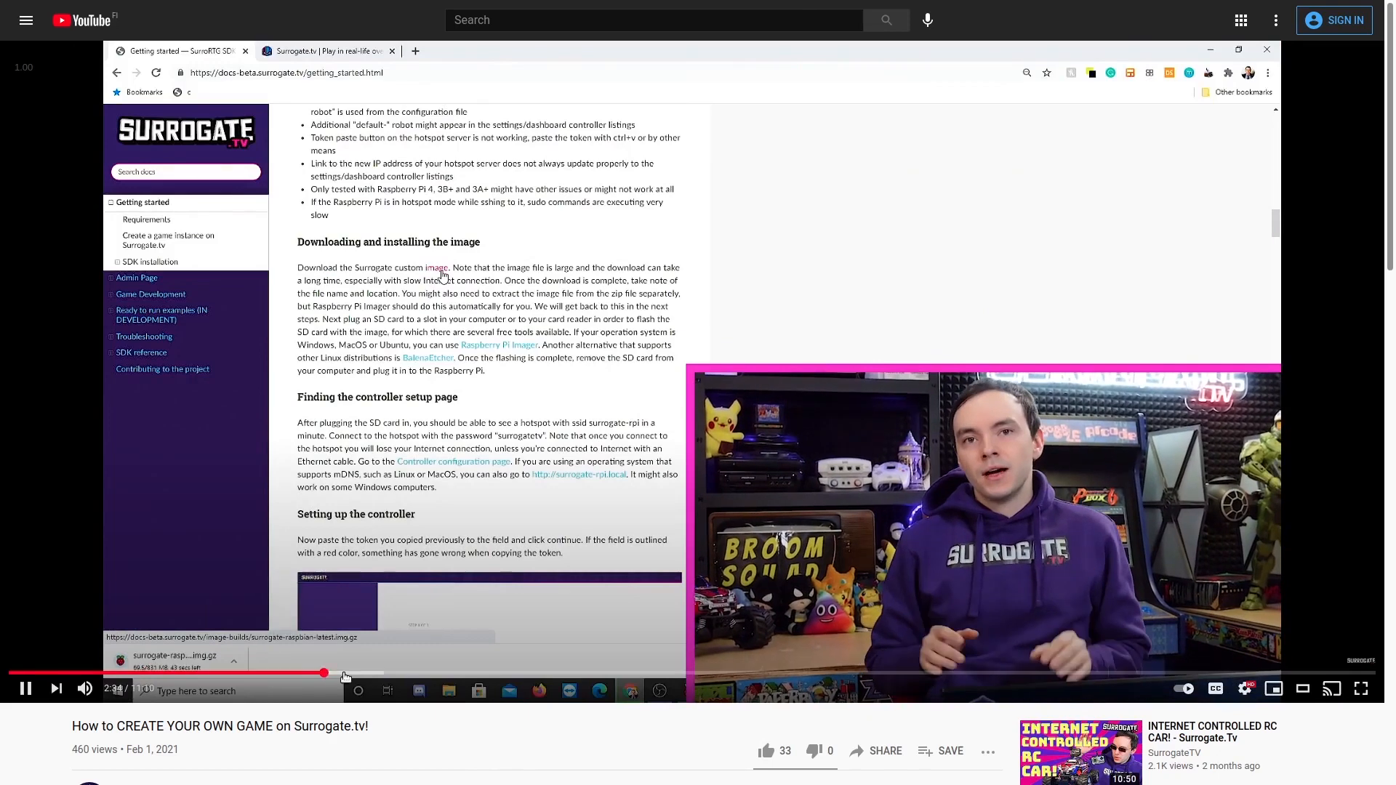
Seek the tutorial video ahead to the Controller Setup portion.
left_click(1360, 687)
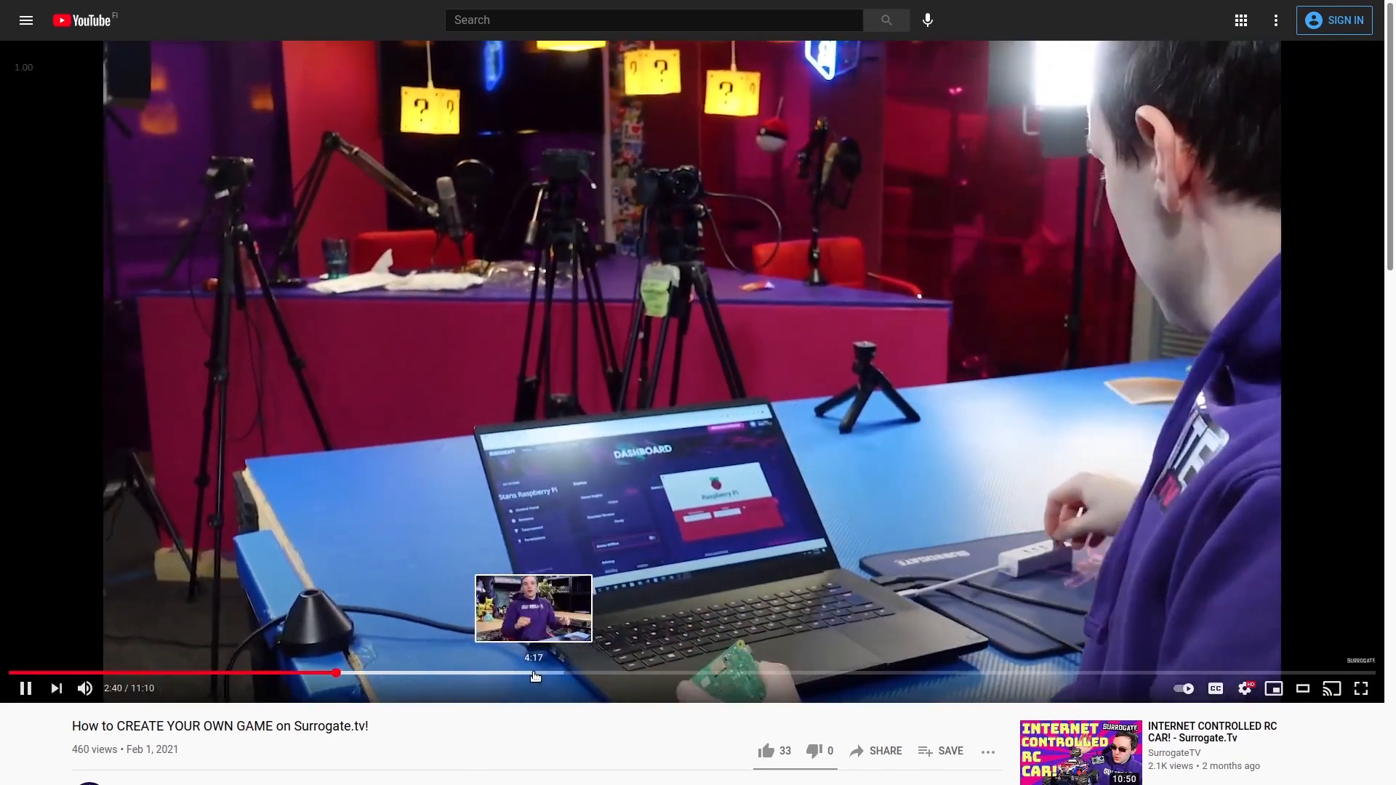
left_click(534, 673)
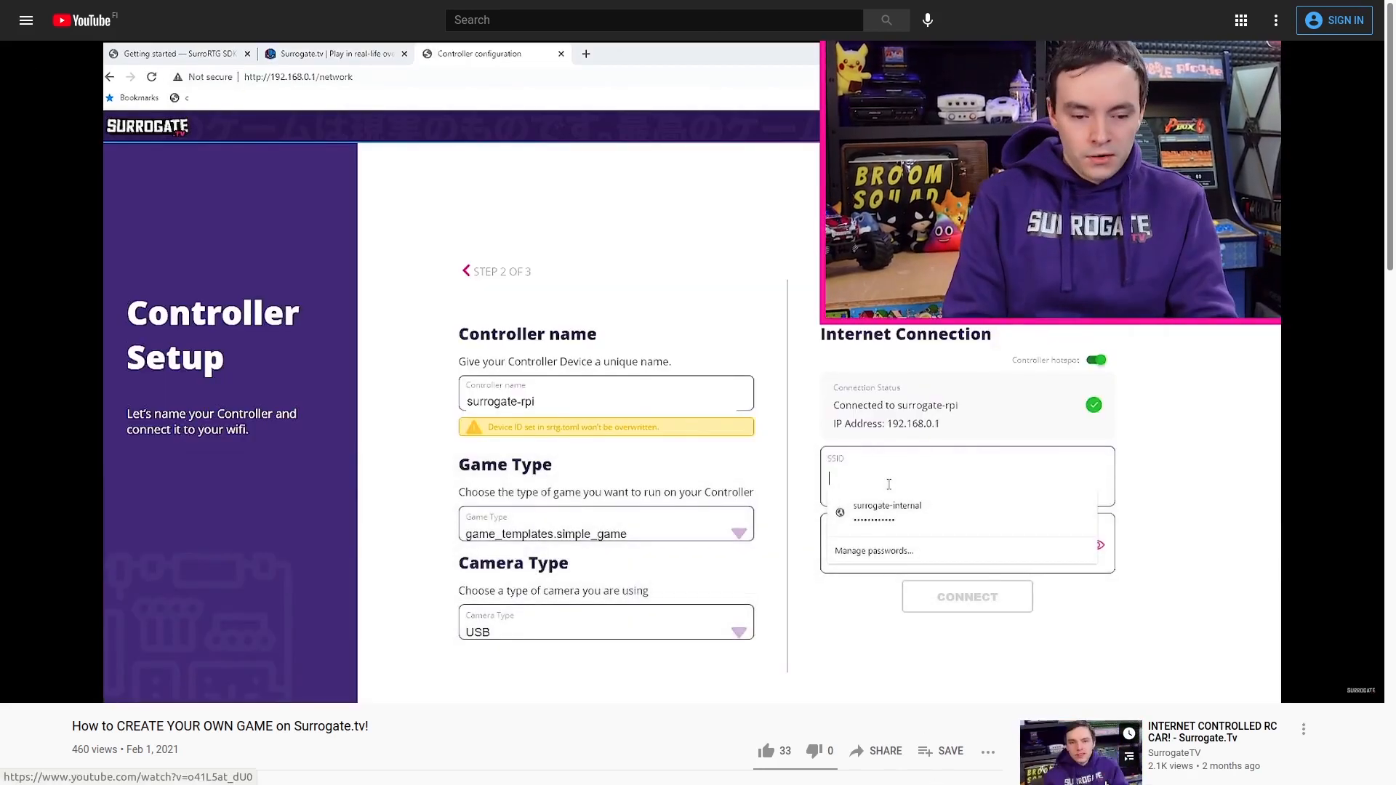
left_click(334, 54)
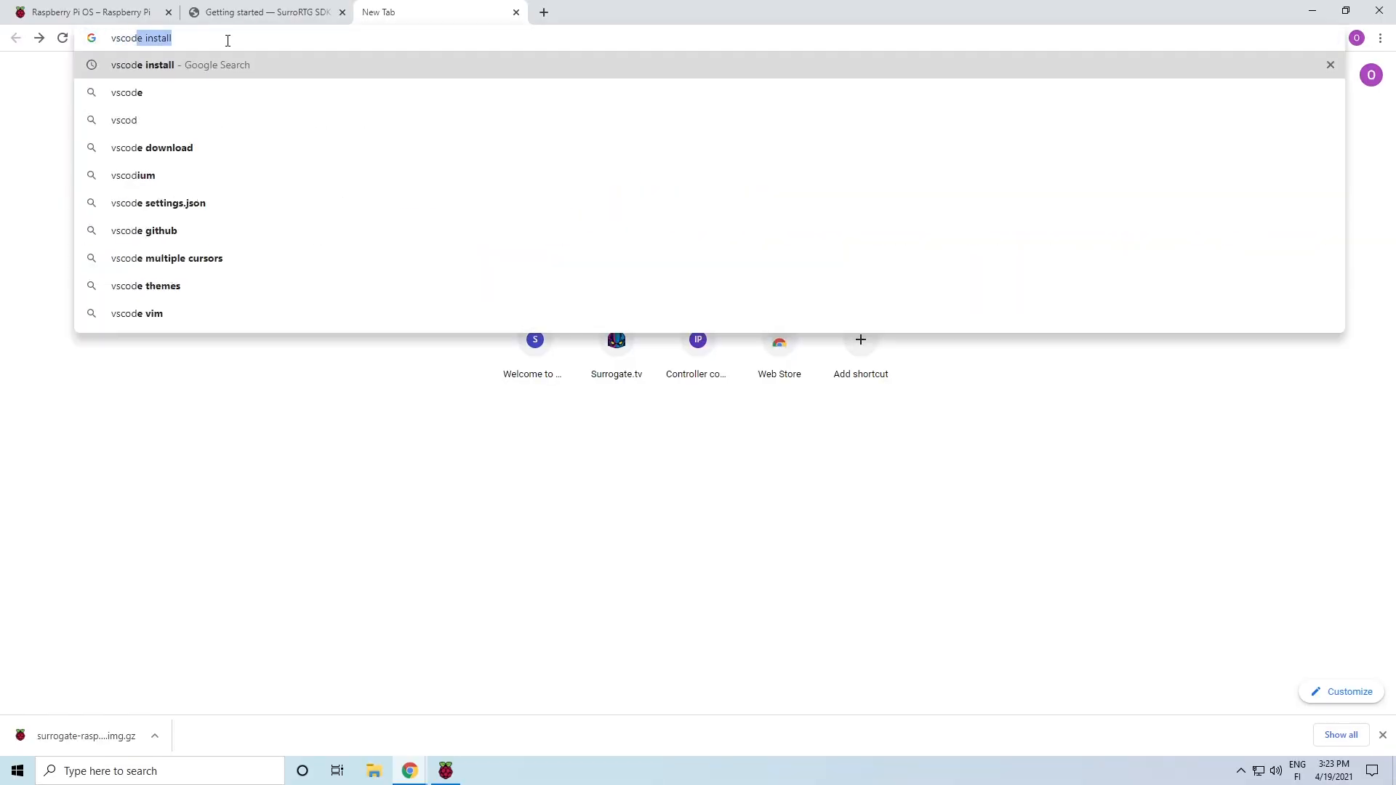
Search 'vscode install', download the Windows installer, and finish setup launching VS Code.
key("Return")
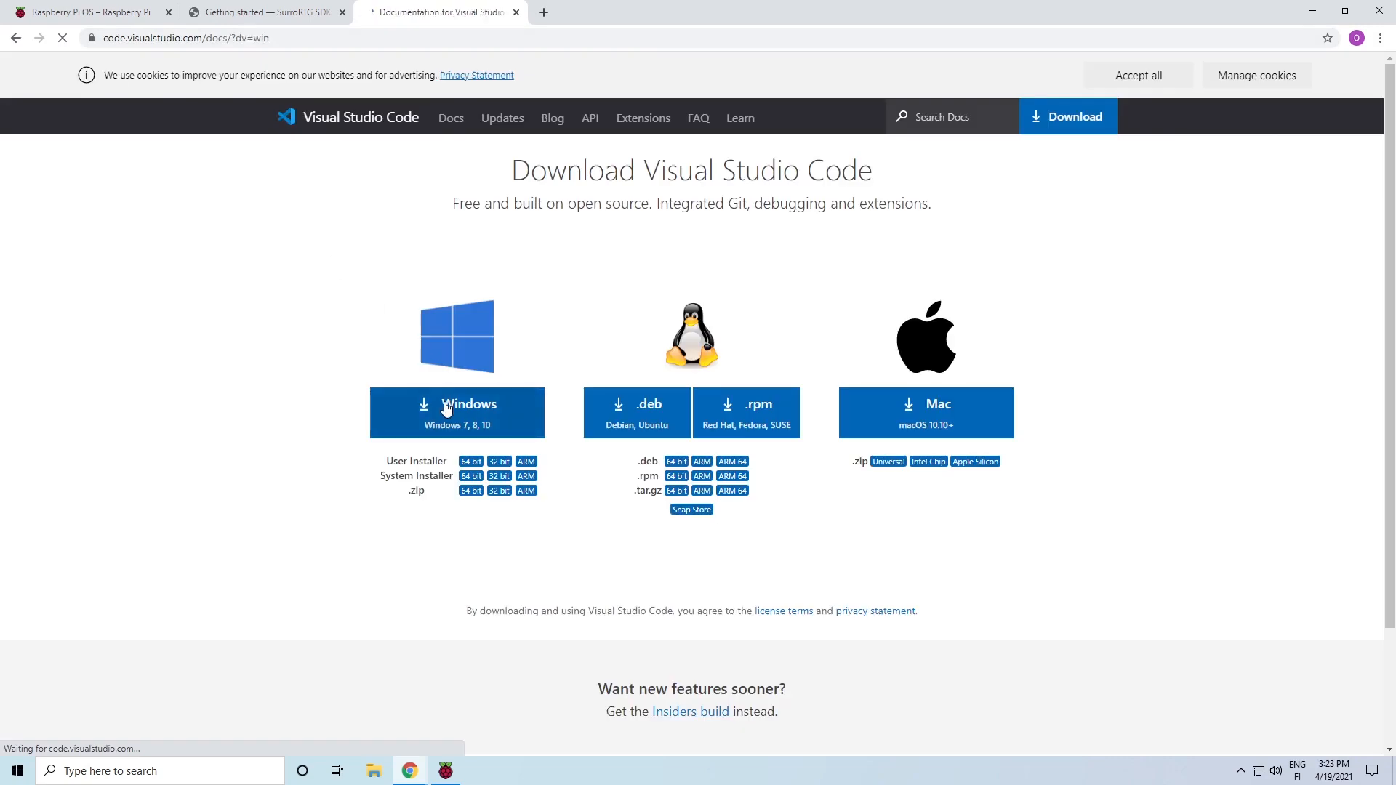
left_click(457, 412)
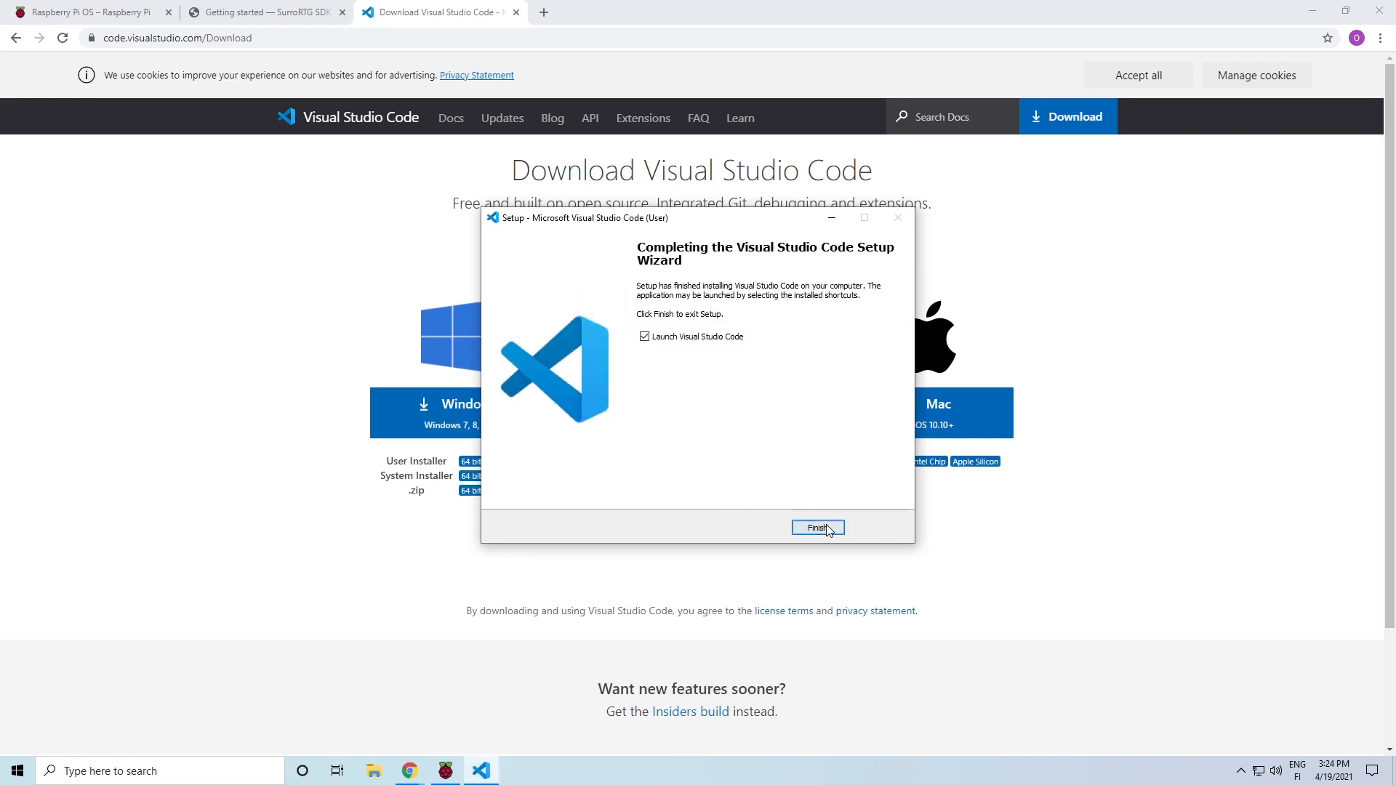
left_click(817, 527)
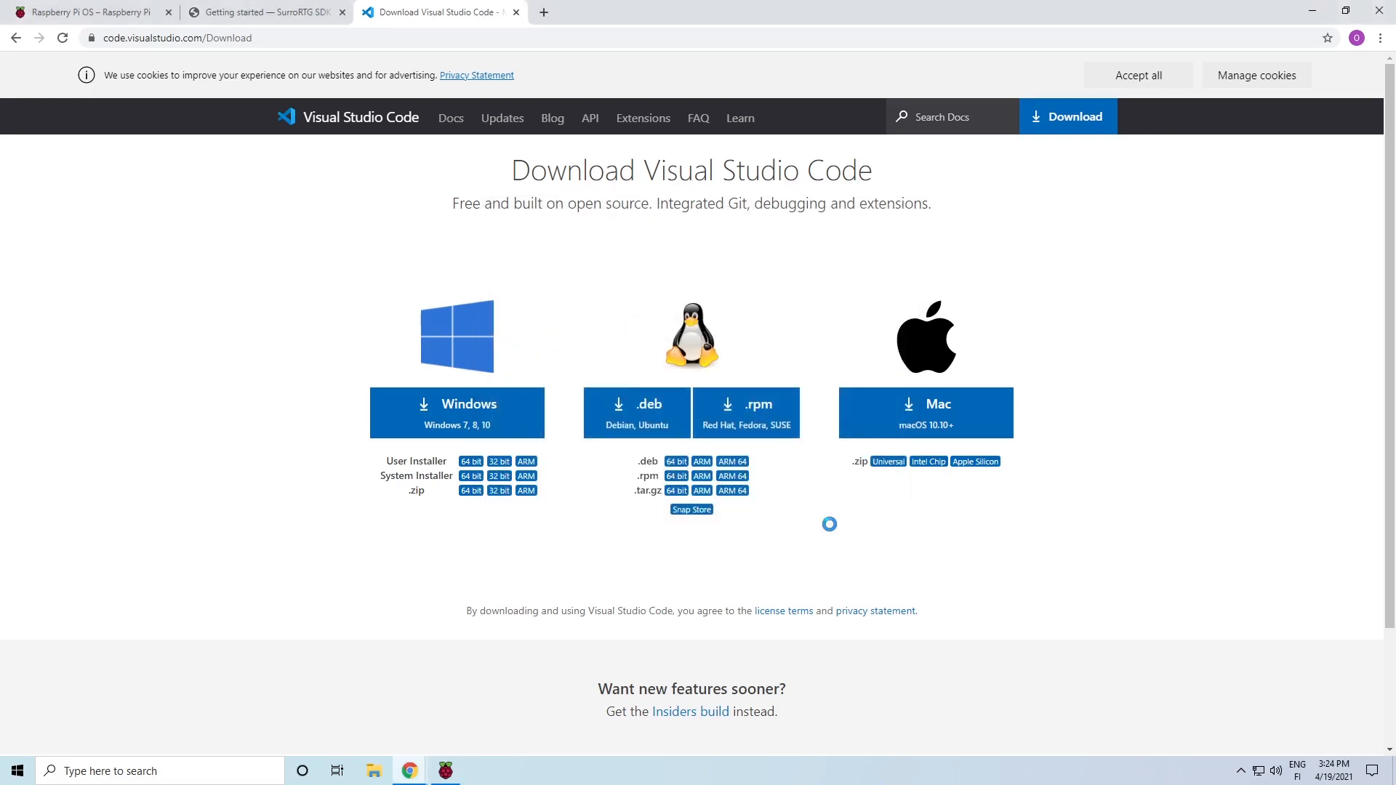
left_click(443, 770)
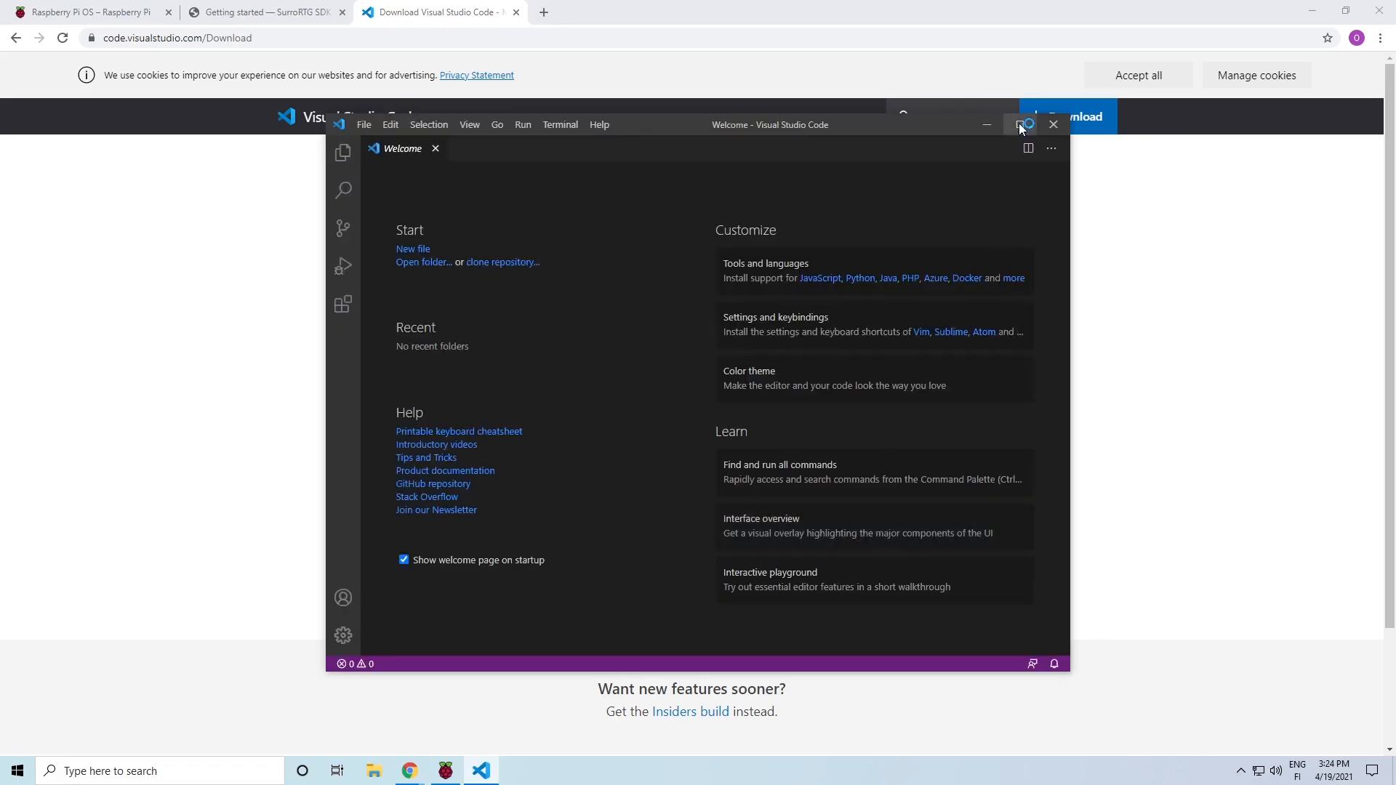
Maximize the editor and install Microsoft's Remote - SSH extension from Extensions.
left_click(1025, 125)
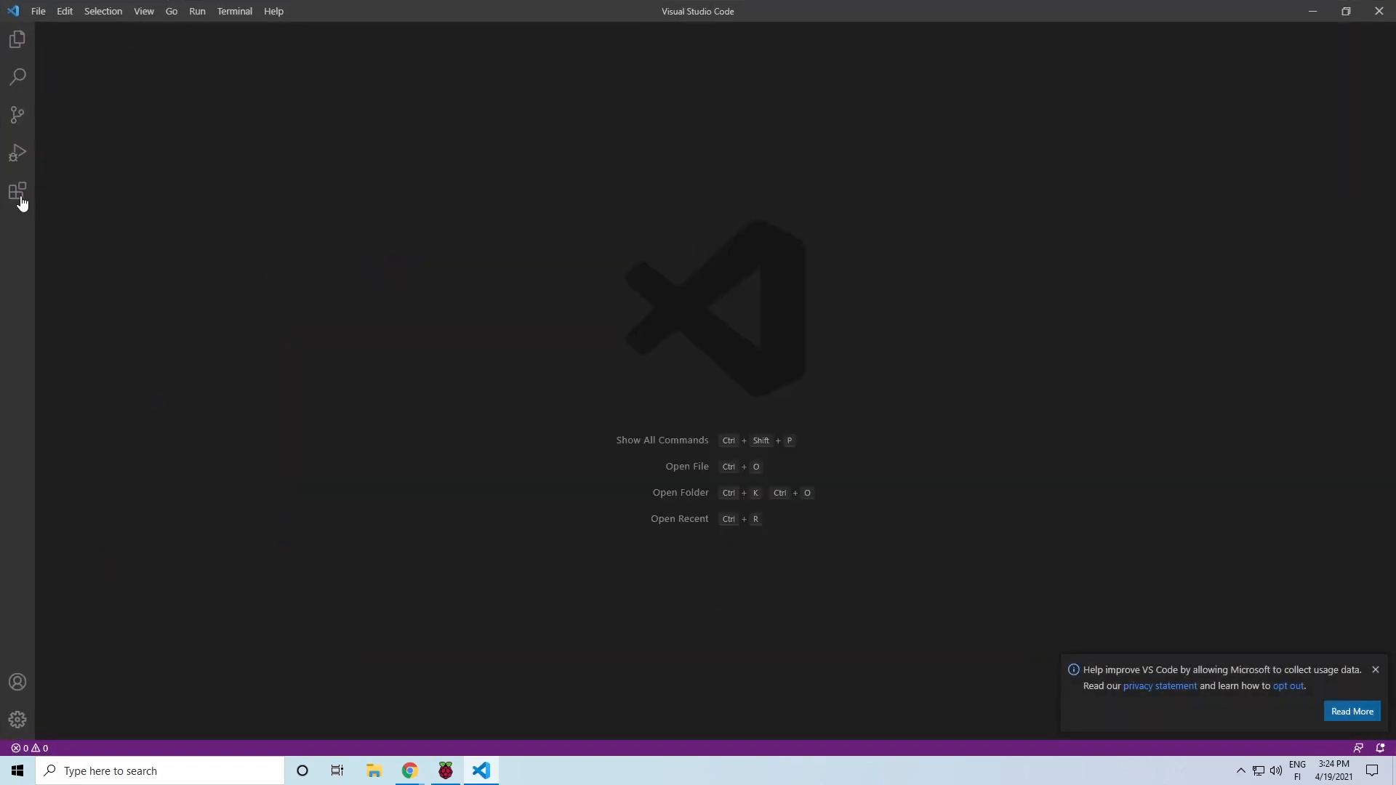
left_click(18, 191)
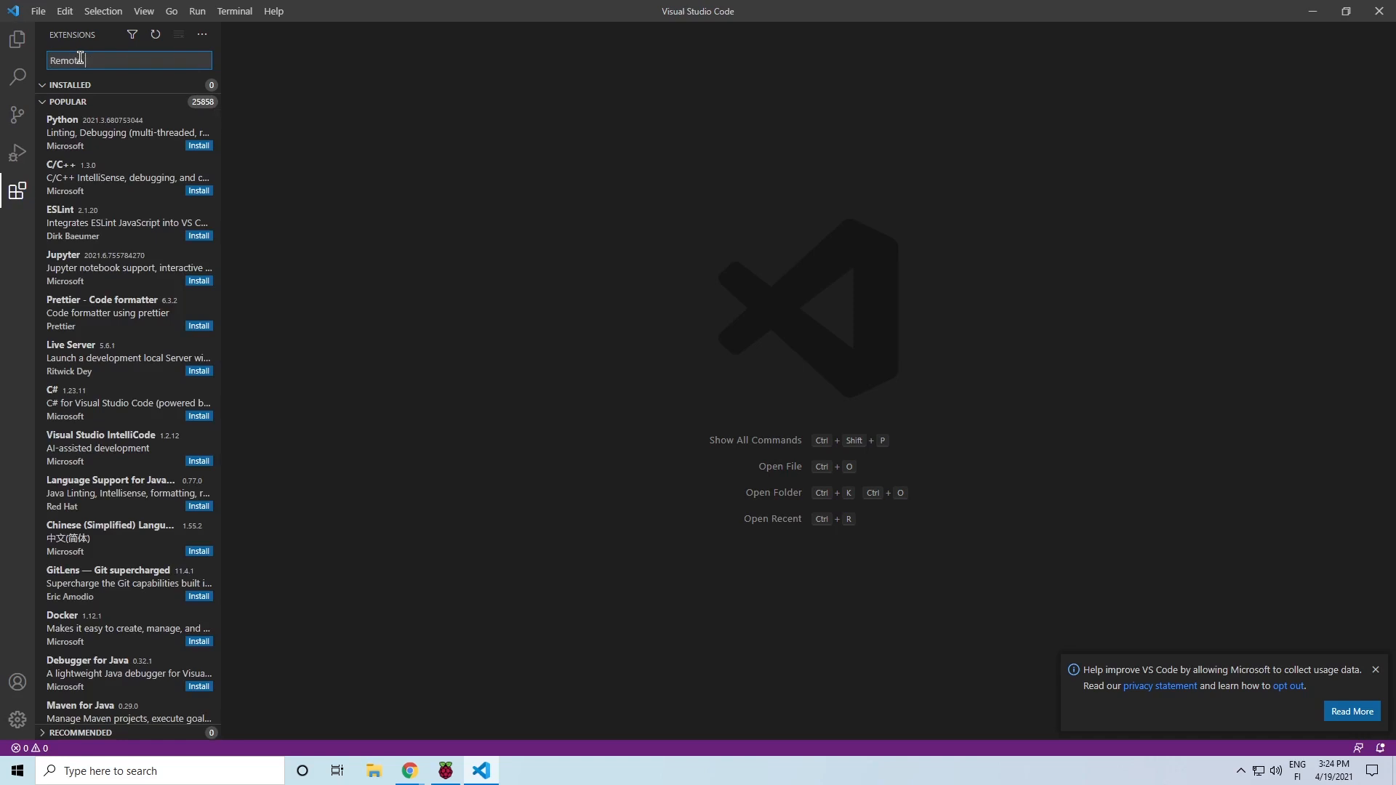
left_click(128, 100)
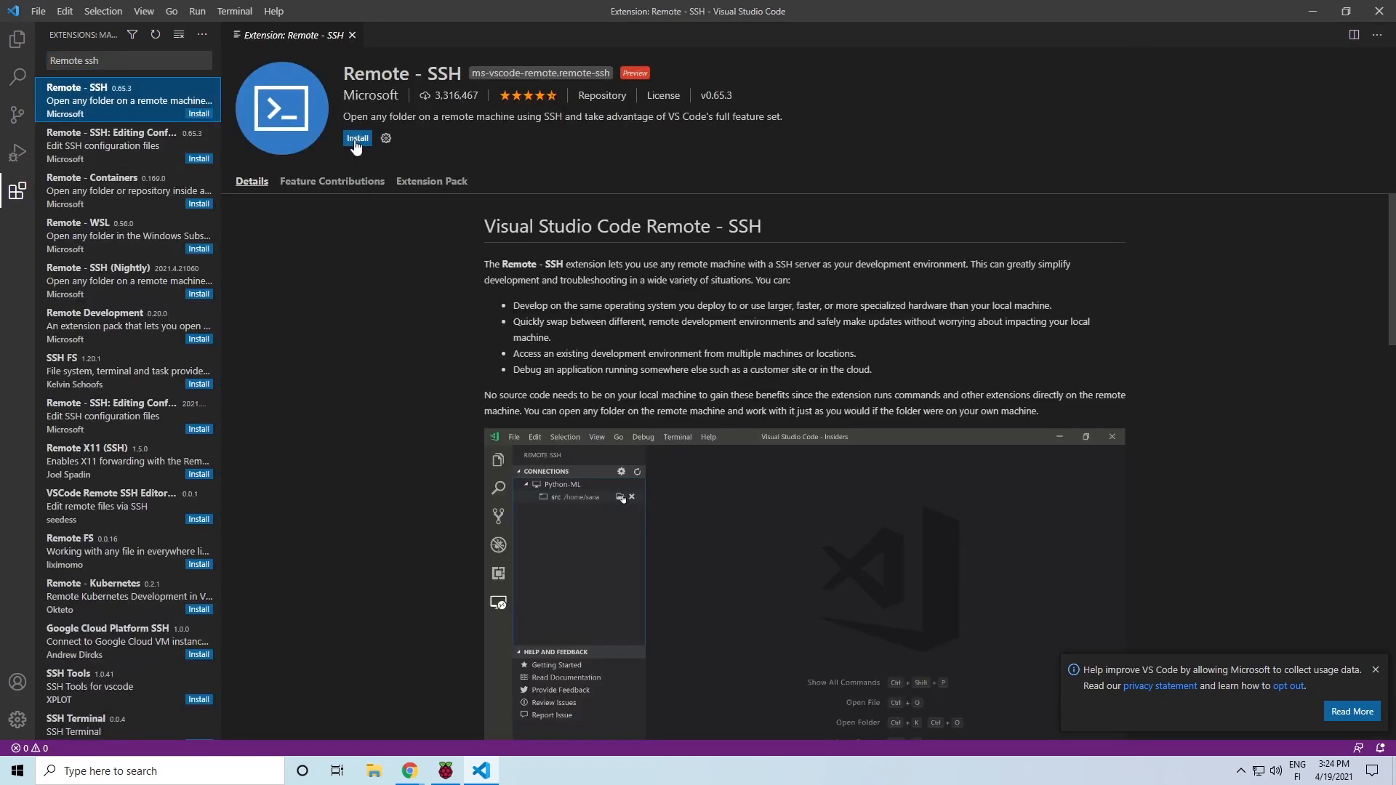
left_click(357, 138)
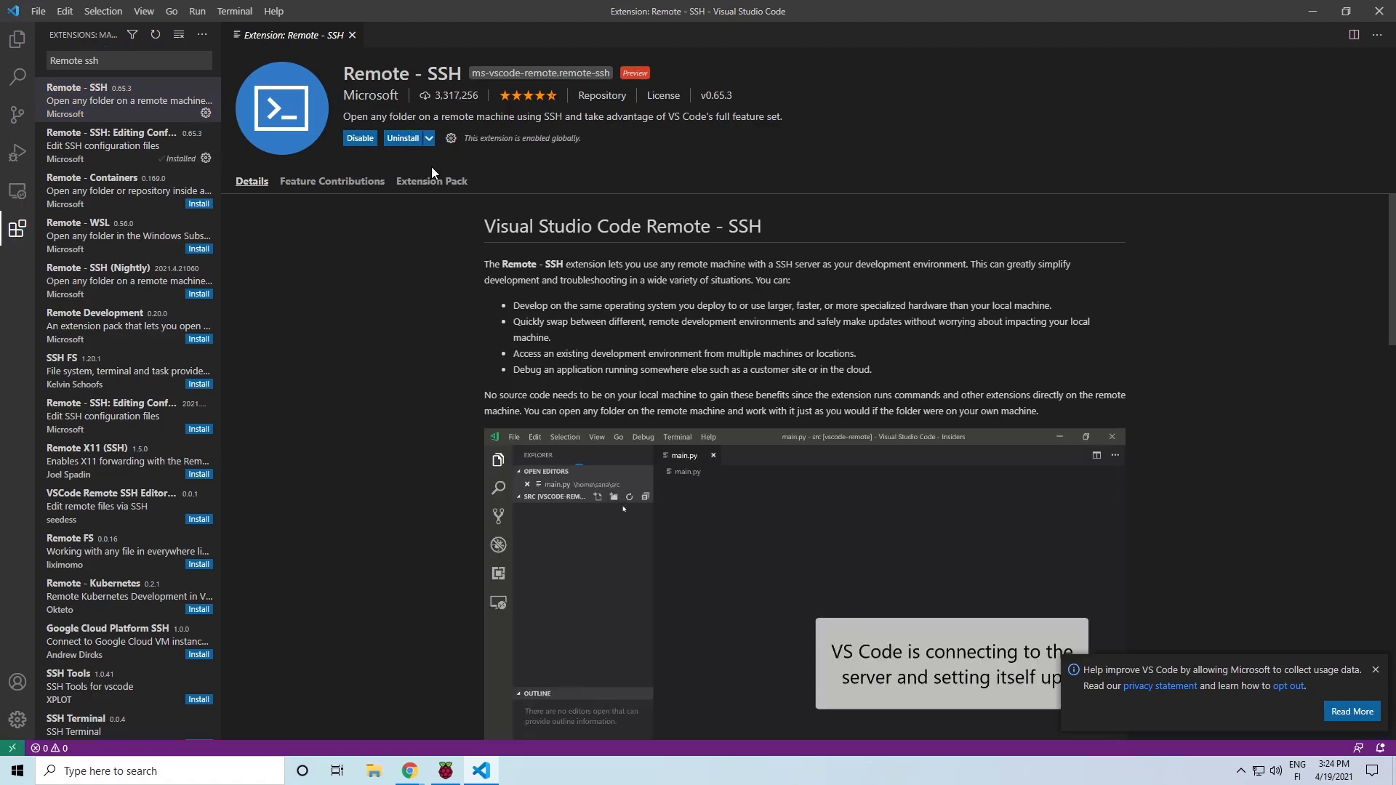
scroll("down", 3)
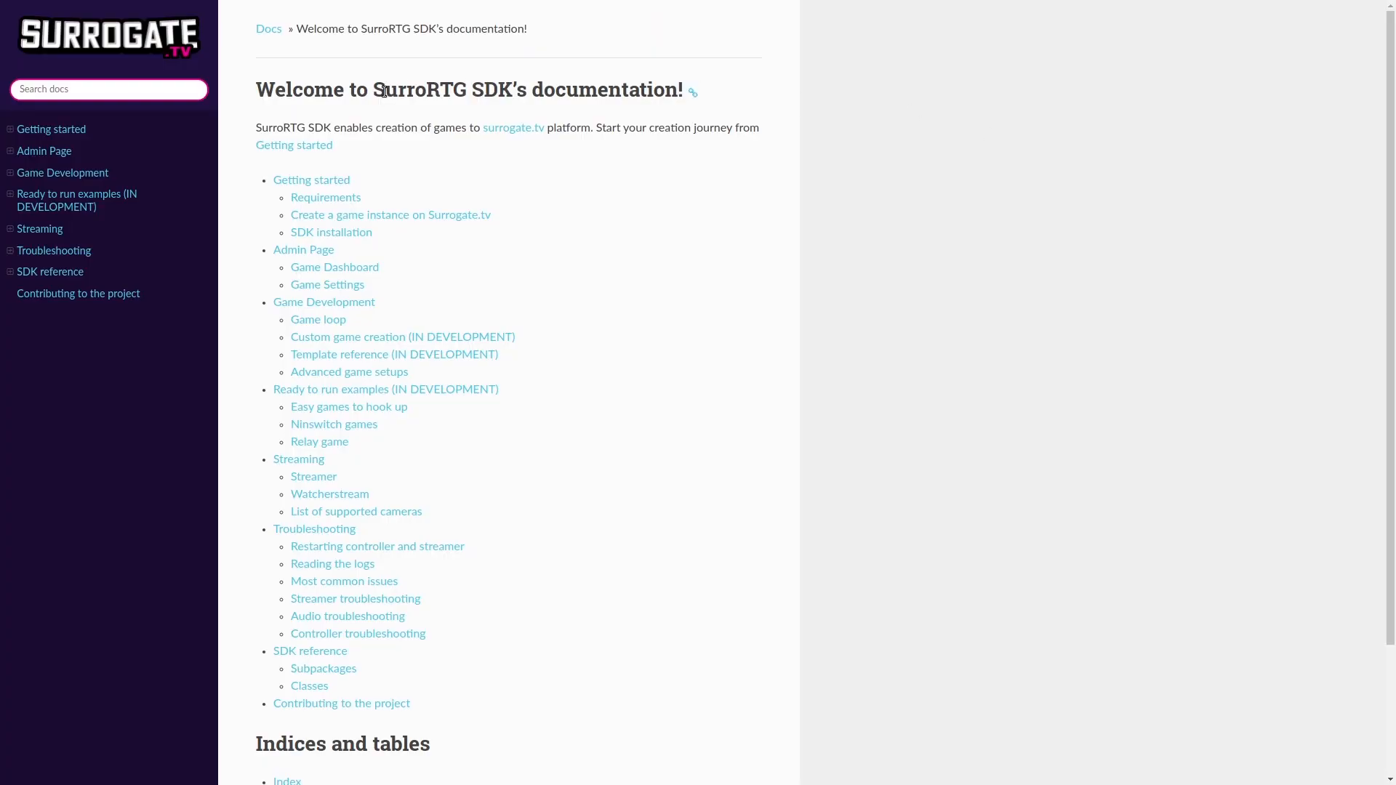
Open the SDK installation page and scroll to 'SSH connection to the Raspberry Pi'.
left_click(330, 233)
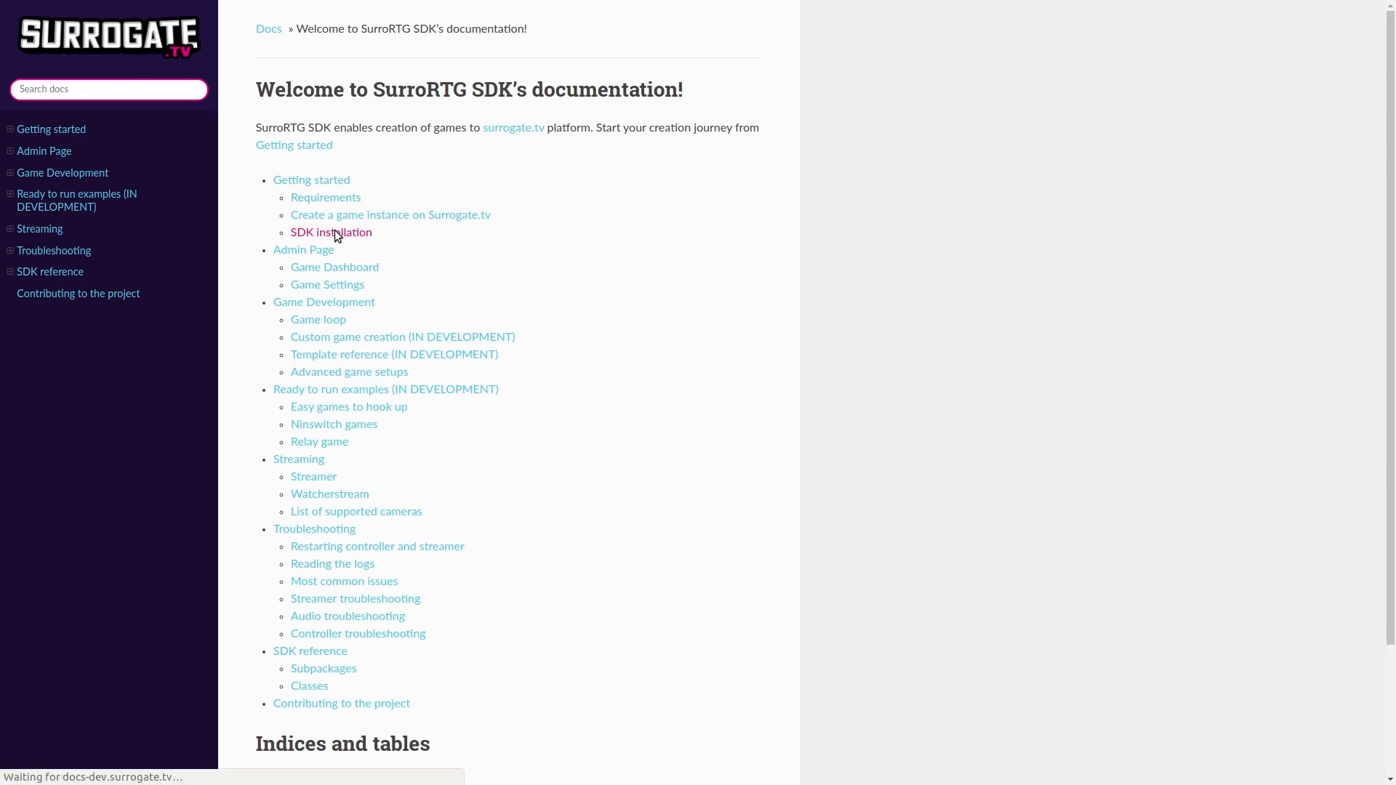
left_click(330, 233)
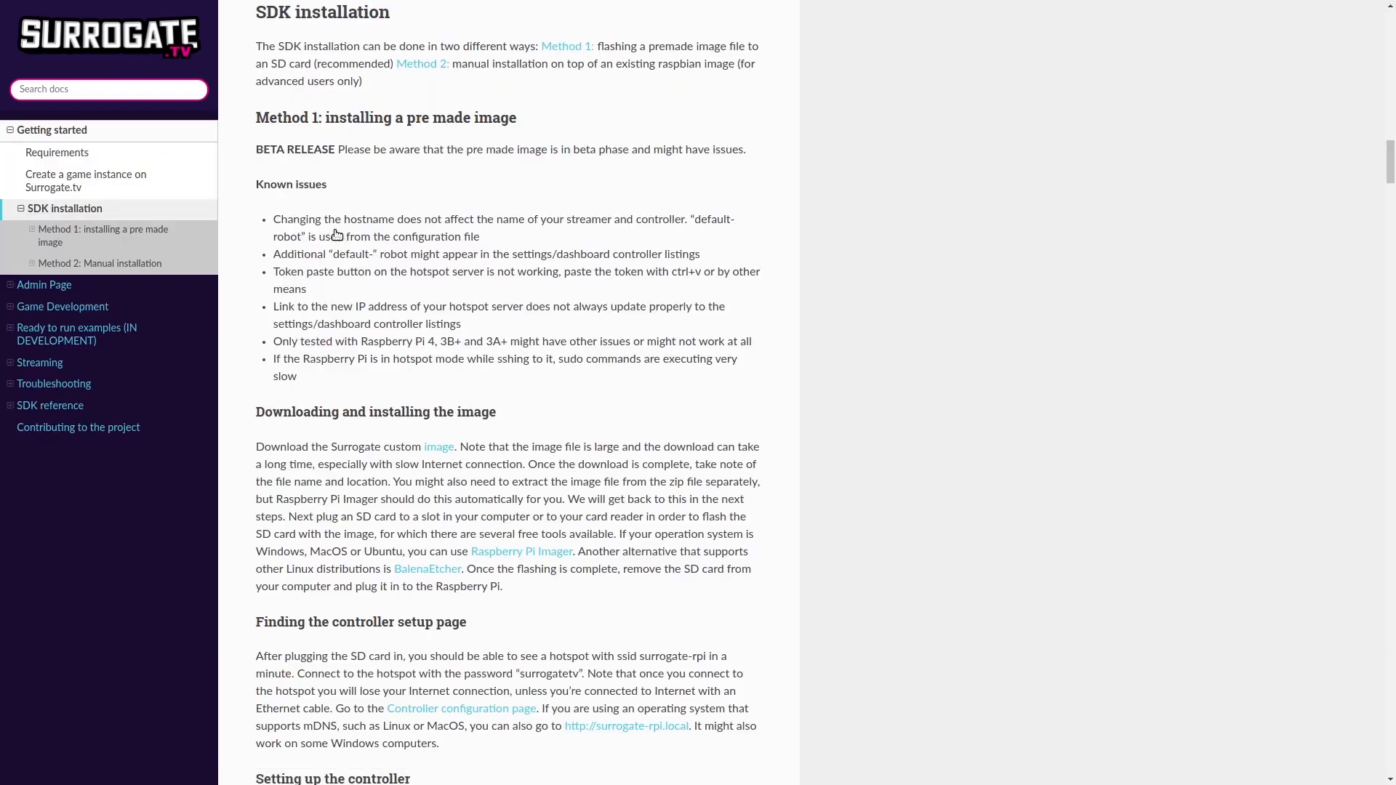
scroll("down", 3)
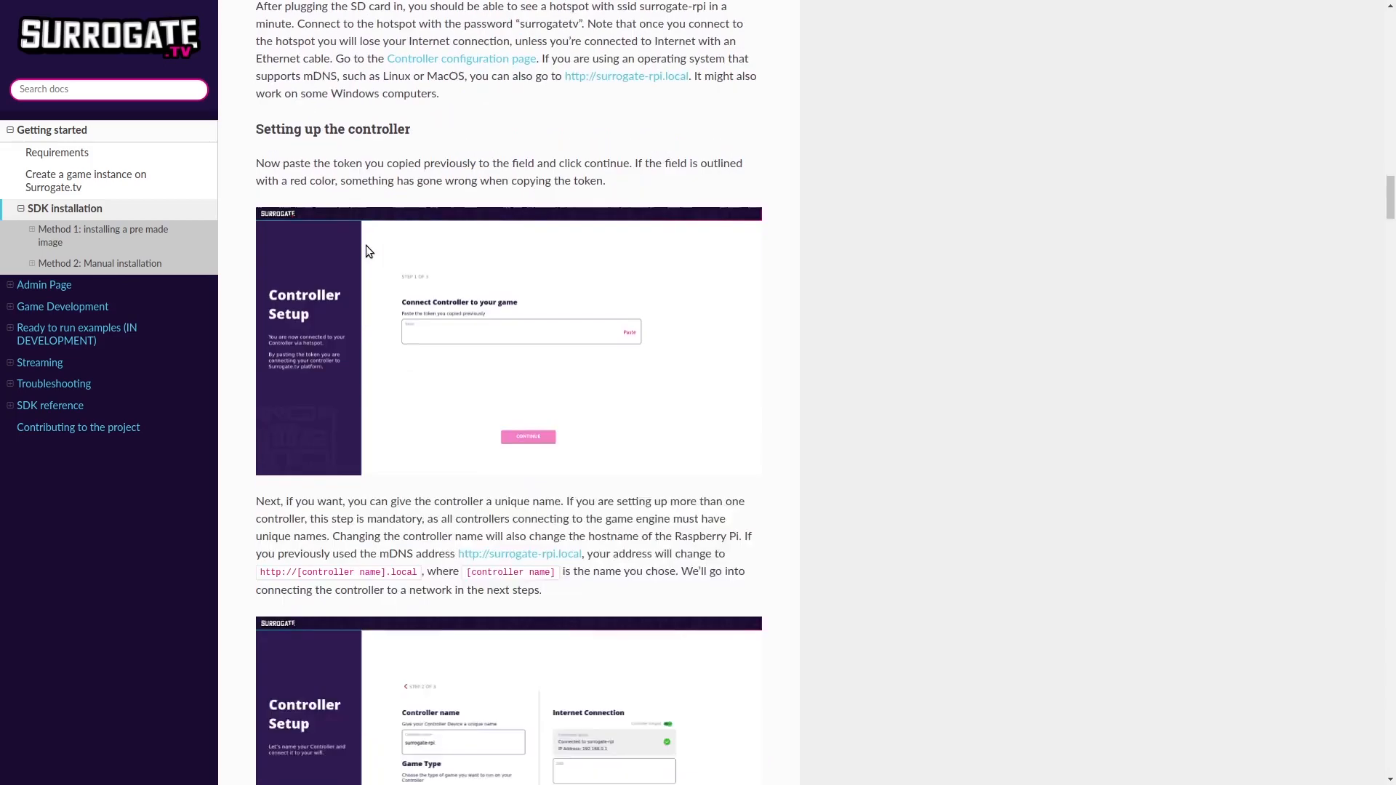
scroll("down", 3)
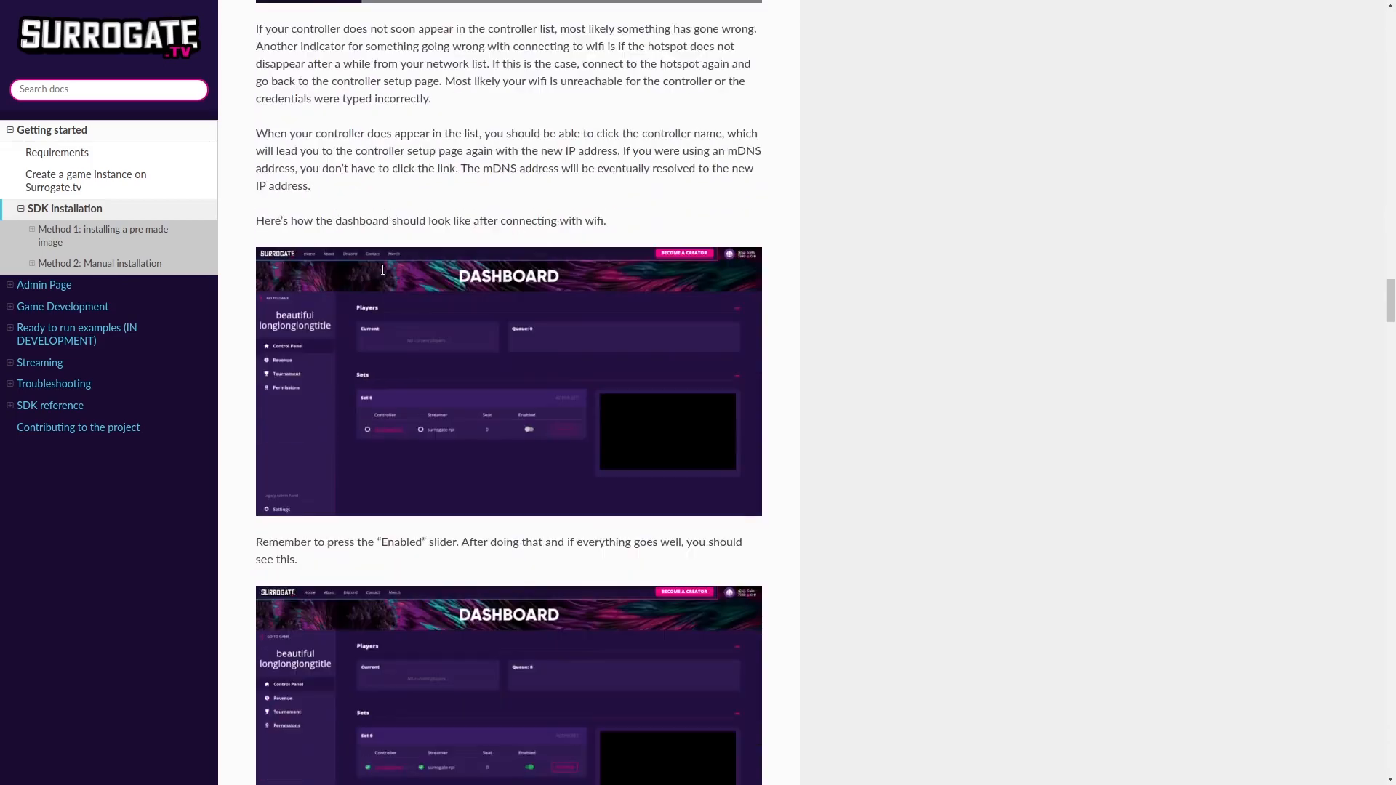
scroll("down", 3)
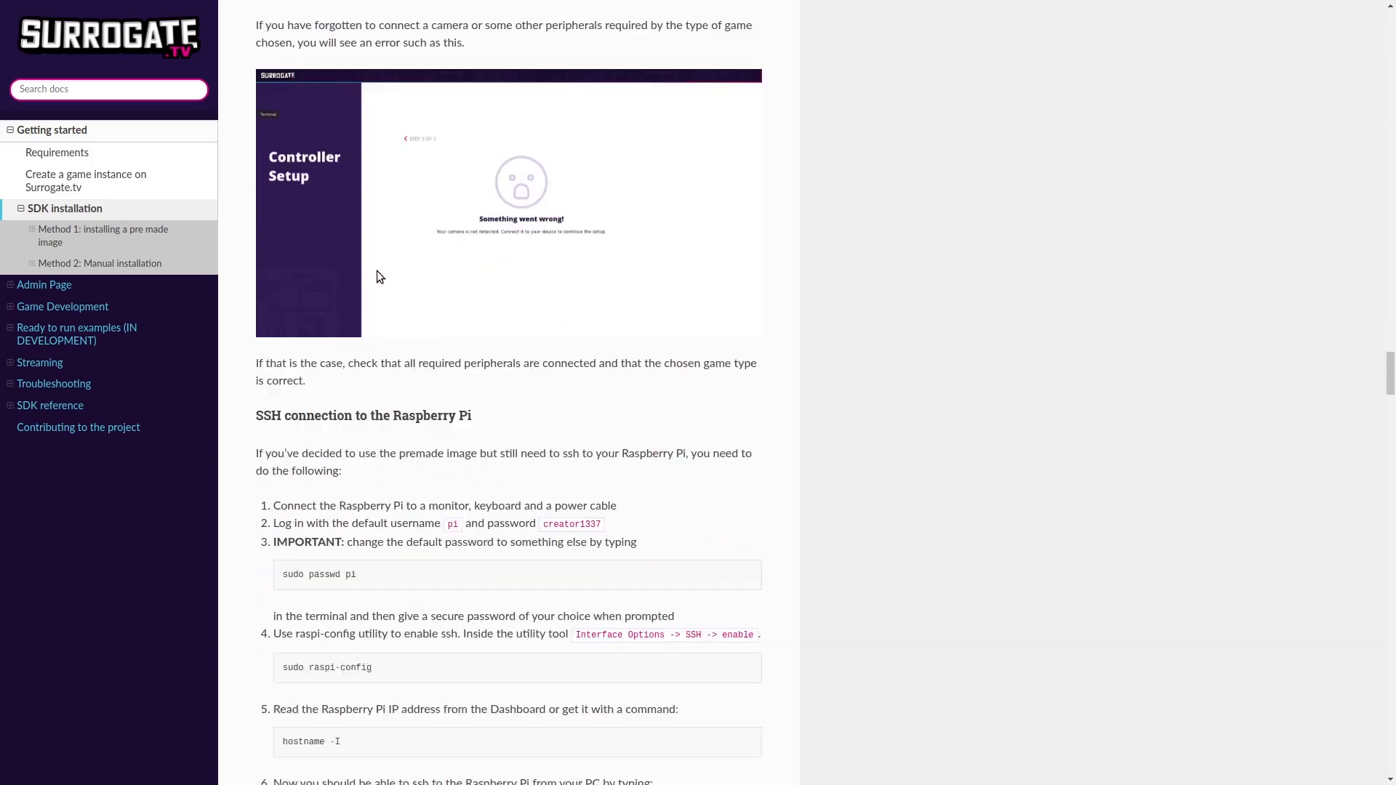
scroll("down", 3)
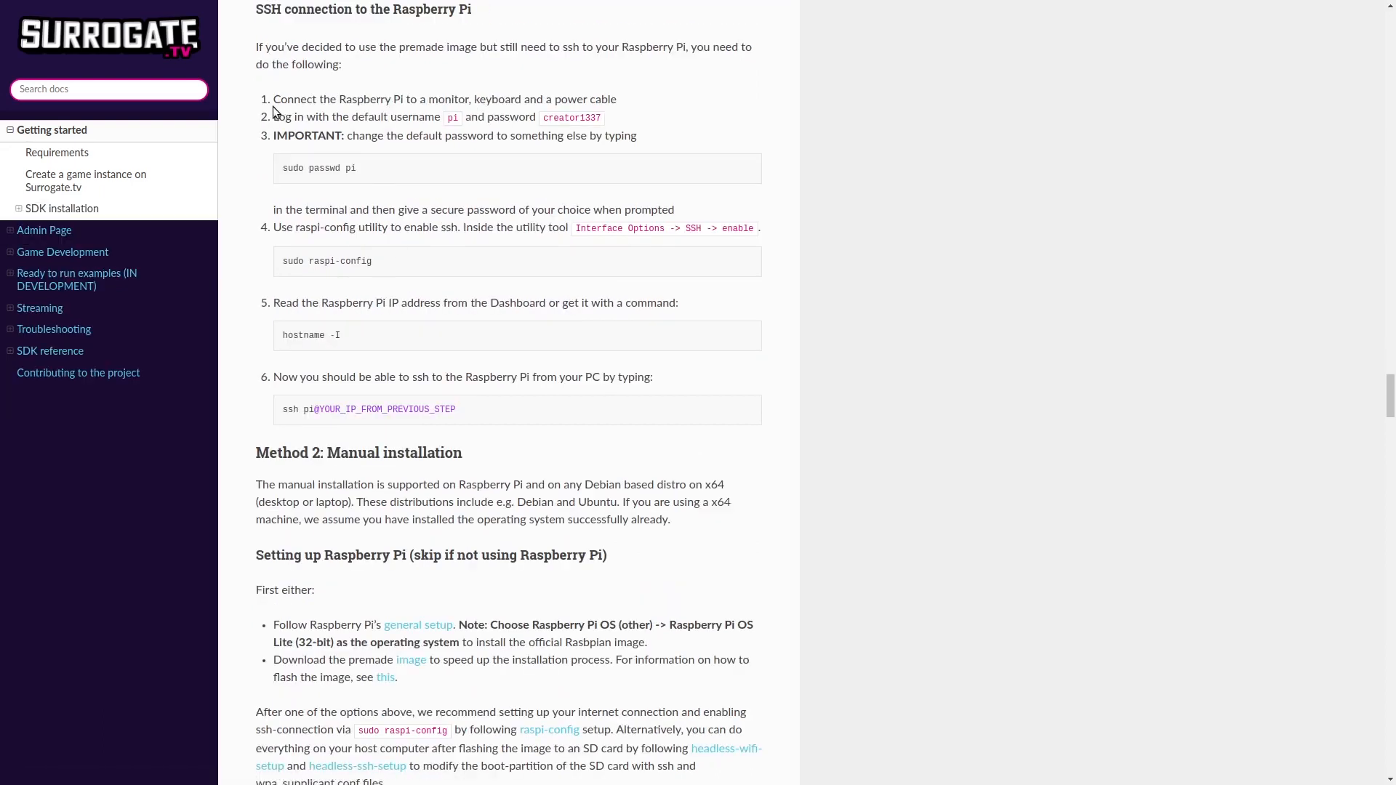
mouse_move(264, 123)
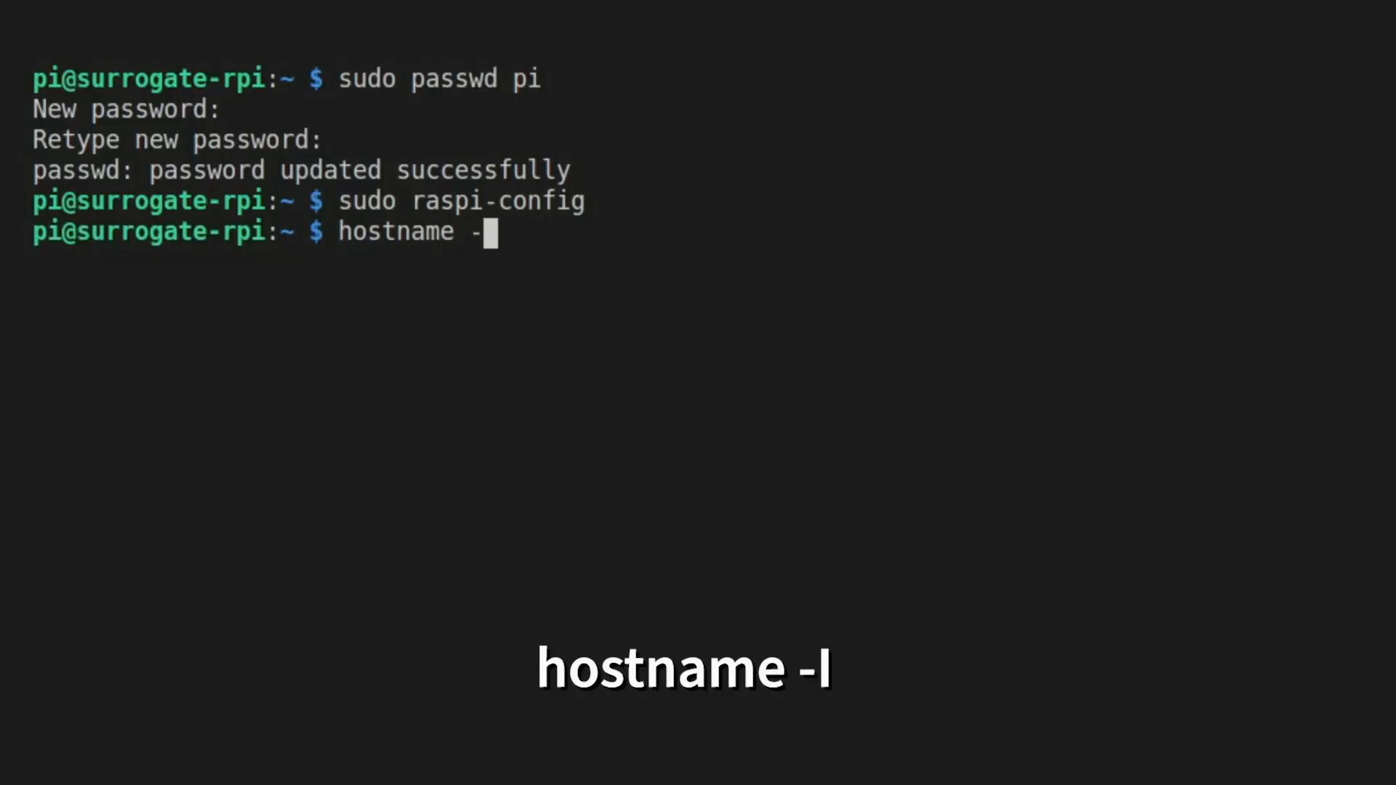
Run 'hostname -I' to show the Pi's IP address.
key("Return")
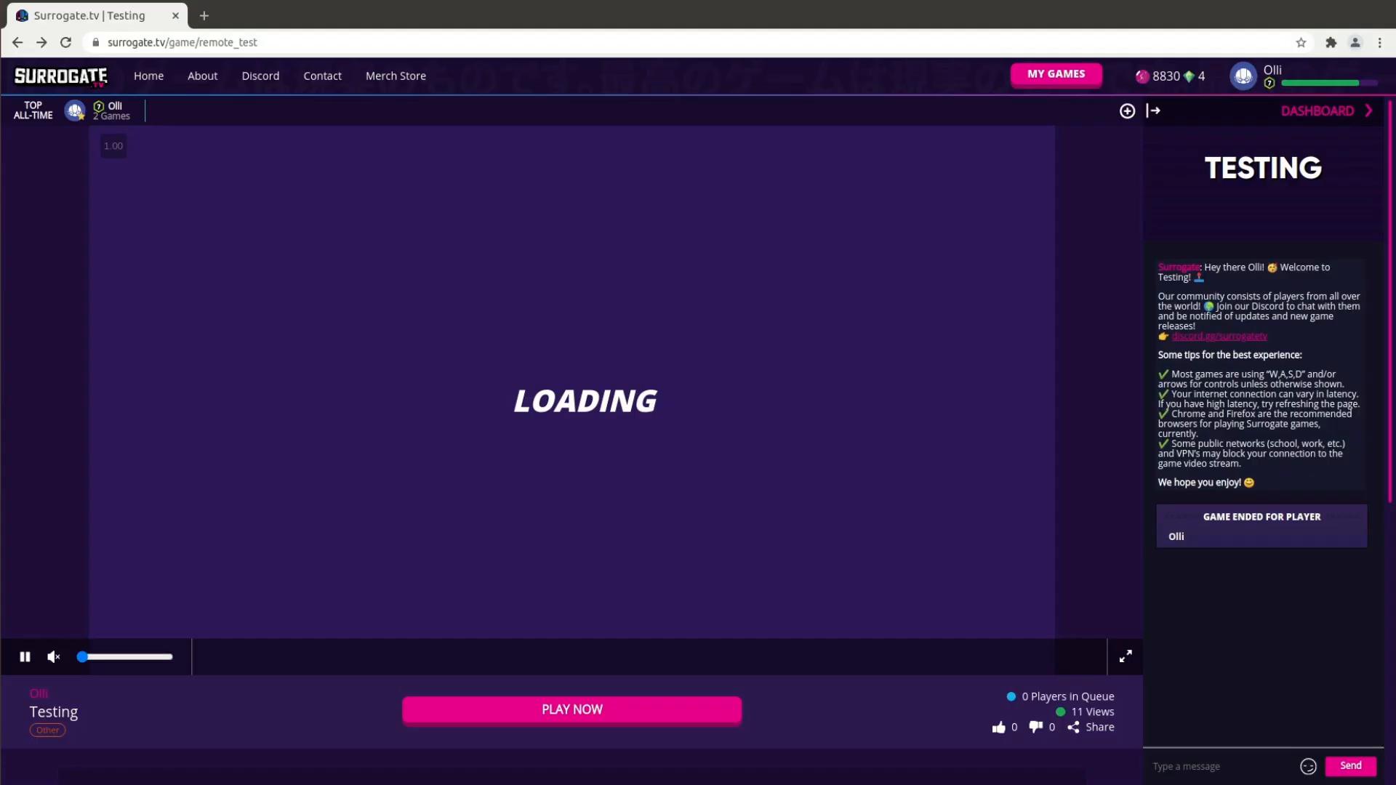
Open the Testing game's Dashboard and follow the surrogate-rpi controller link to token setup.
left_click(1317, 110)
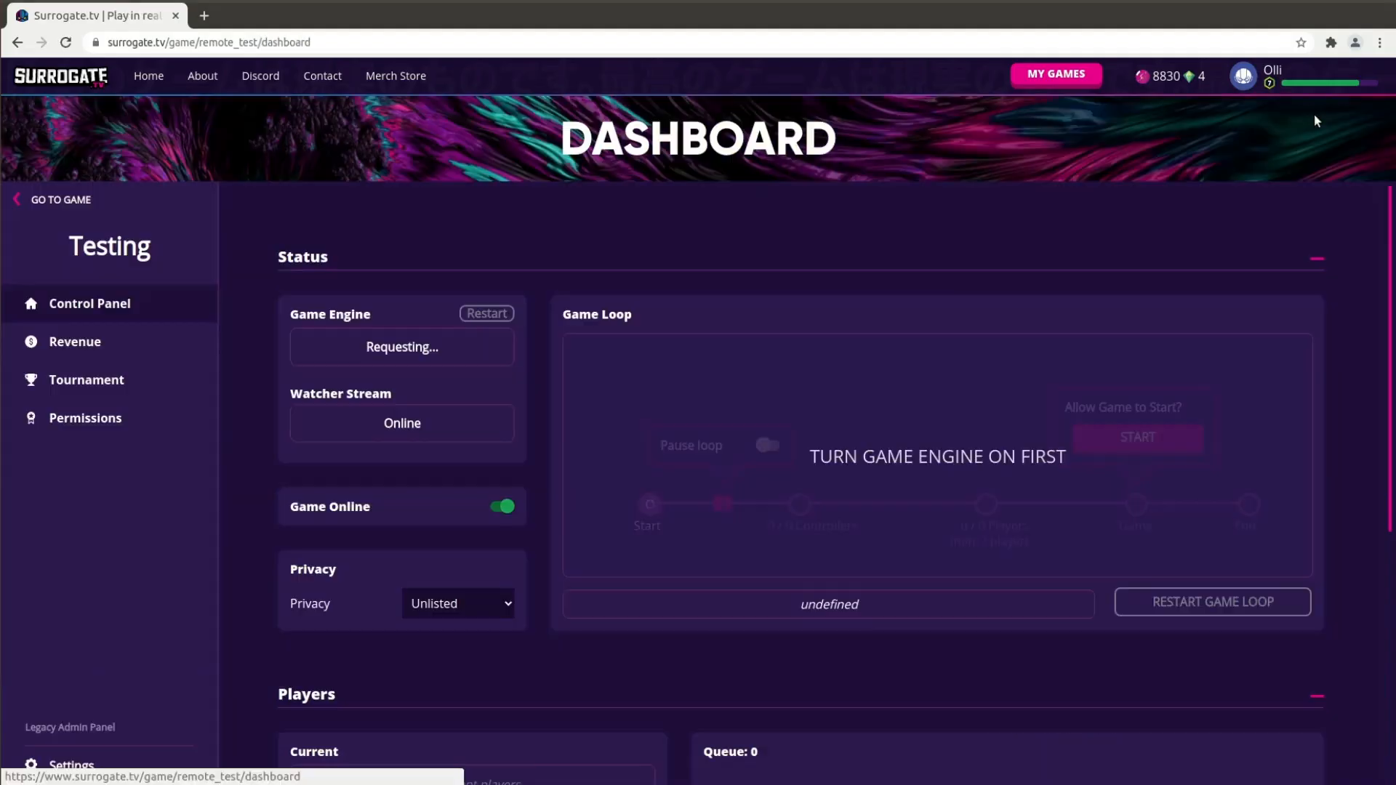
scroll("down", 3)
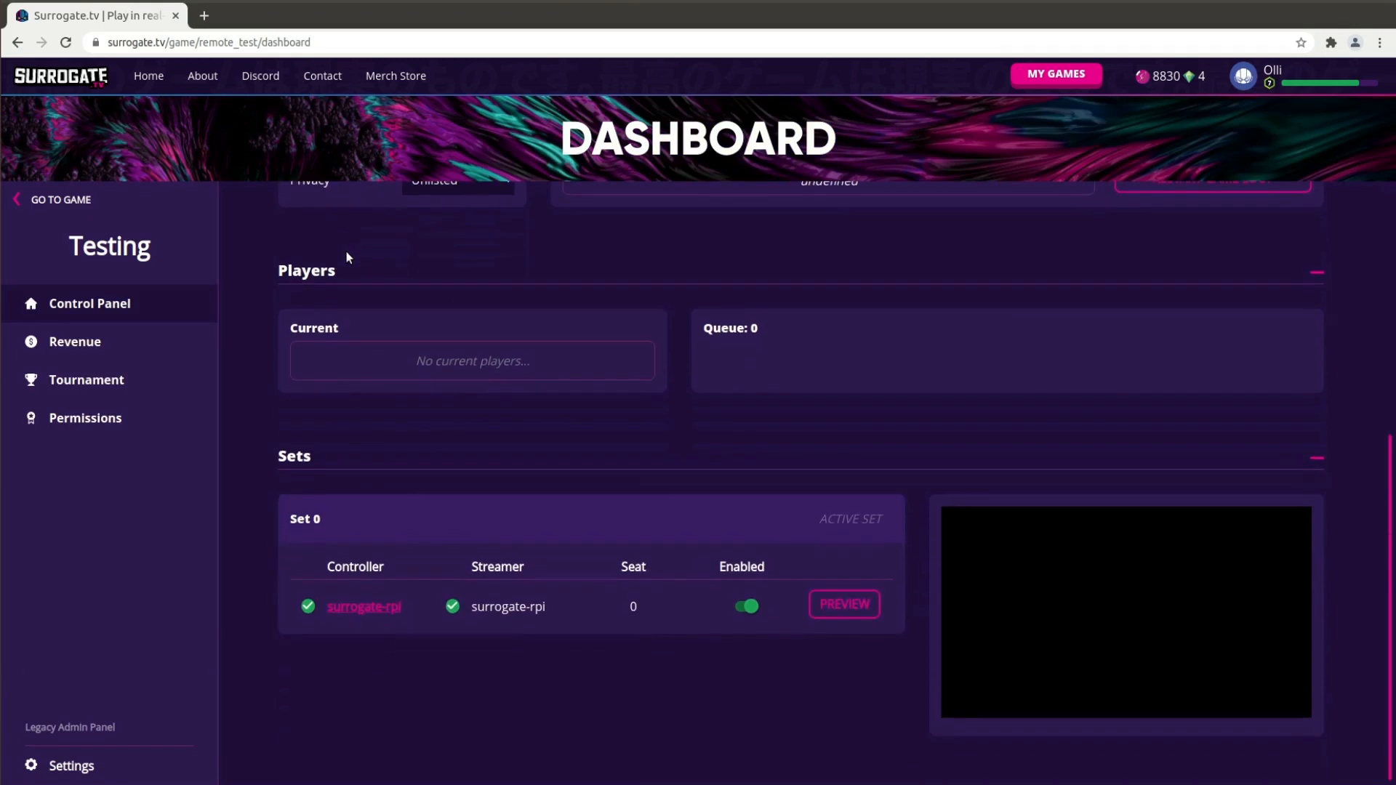
left_click(364, 606)
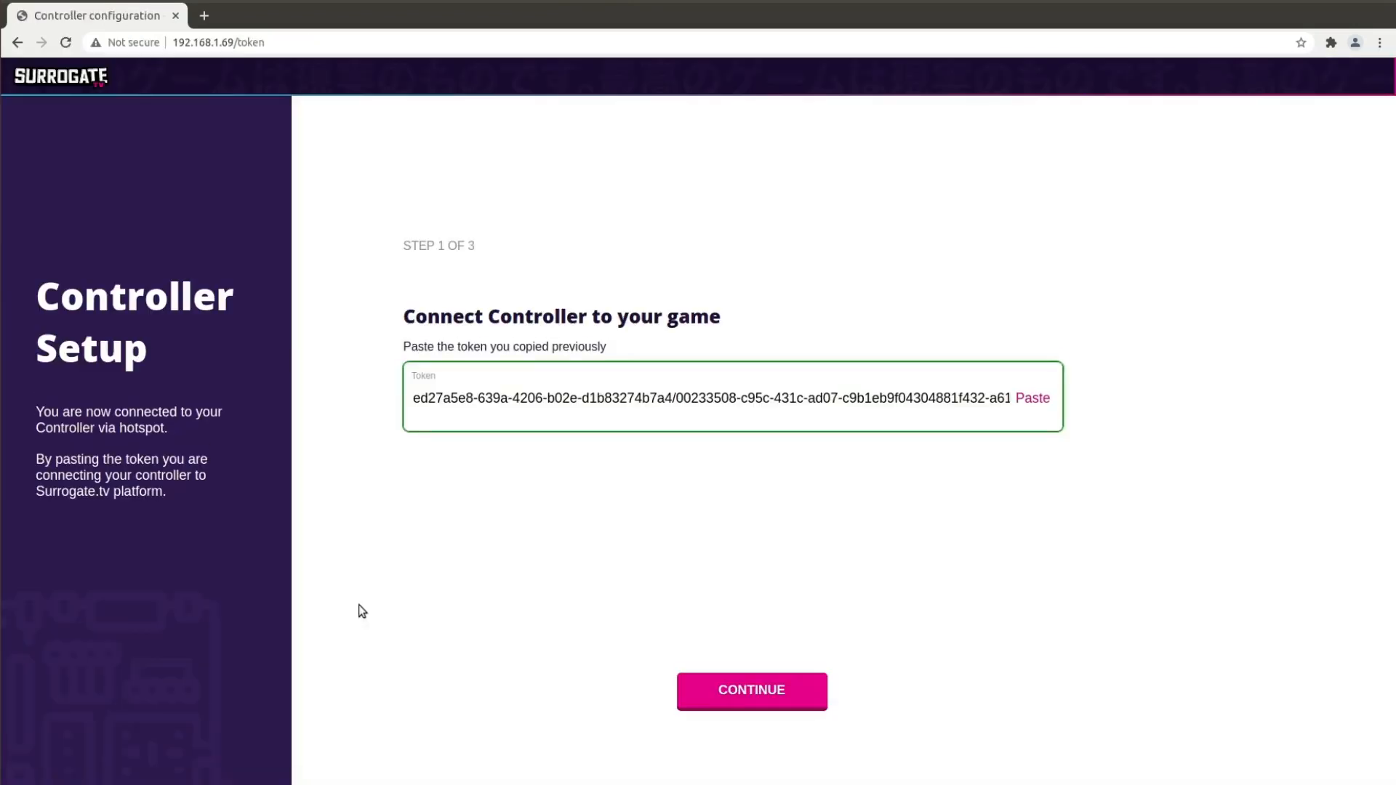
left_click(201, 42)
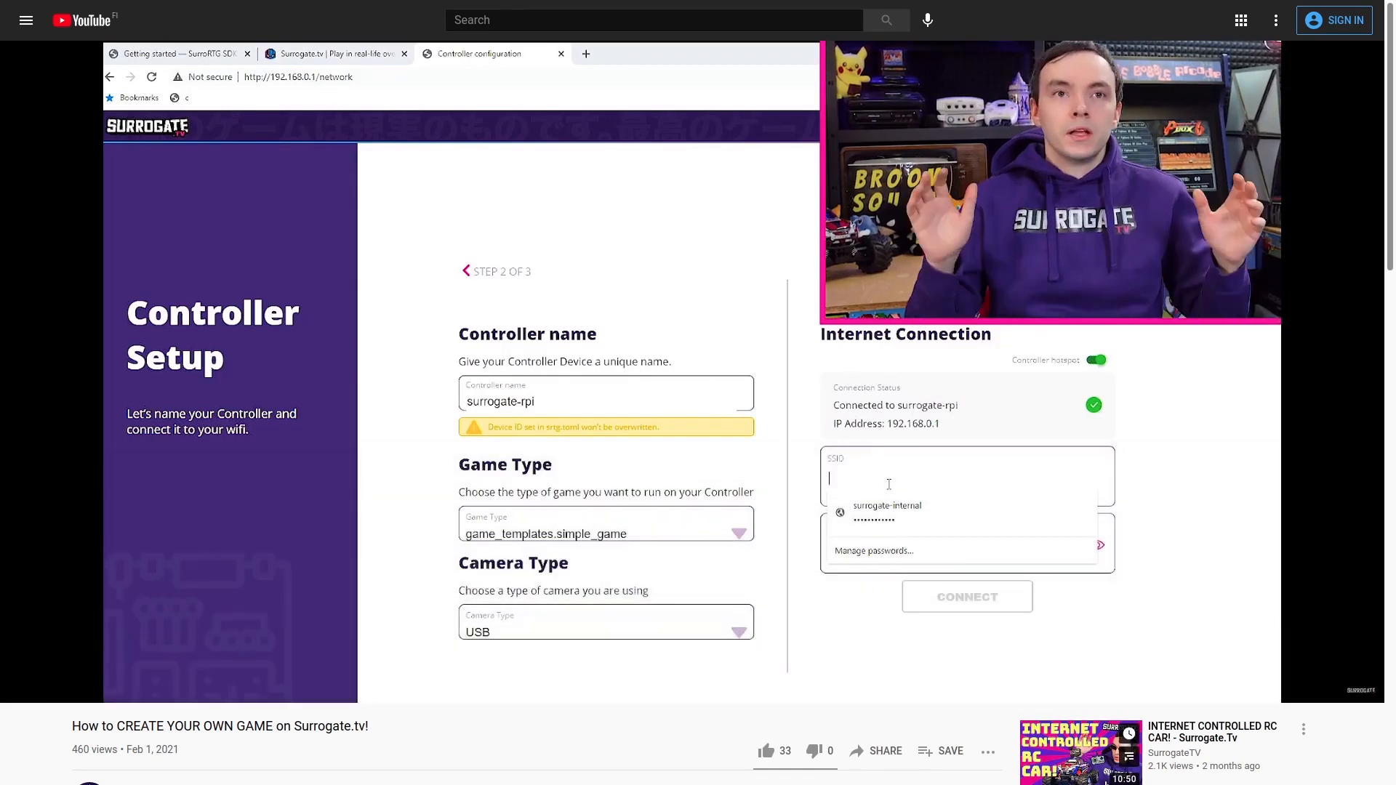
Play the Surrogate.tv tutorial at the controller naming and Wi-Fi step.
left_click(445, 770)
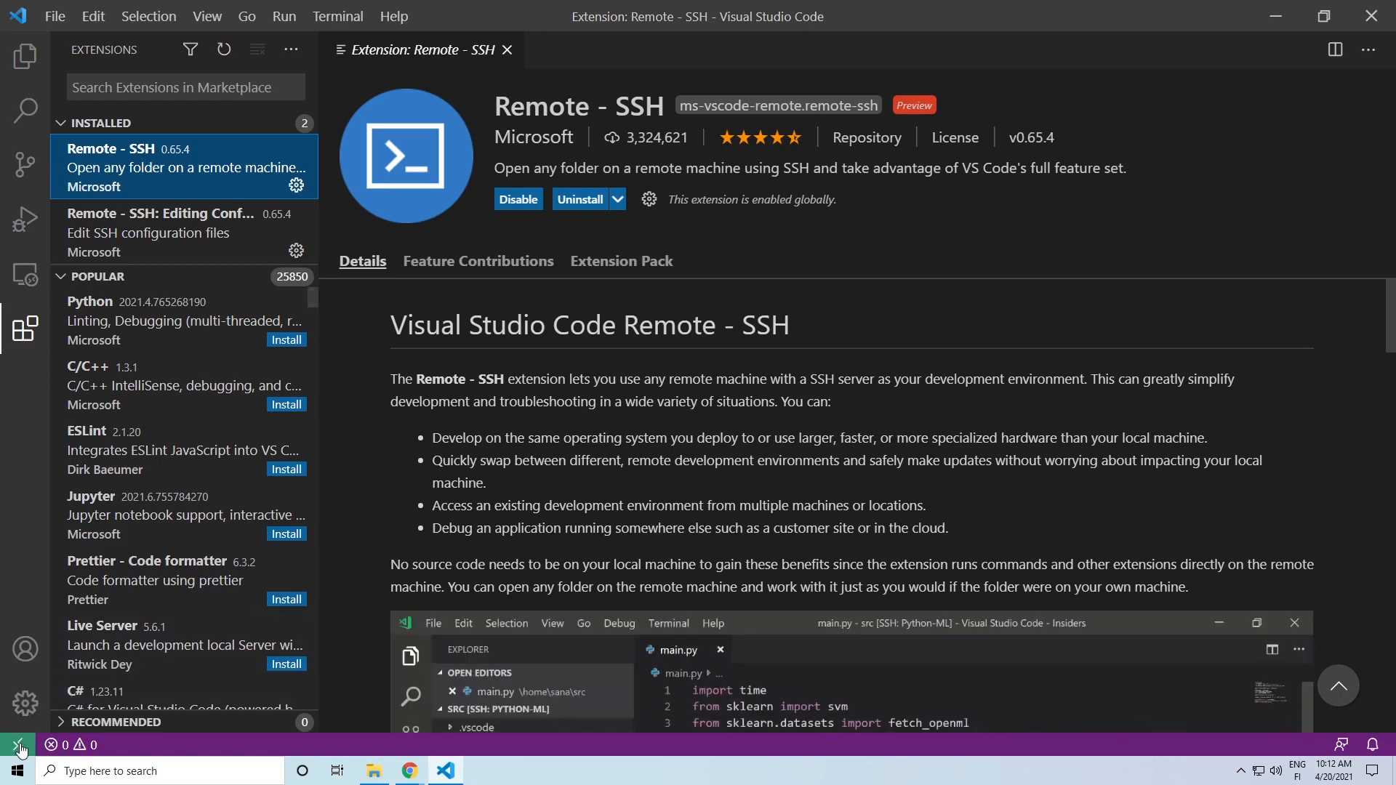
mouse_move(16, 746)
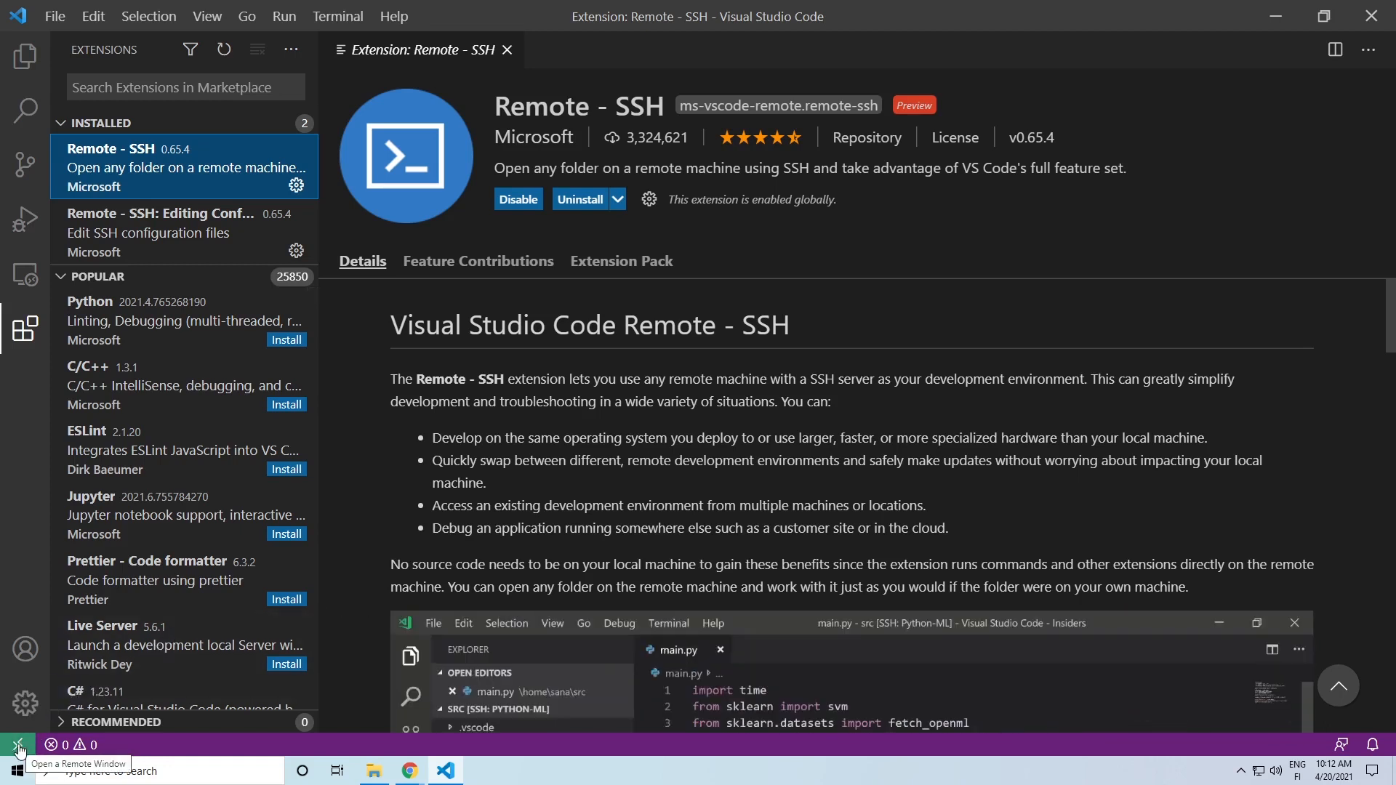
left_click(18, 751)
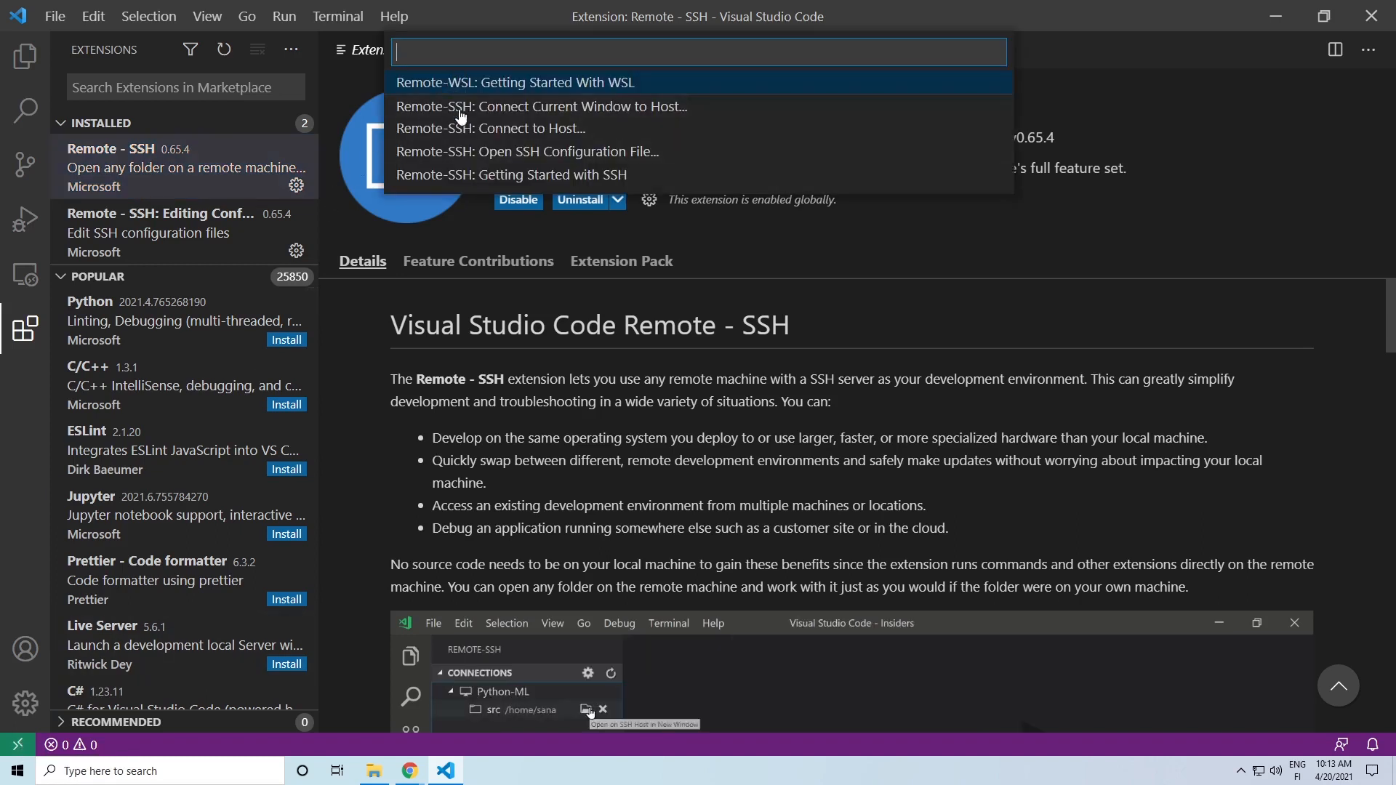
left_click(488, 127)
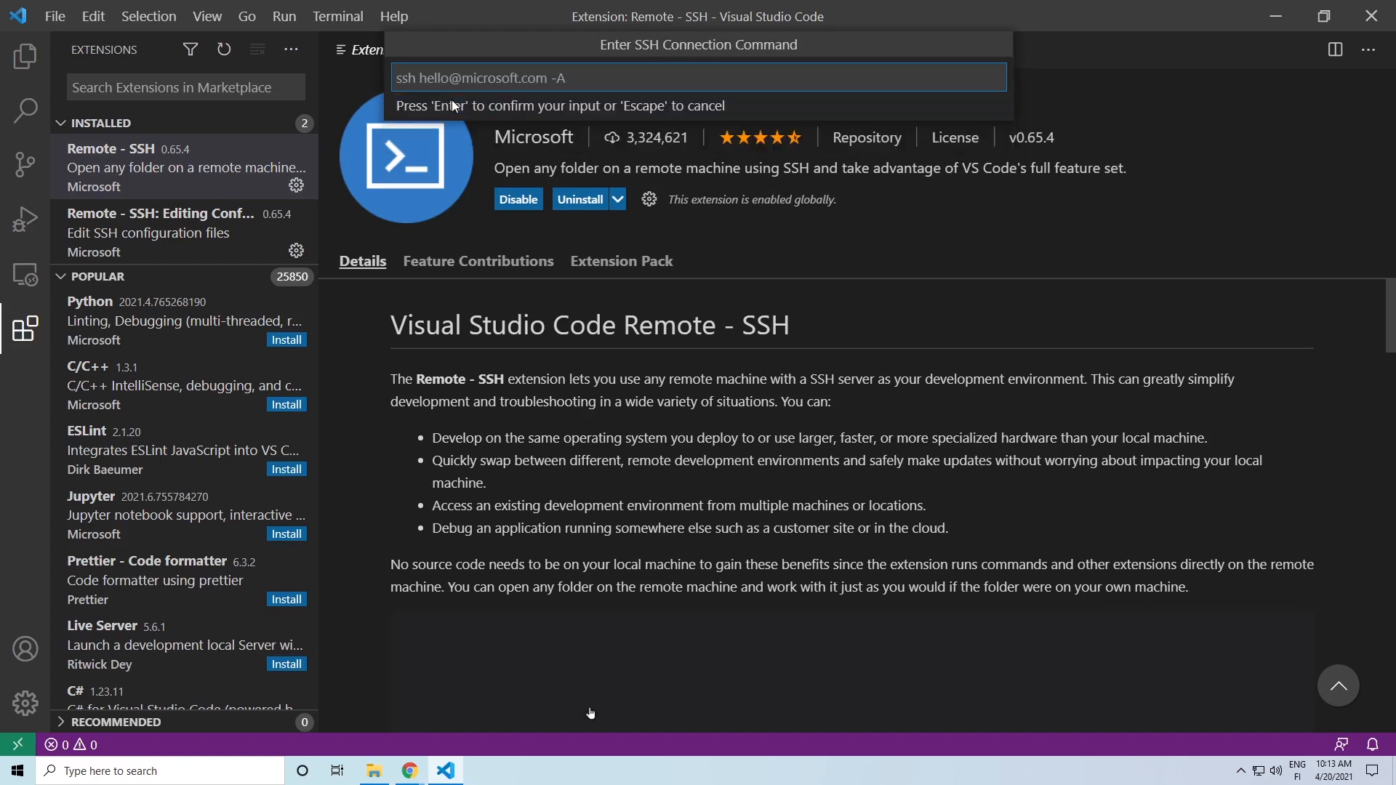
type("pi@")
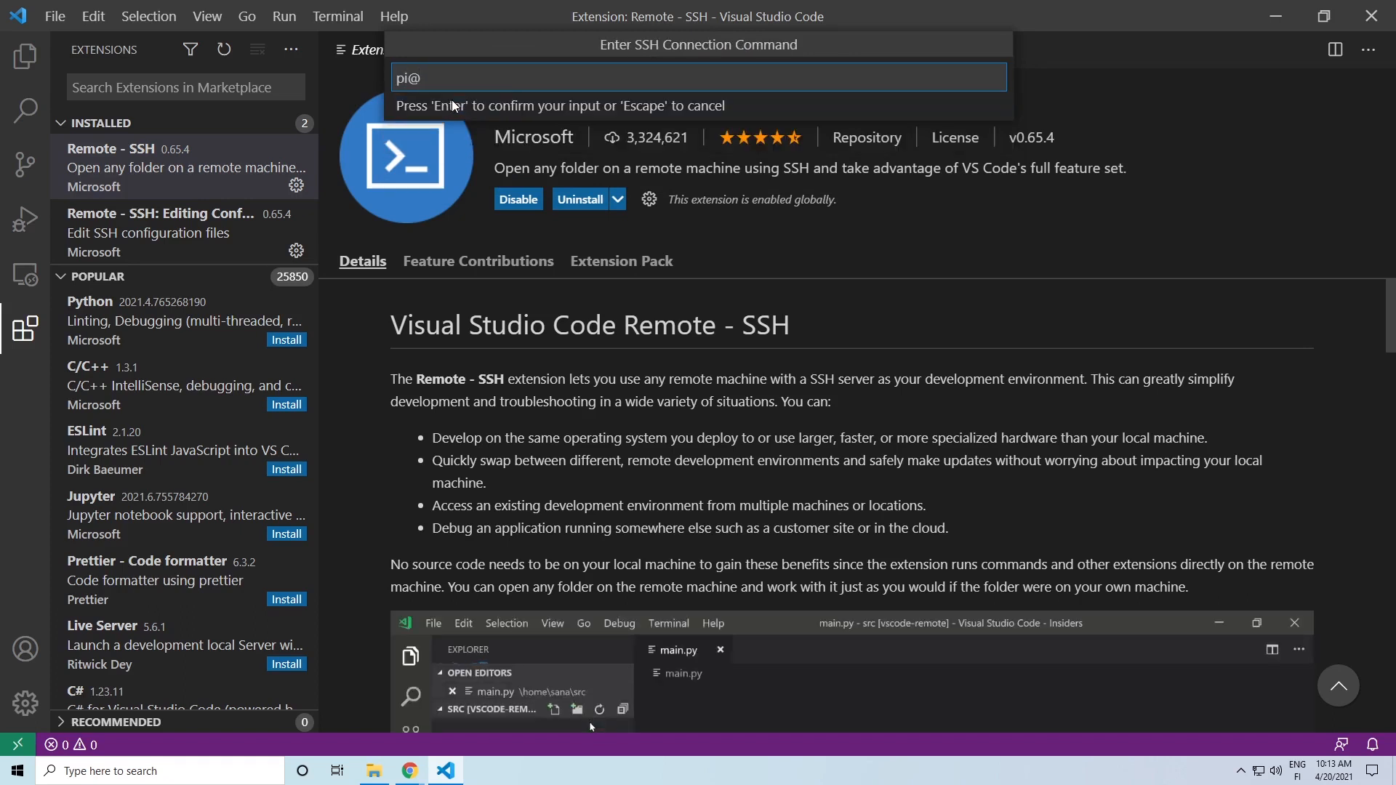
type("192.168.1.69")
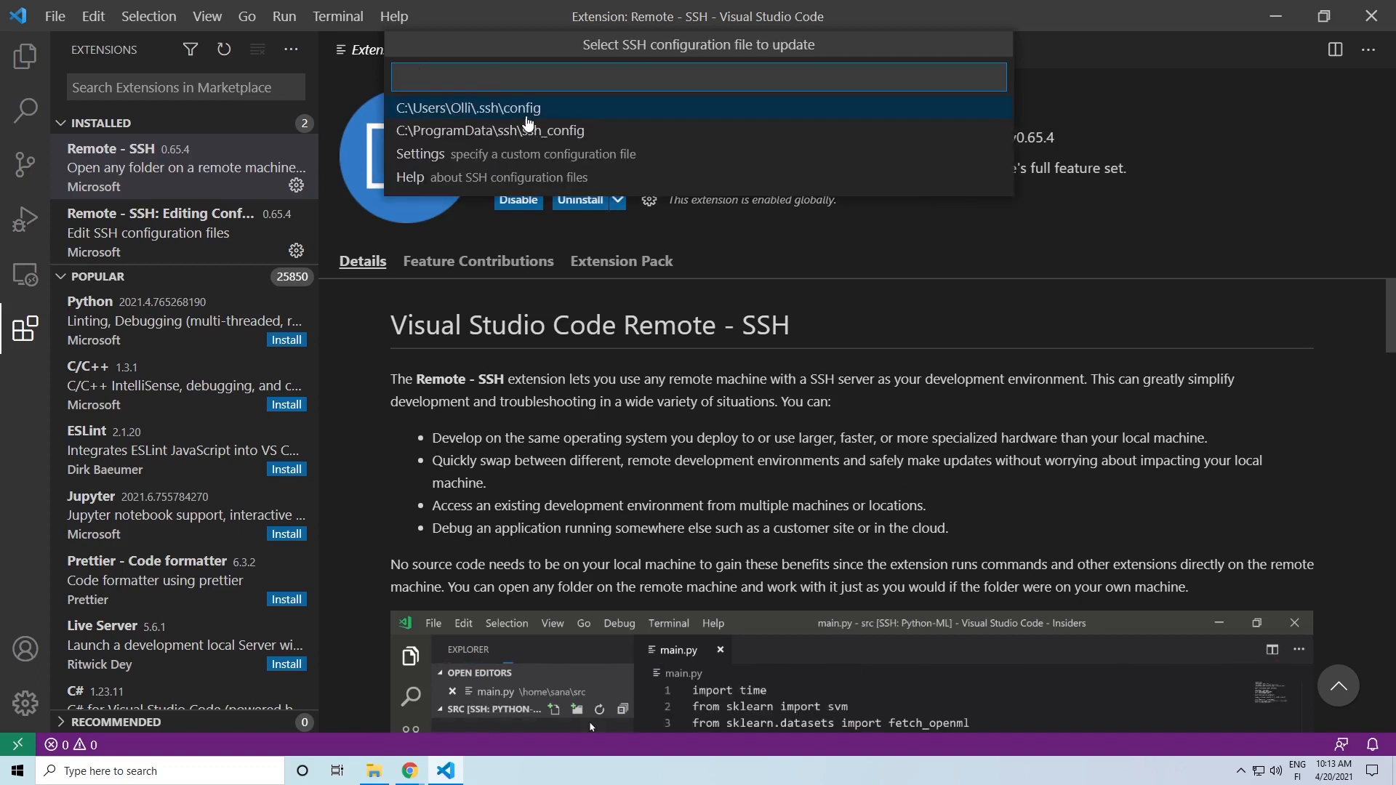
left_click(468, 108)
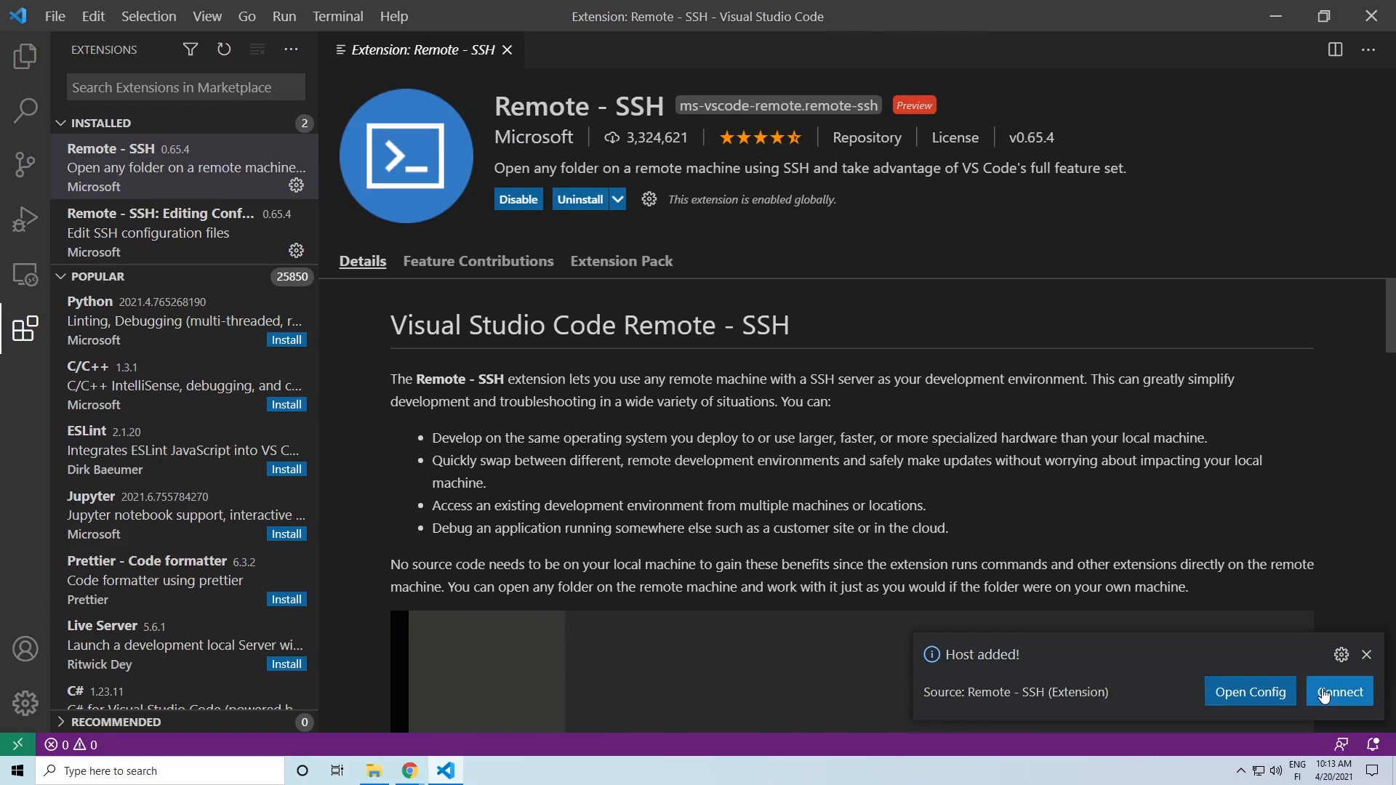
Connect to the new host, maximize the remote window, and accept the fingerprint.
left_click(1338, 691)
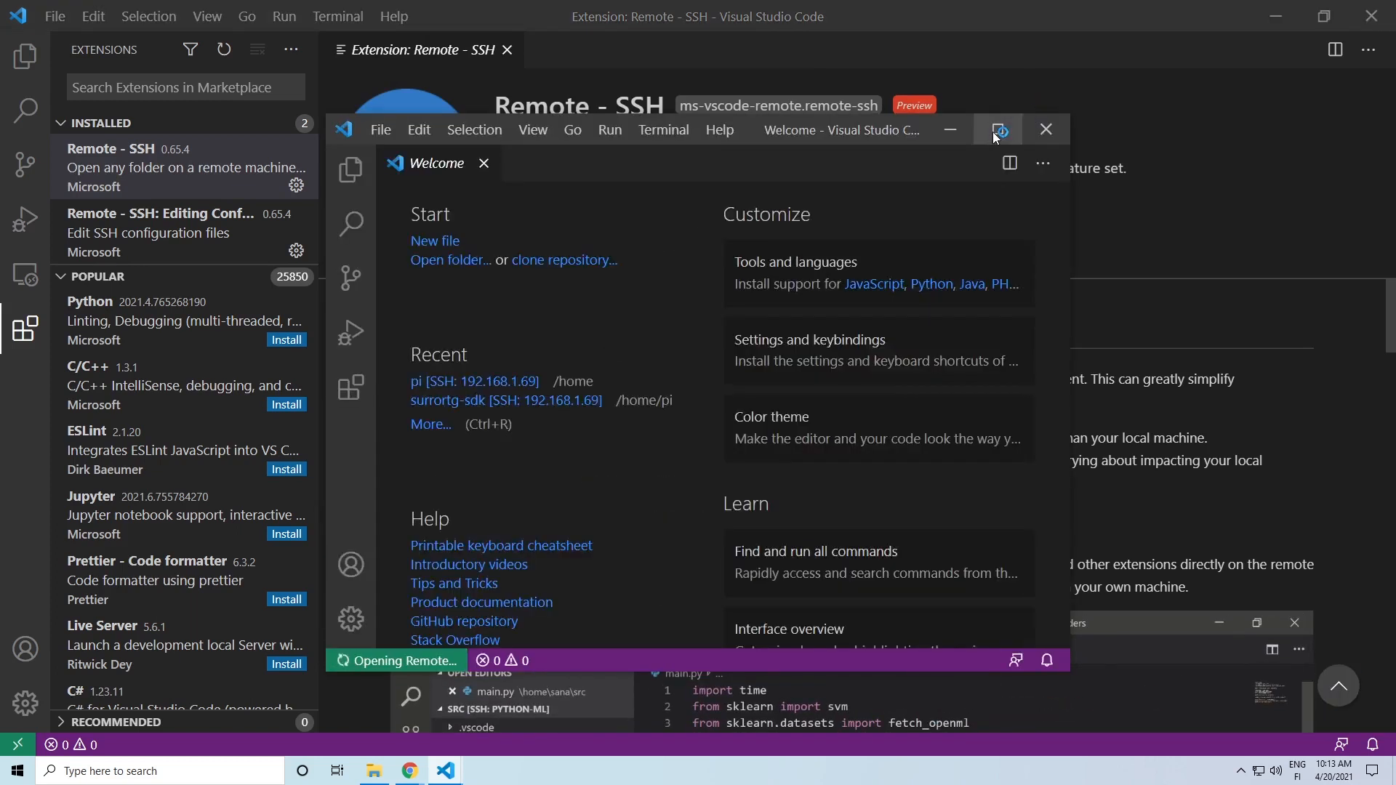
left_click(473, 381)
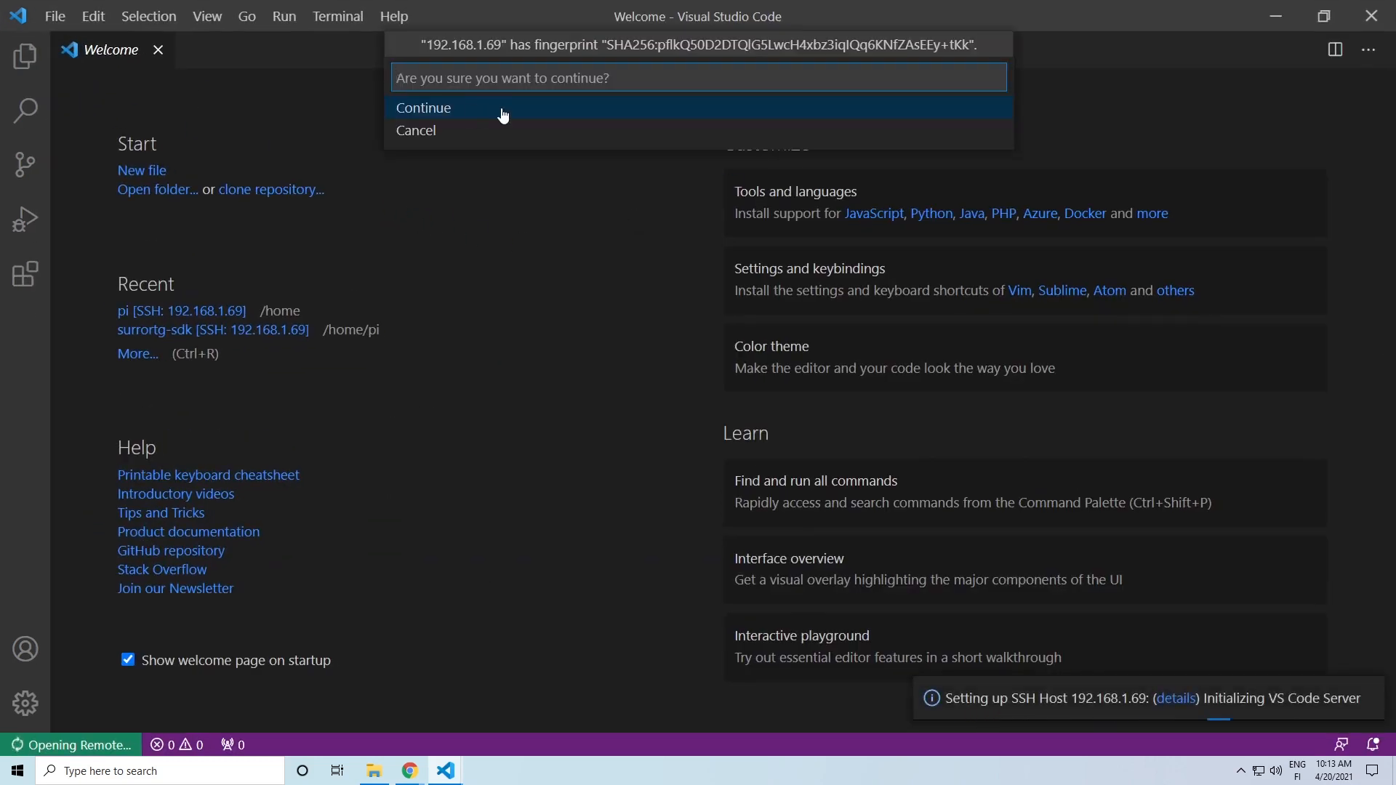
left_click(424, 108)
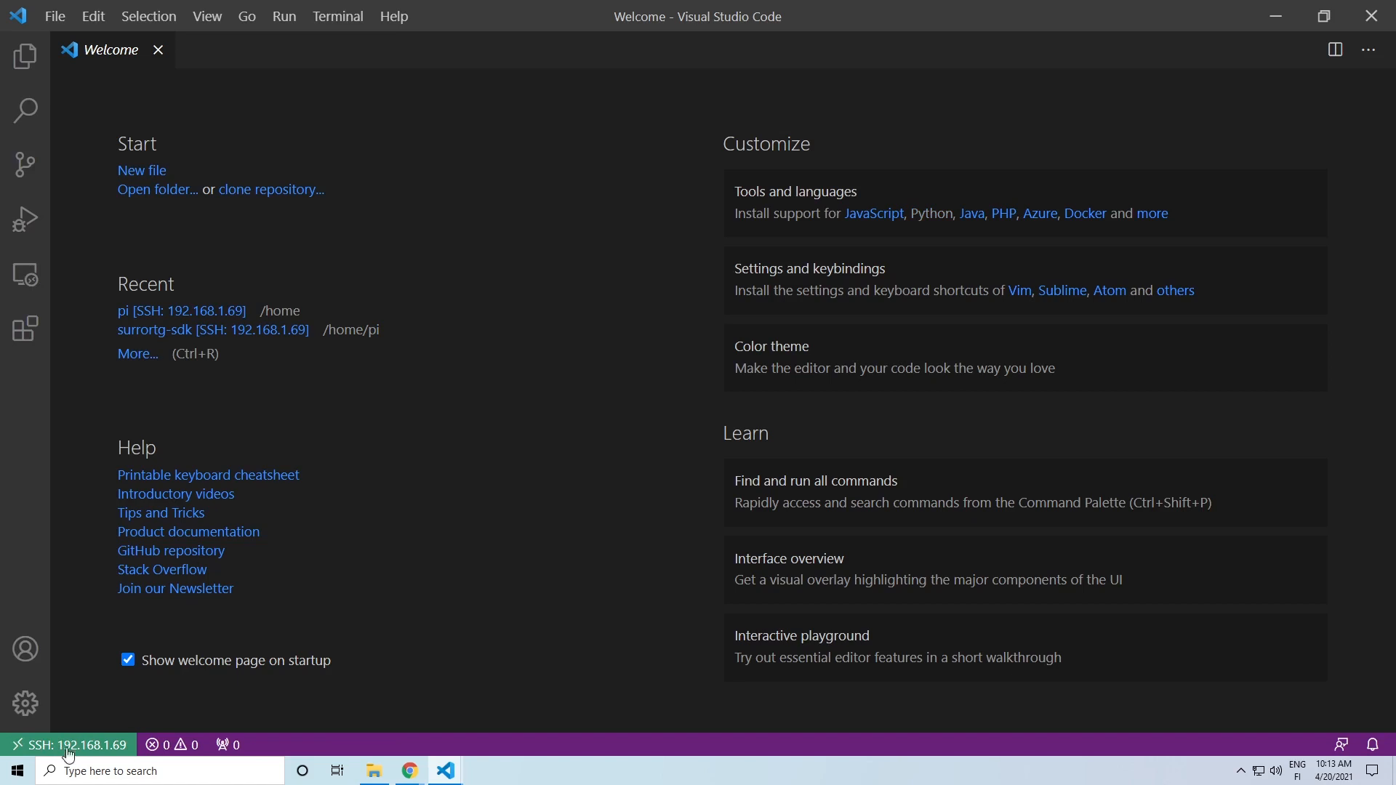
mouse_move(24, 56)
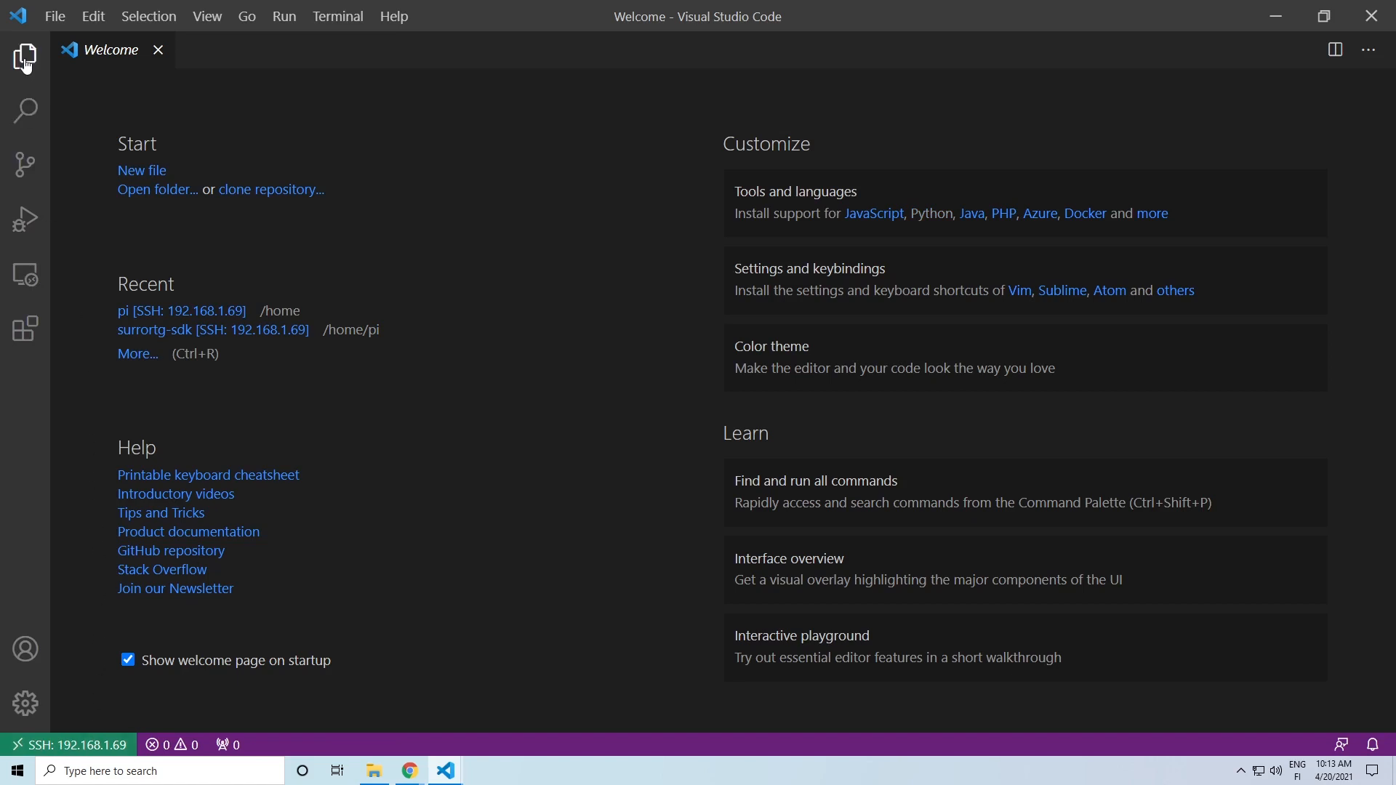
Open /home/pi/surrortg-sdk/ from Explorer and enter the SSH password.
left_click(24, 56)
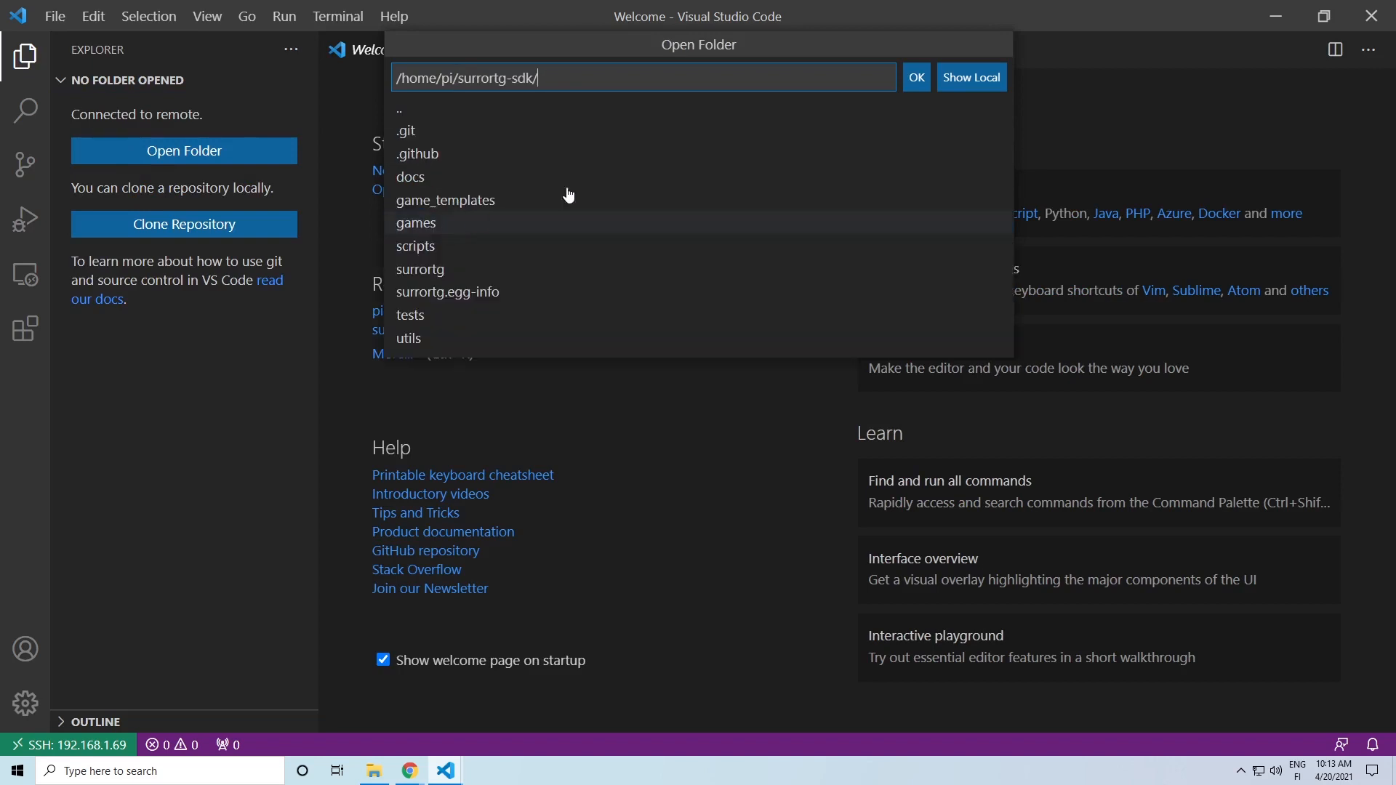
left_click(915, 77)
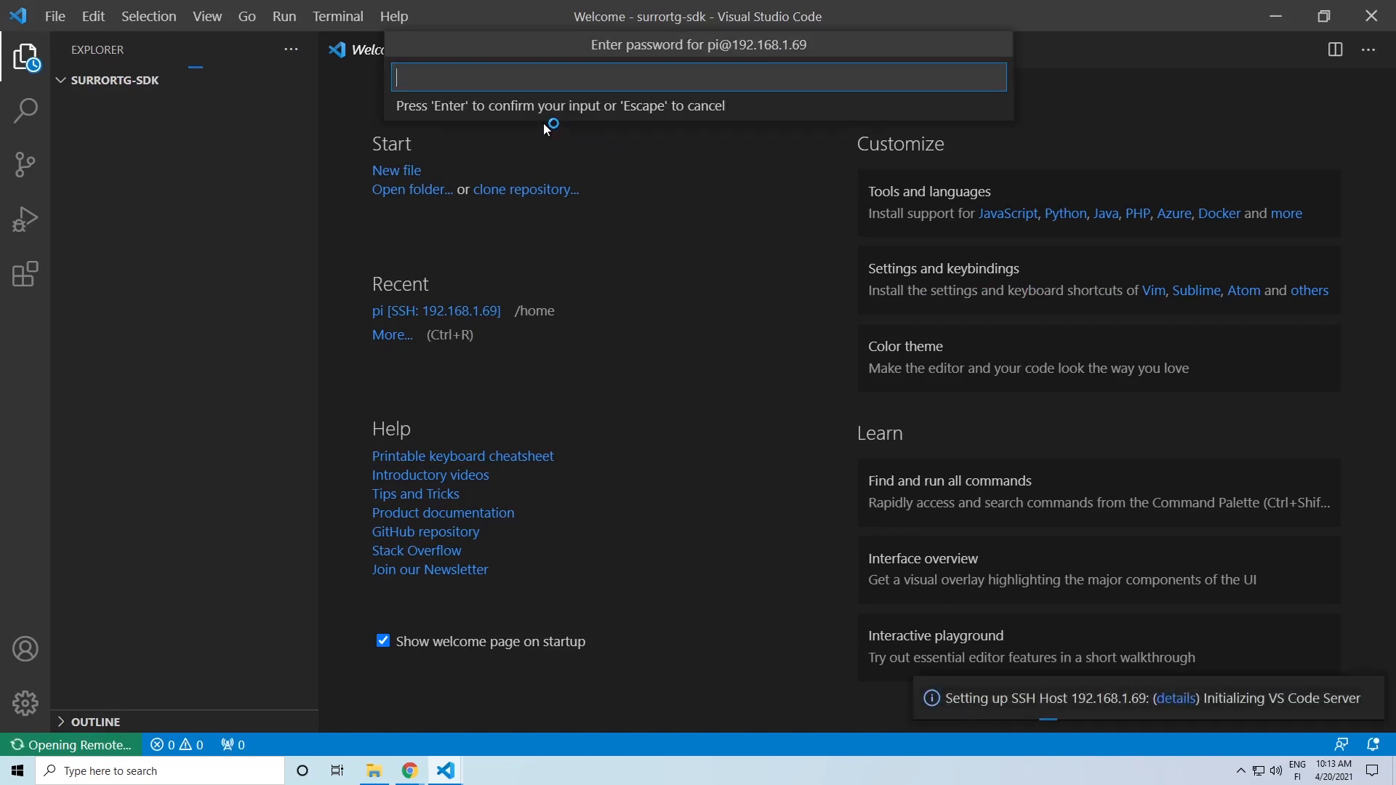
mouse_move(699, 162)
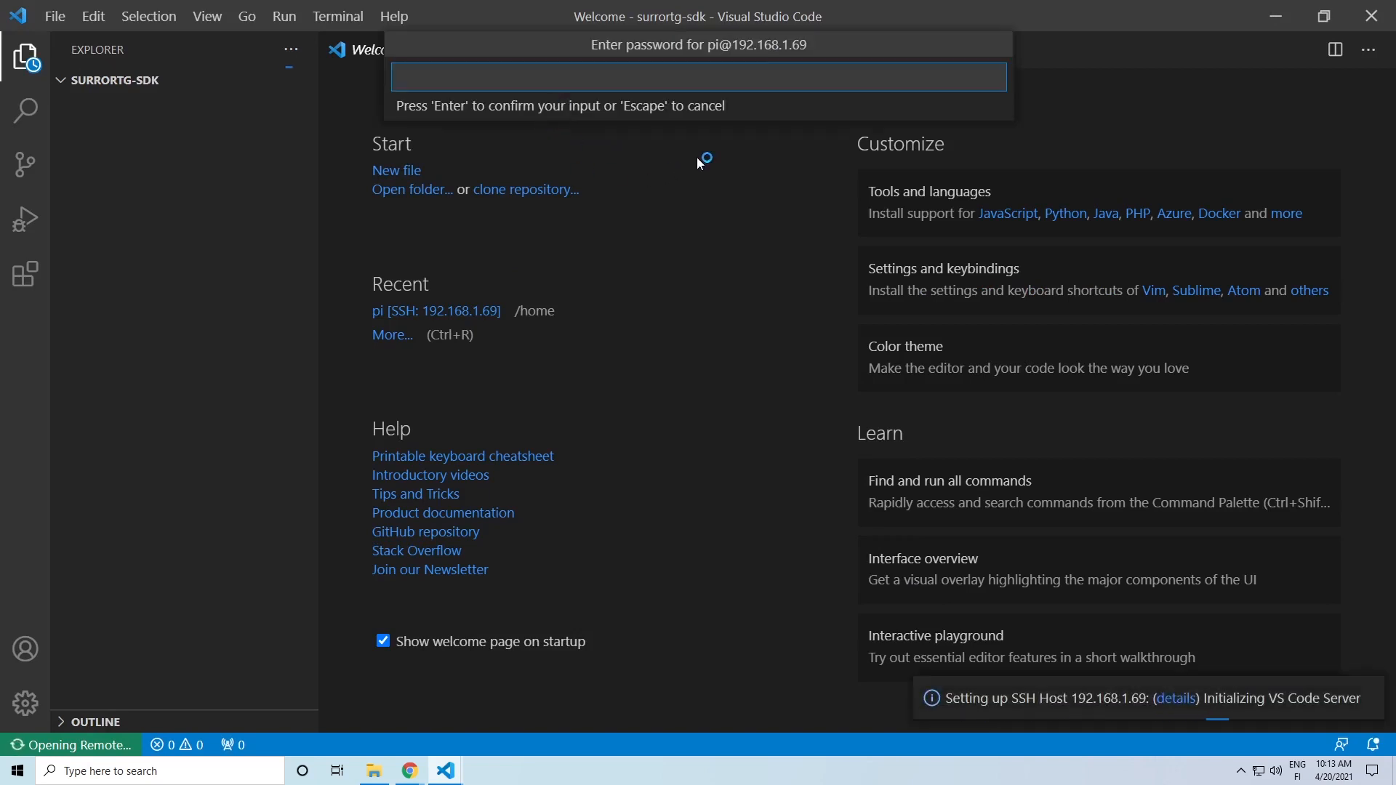
type("password")
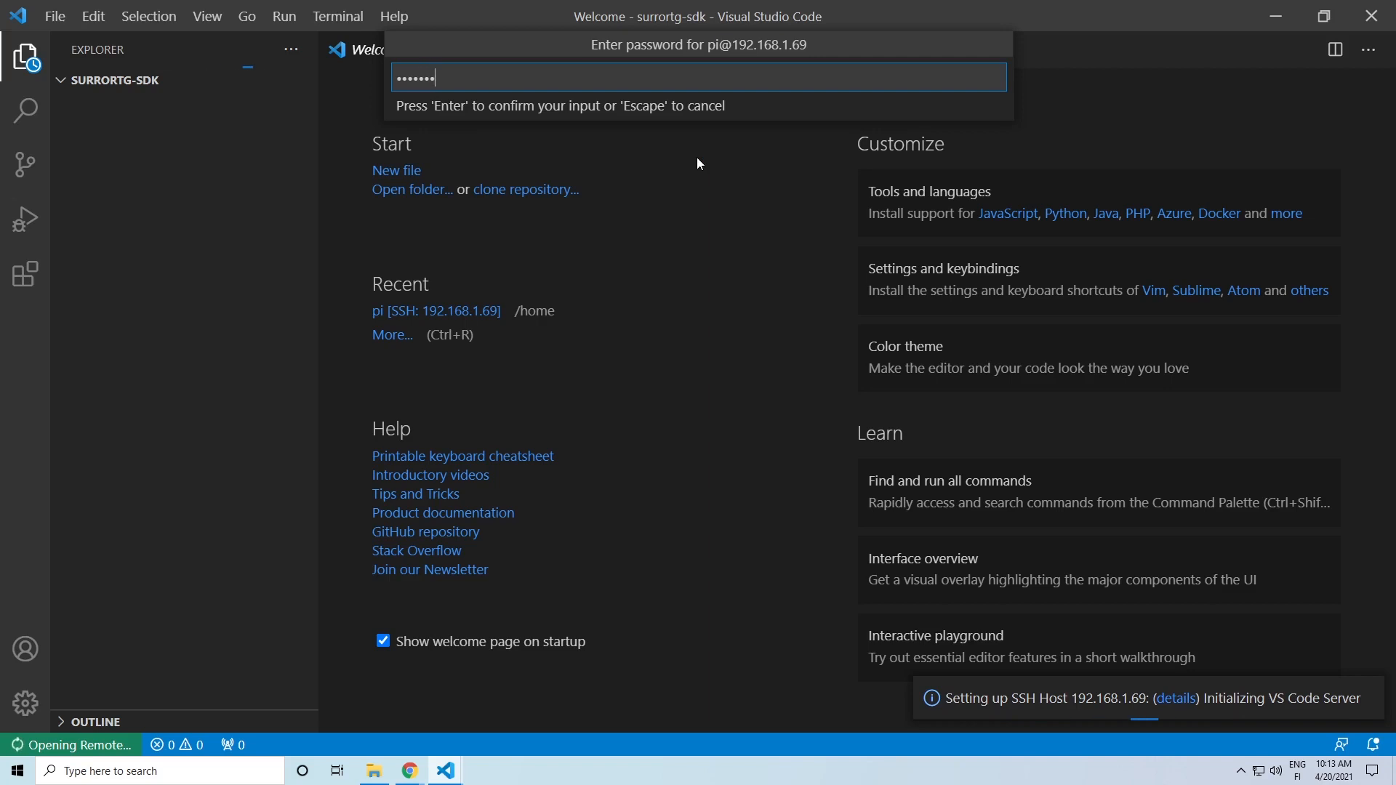
key("Return")
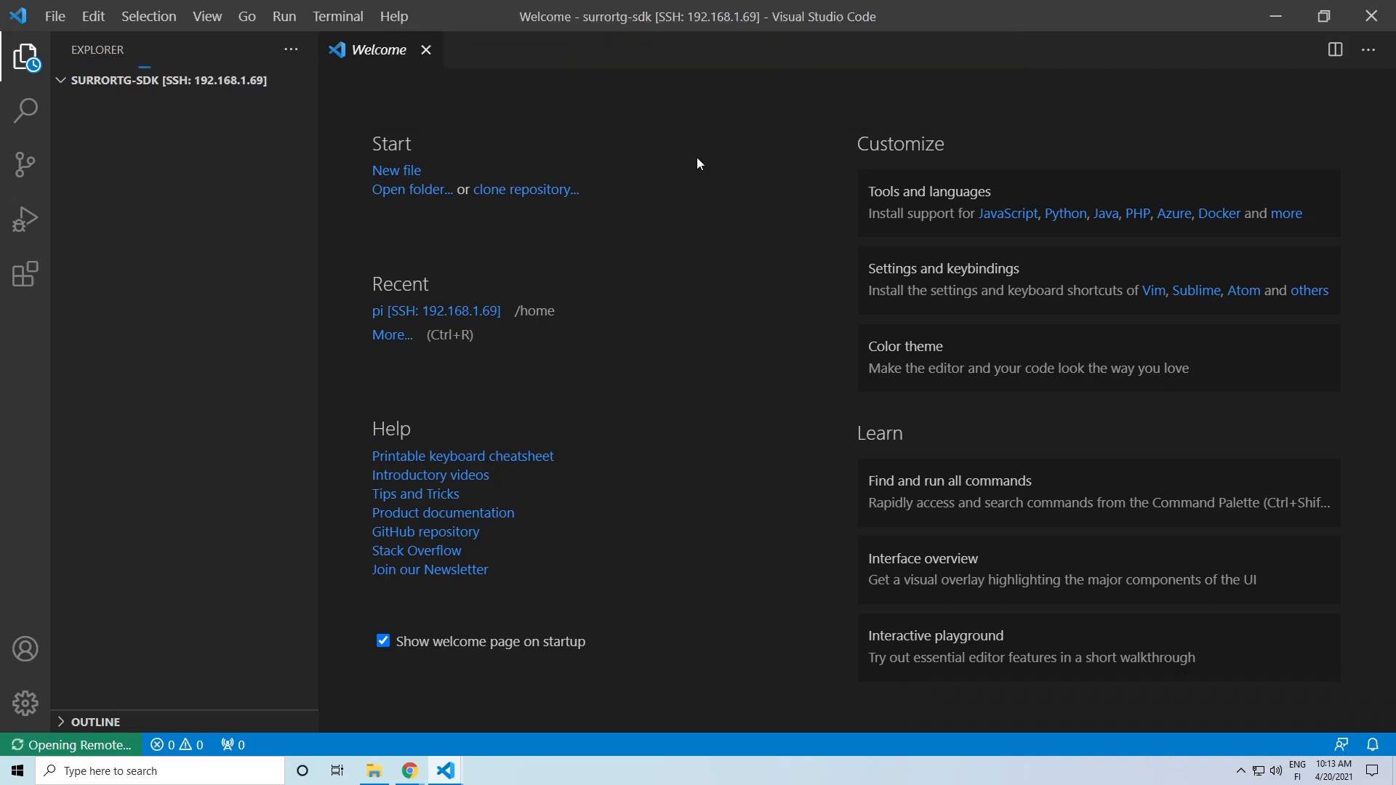
left_click(167, 80)
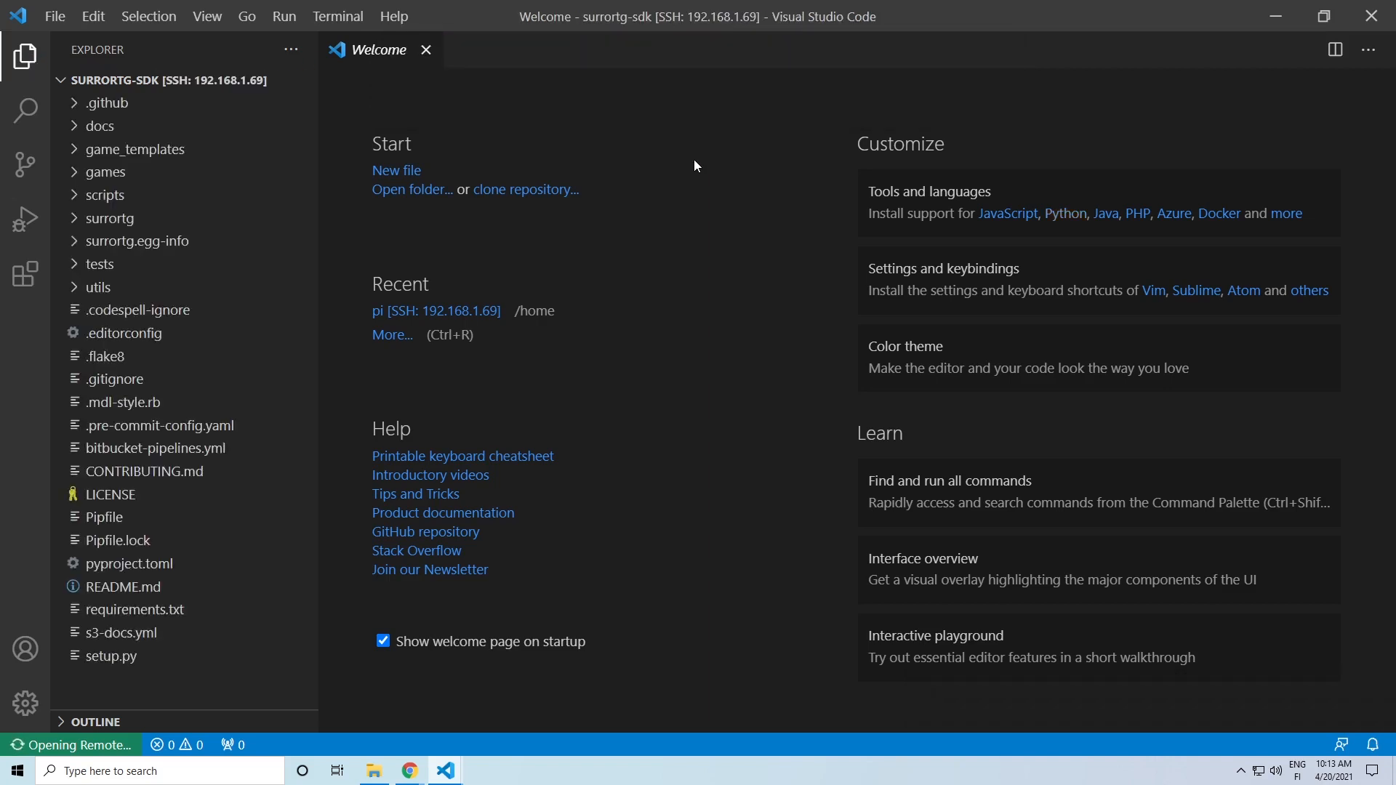
Expand the games folder in the Explorer and create a mygame folder inside it.
left_click(424, 49)
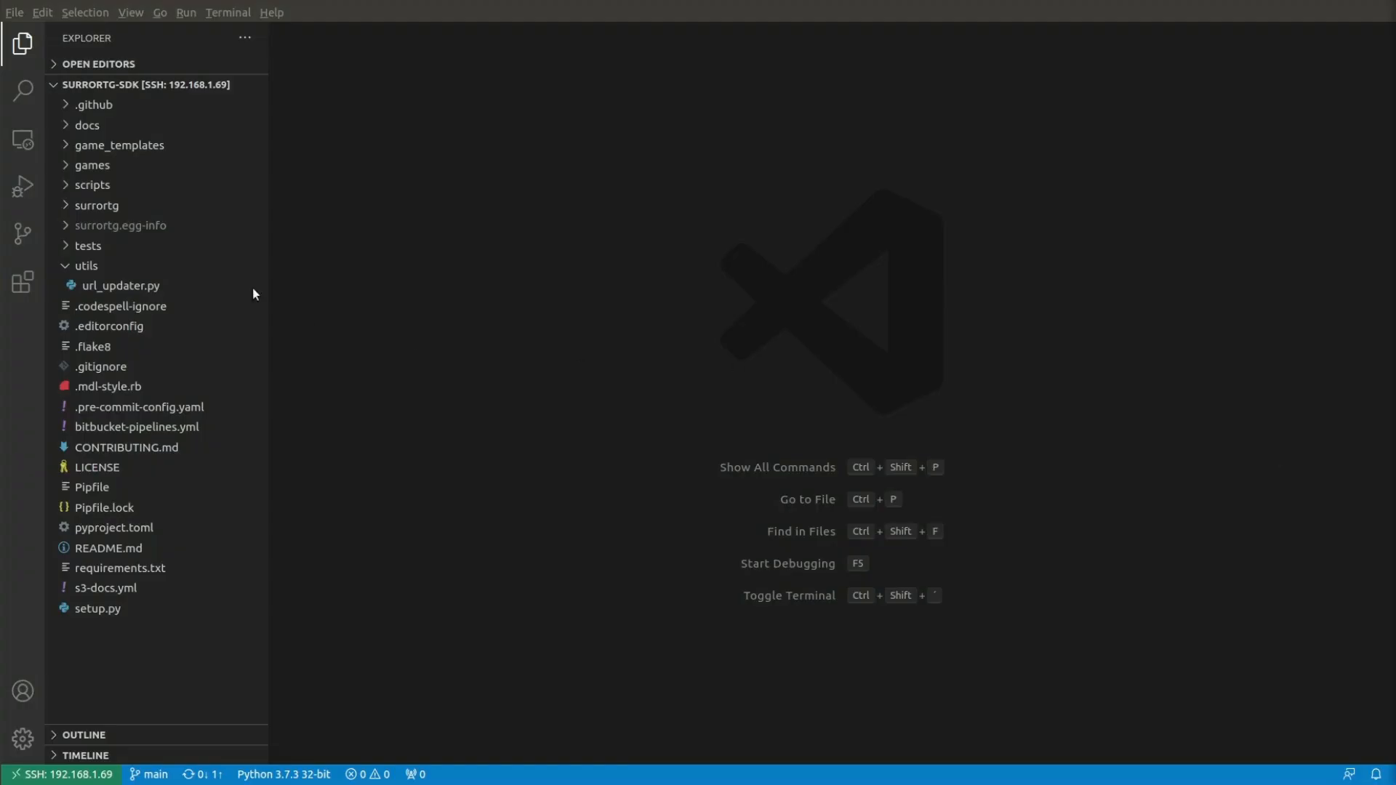
left_click(91, 165)
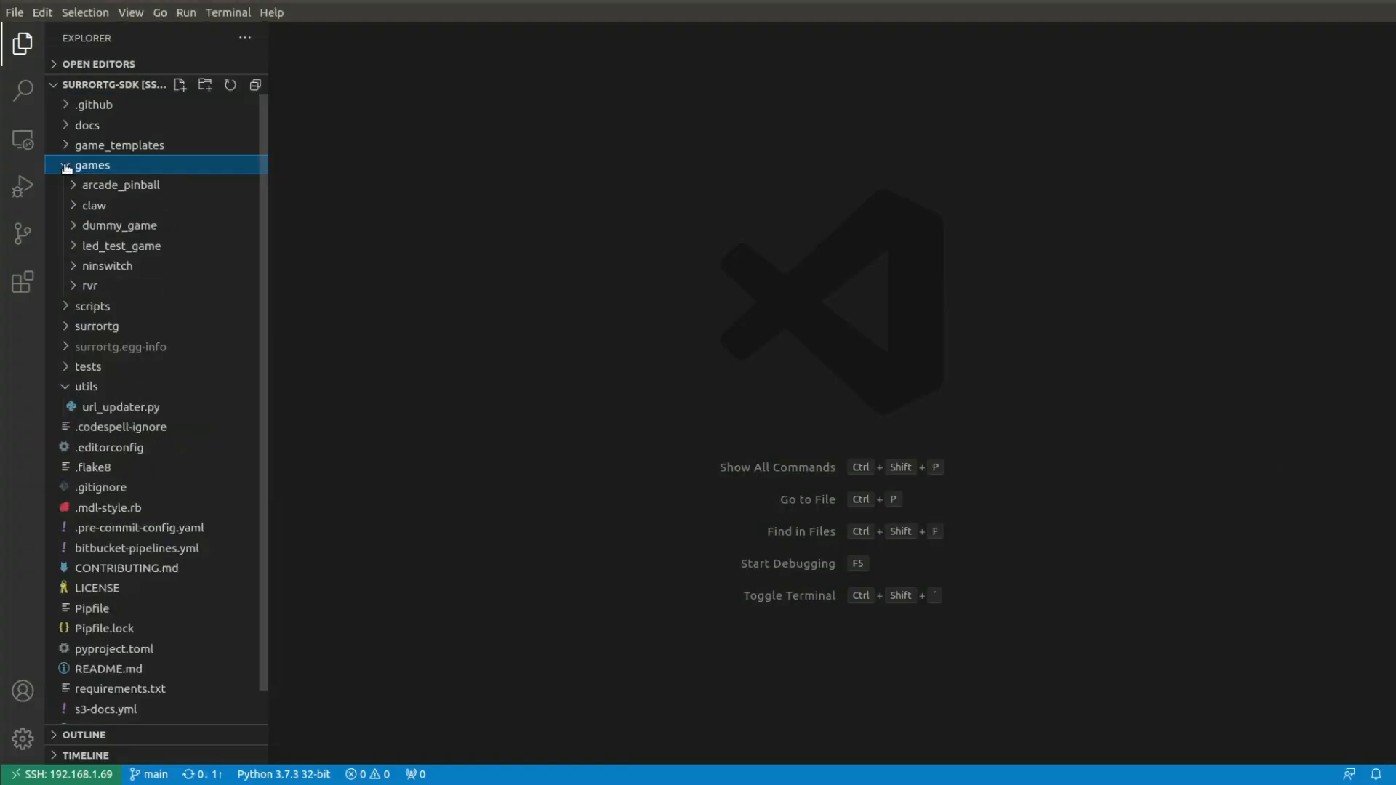
left_click(204, 84)
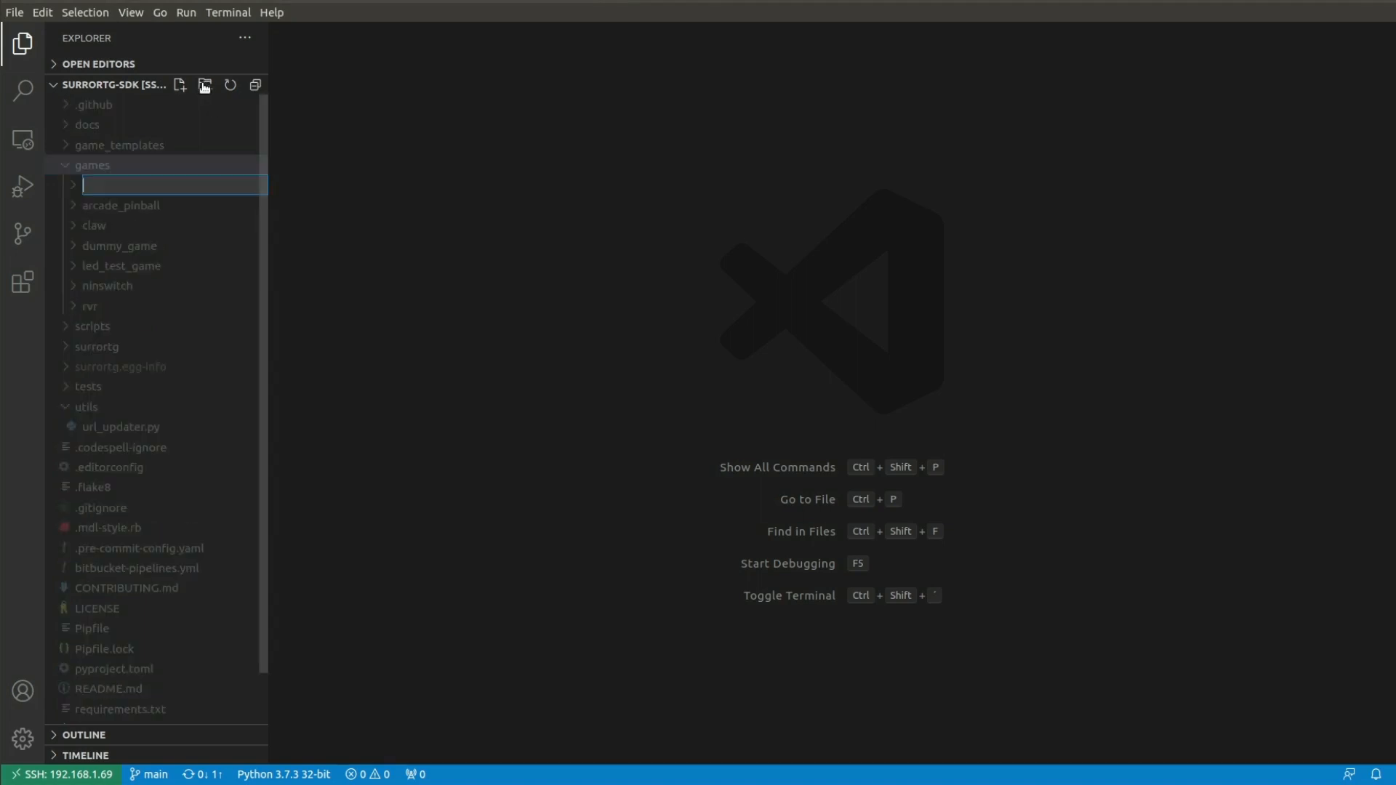
type("mygame")
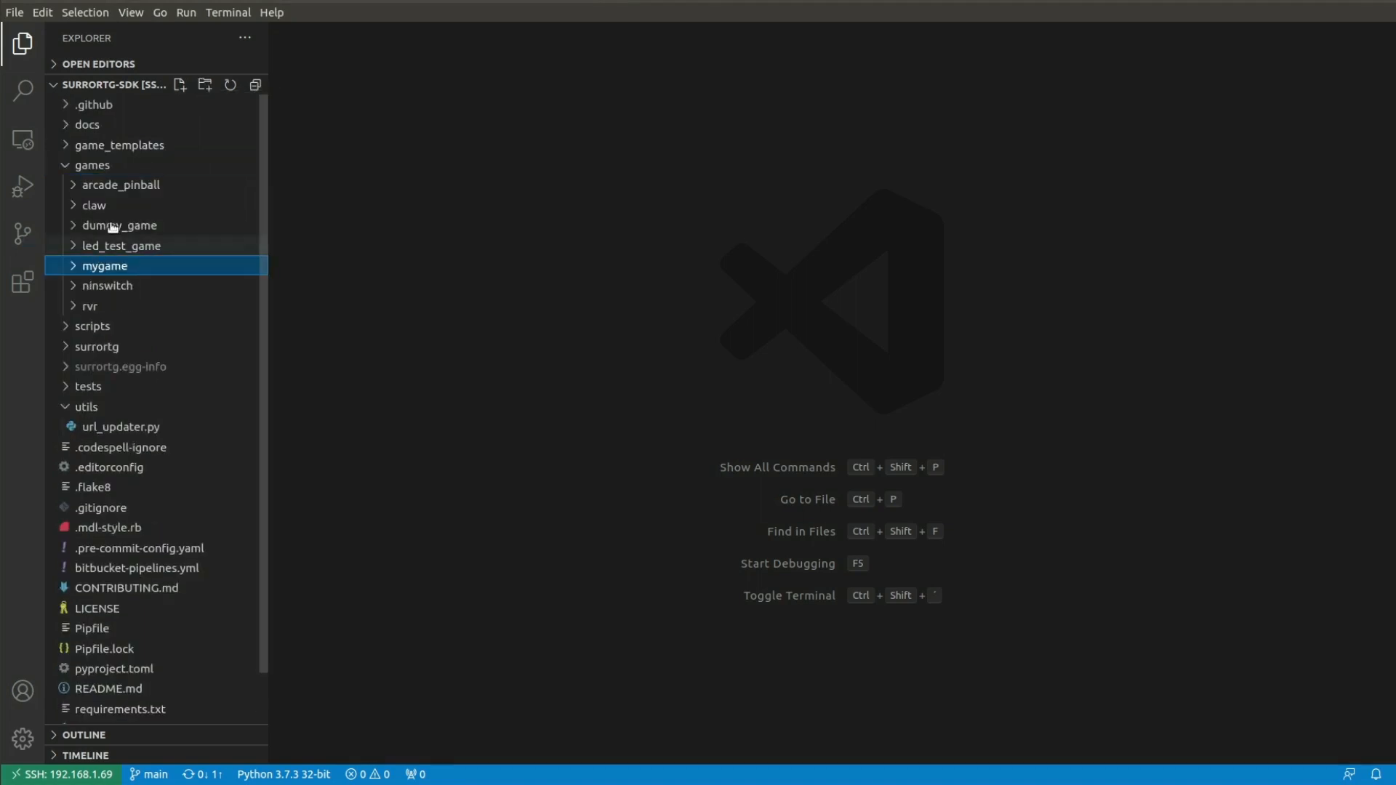
left_click(178, 84)
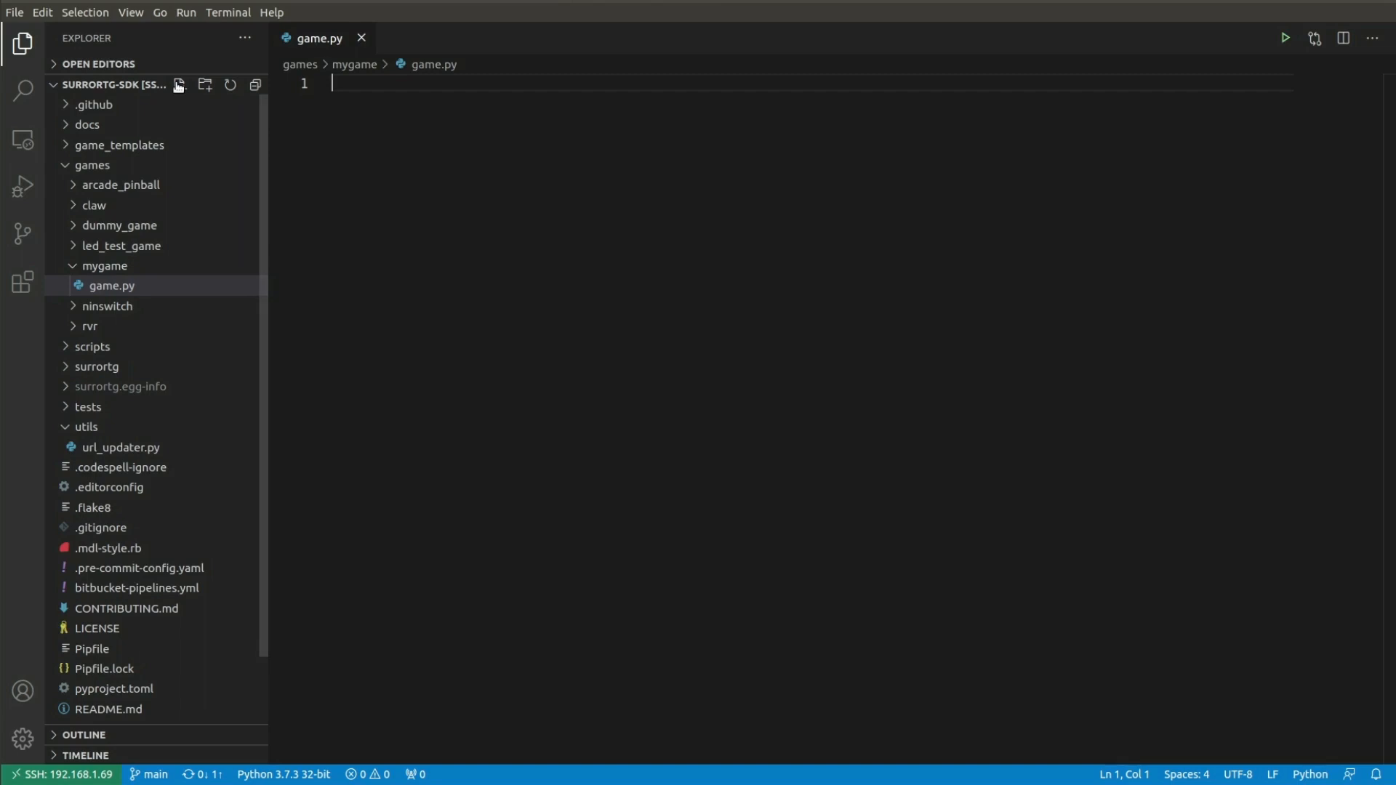
mouse_move(455, 247)
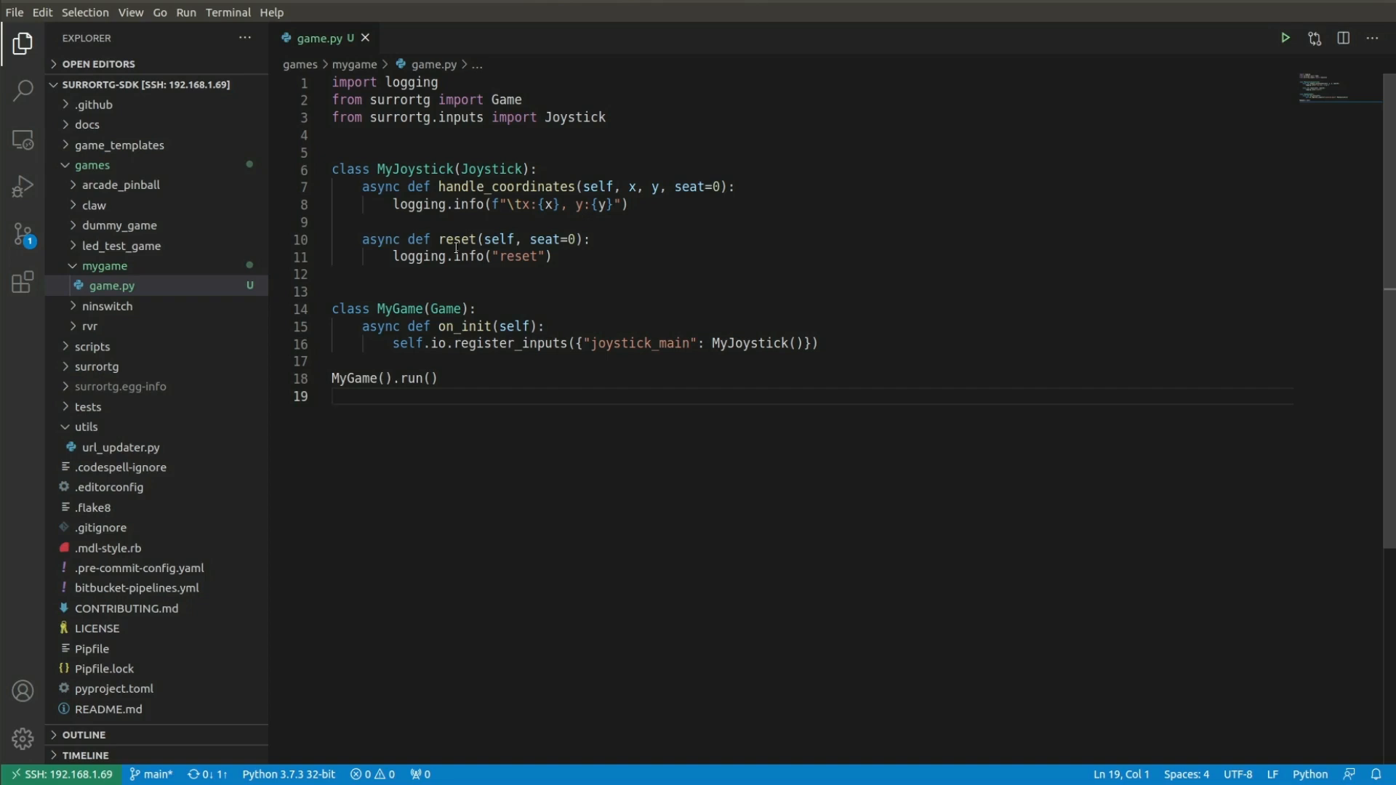
Write game.py with the MyJoystick and MyGame classes, ending with MyGame().run().
left_click(333, 395)
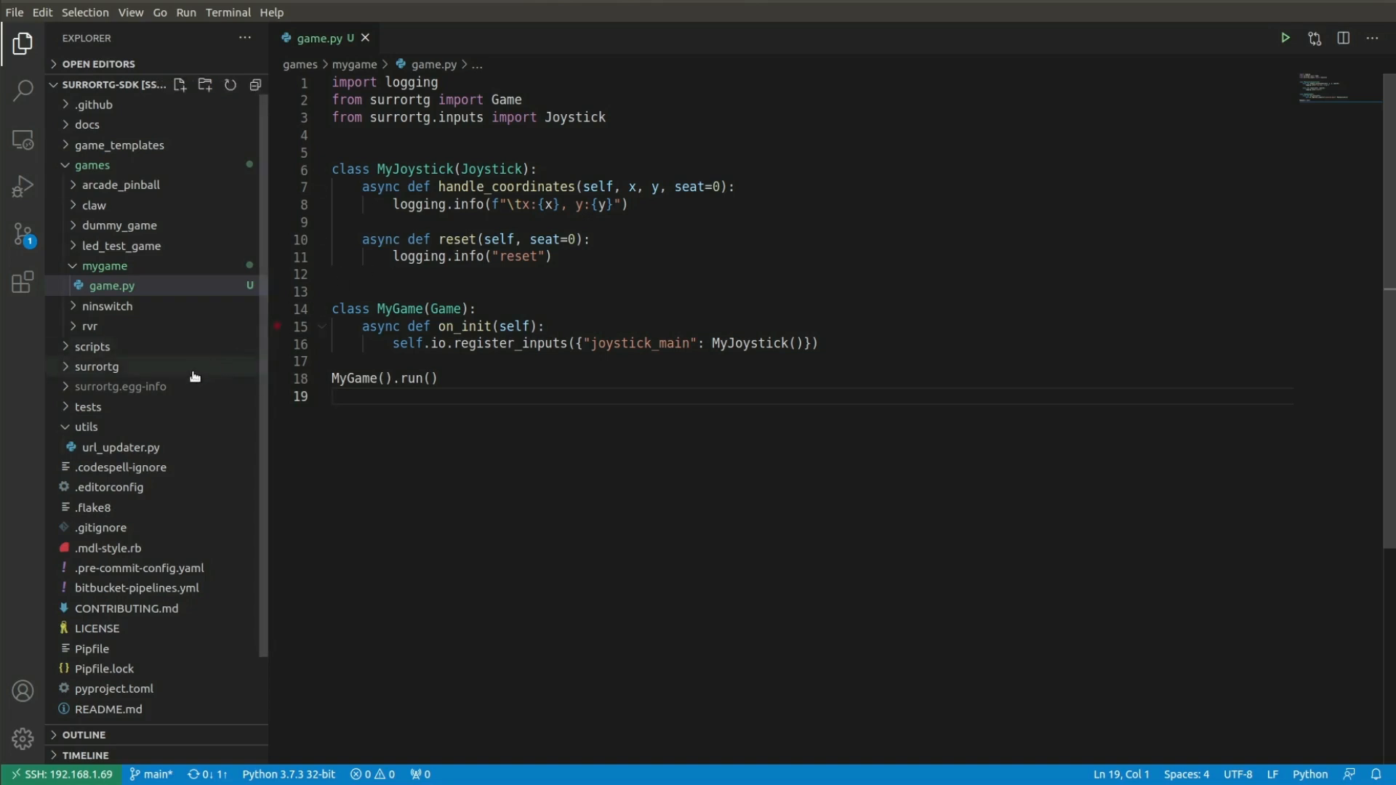
mouse_move(120, 346)
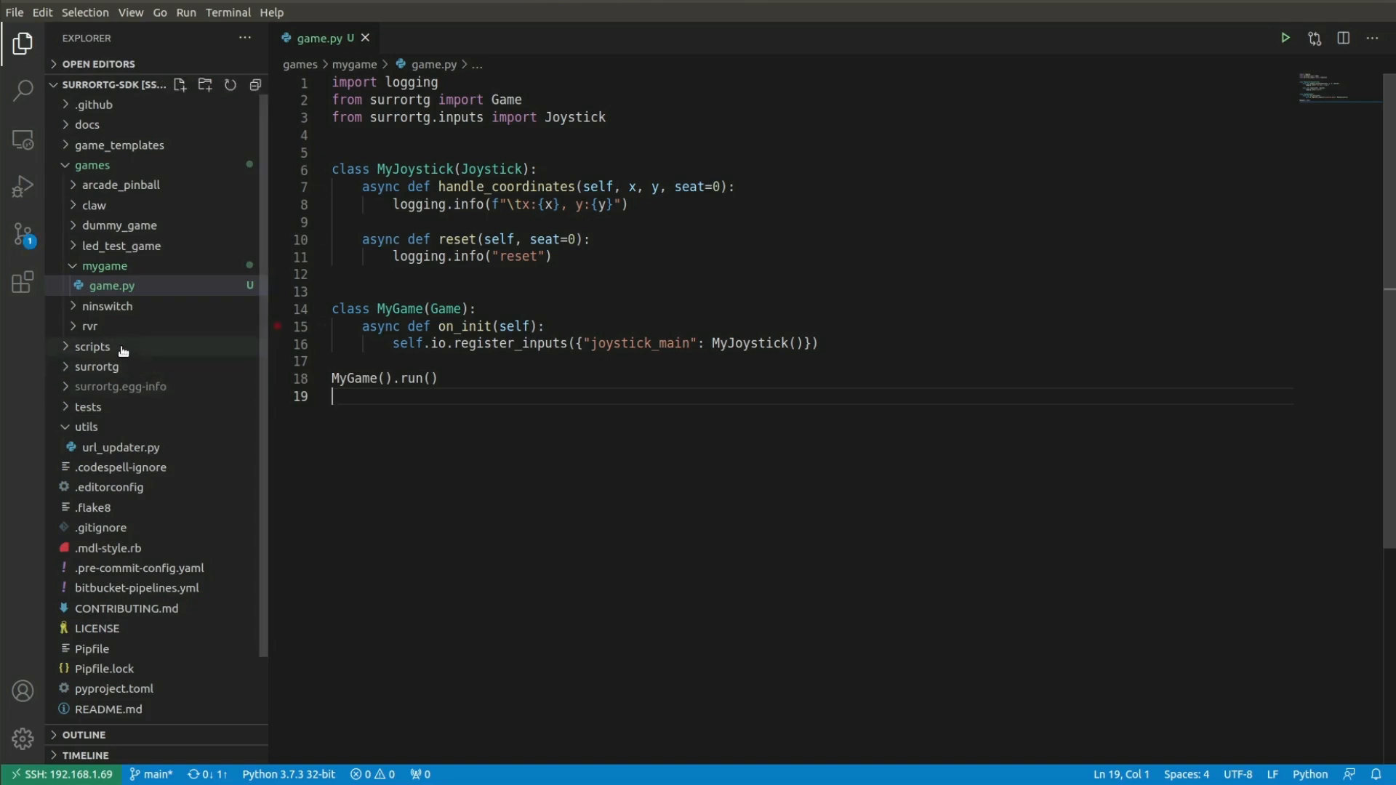
In scripts/controller-rpi.service, change GAME_MODULE to games.mygame.game.
left_click(92, 346)
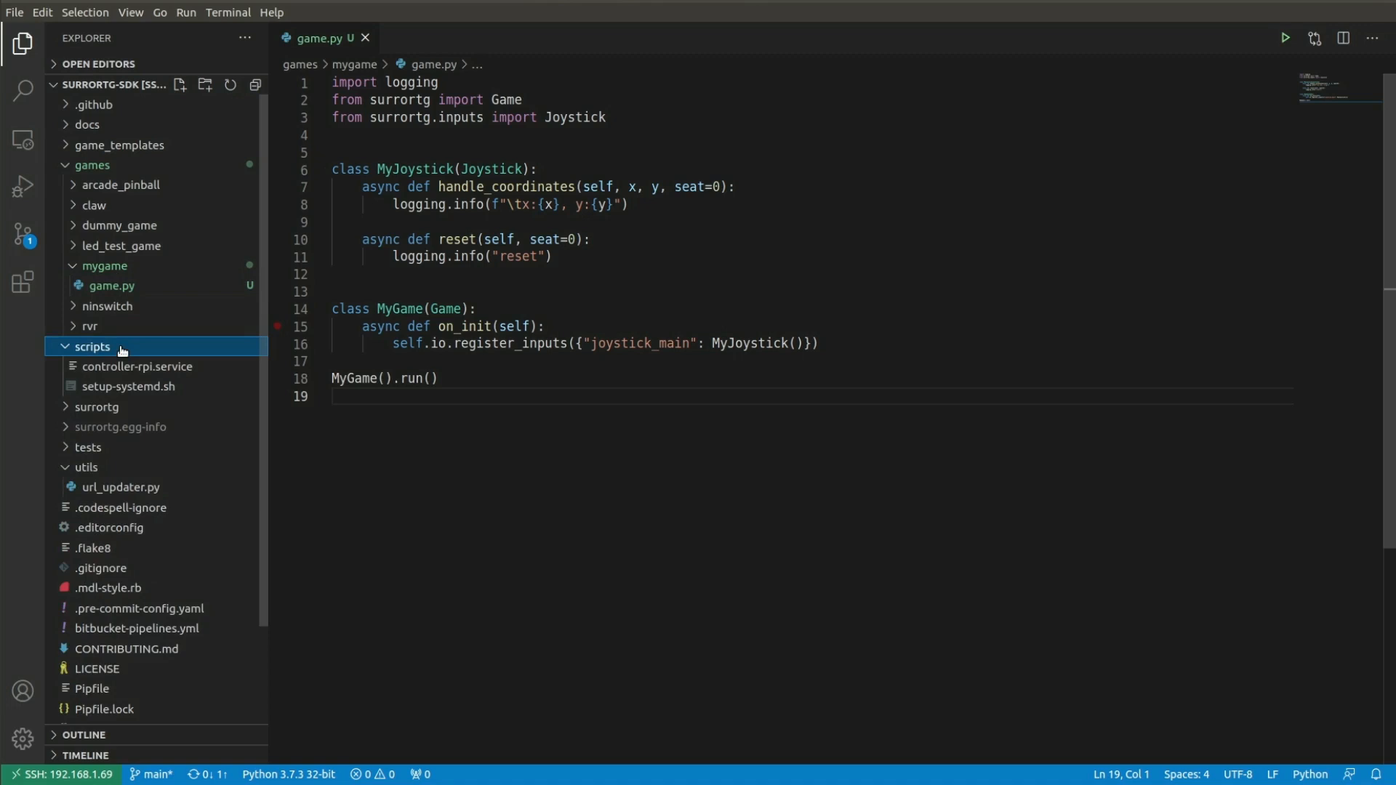
mouse_move(120, 368)
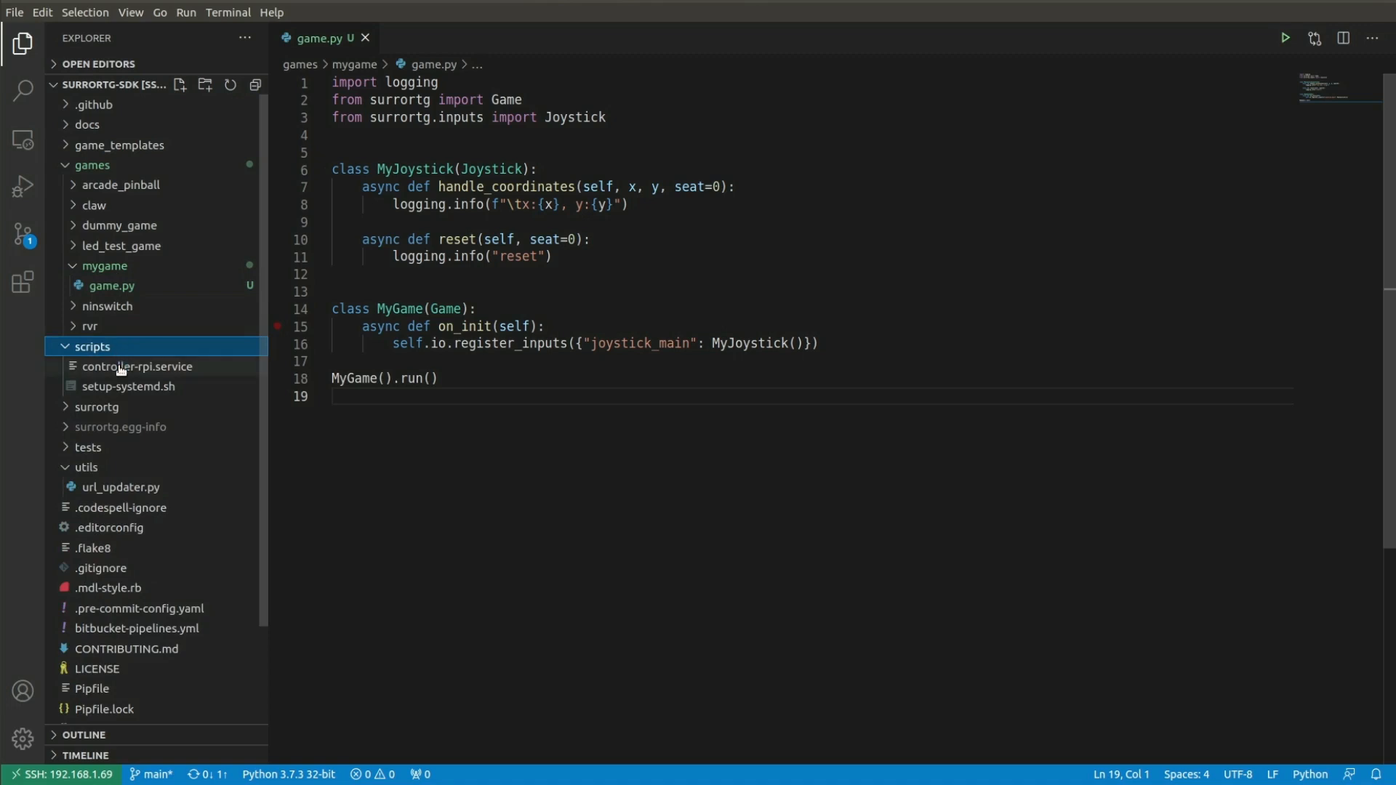
left_click(139, 366)
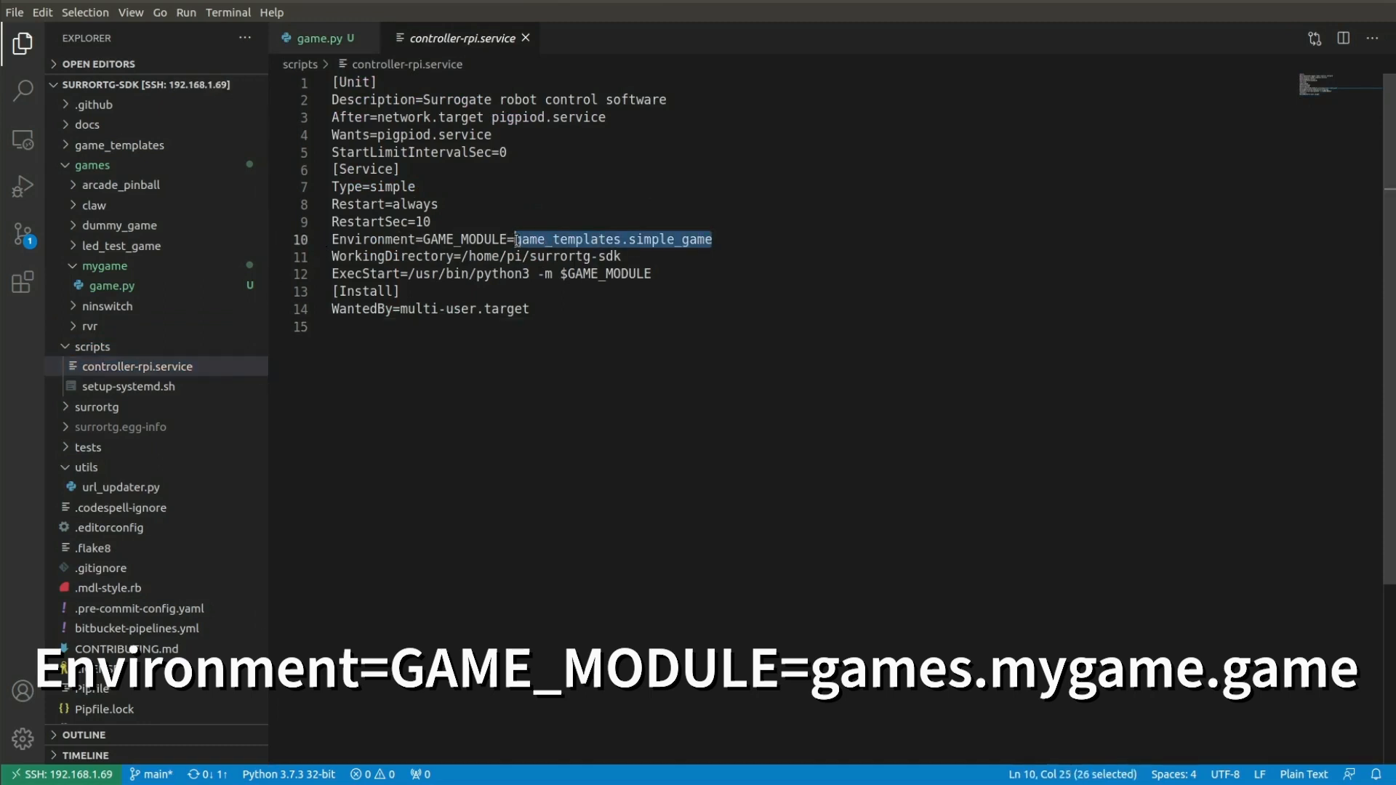
type("games")
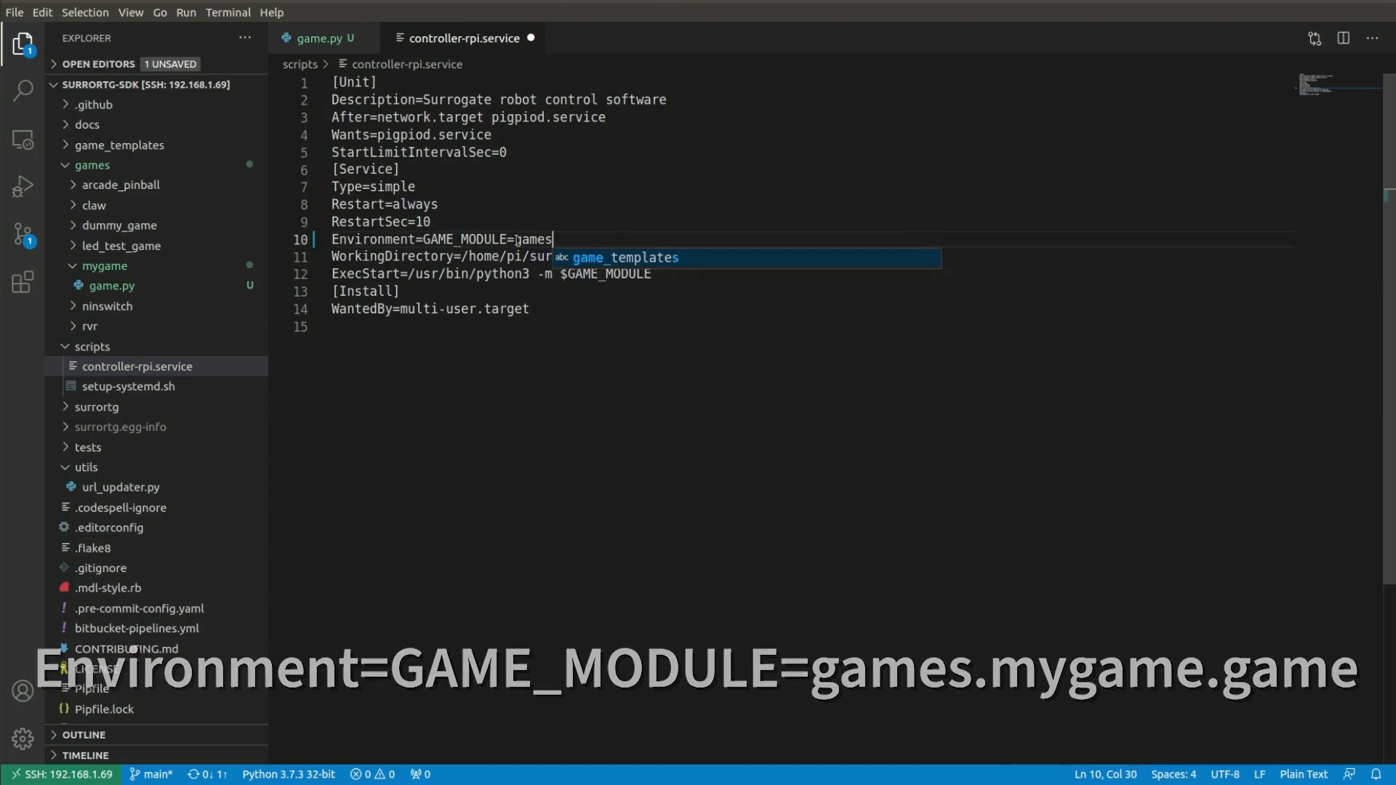
type(".mygam")
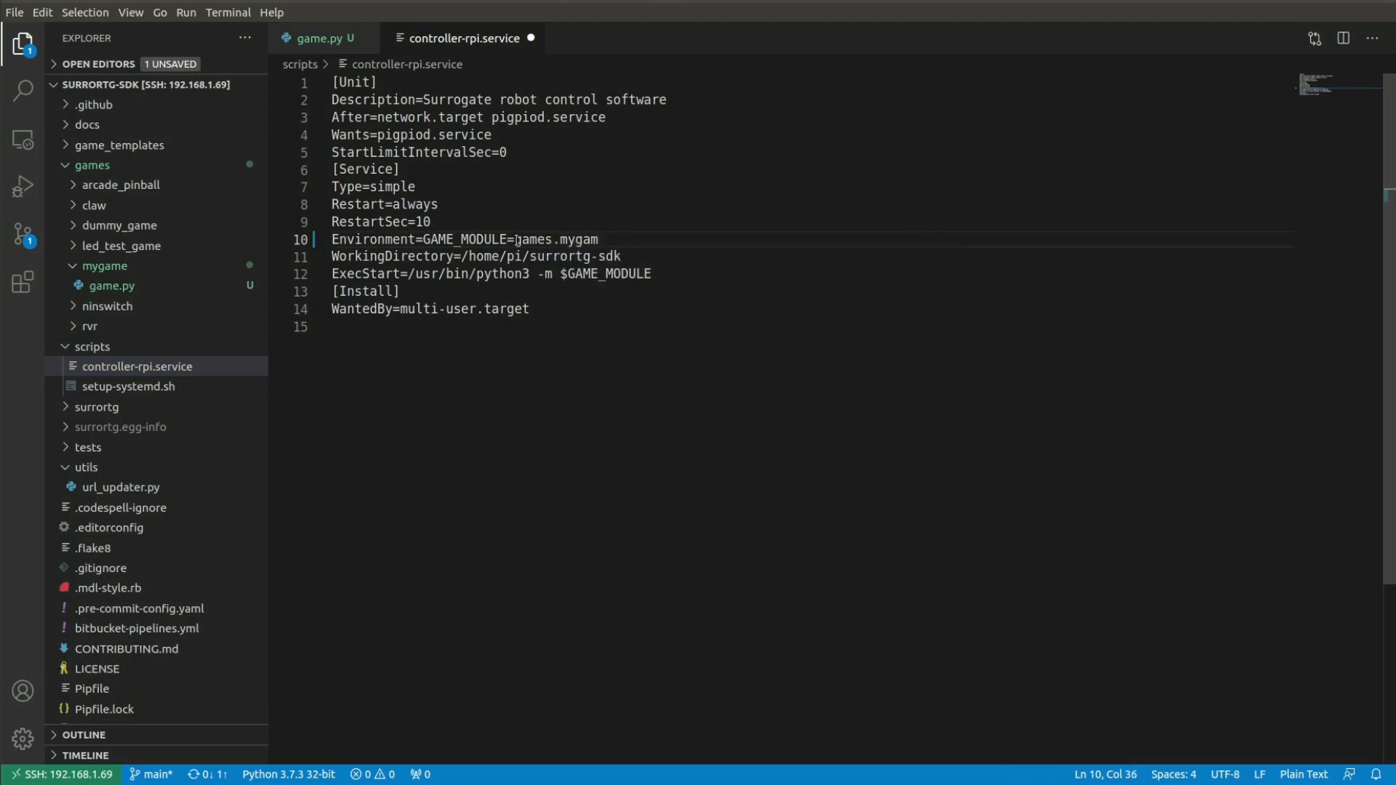
type("e.game")
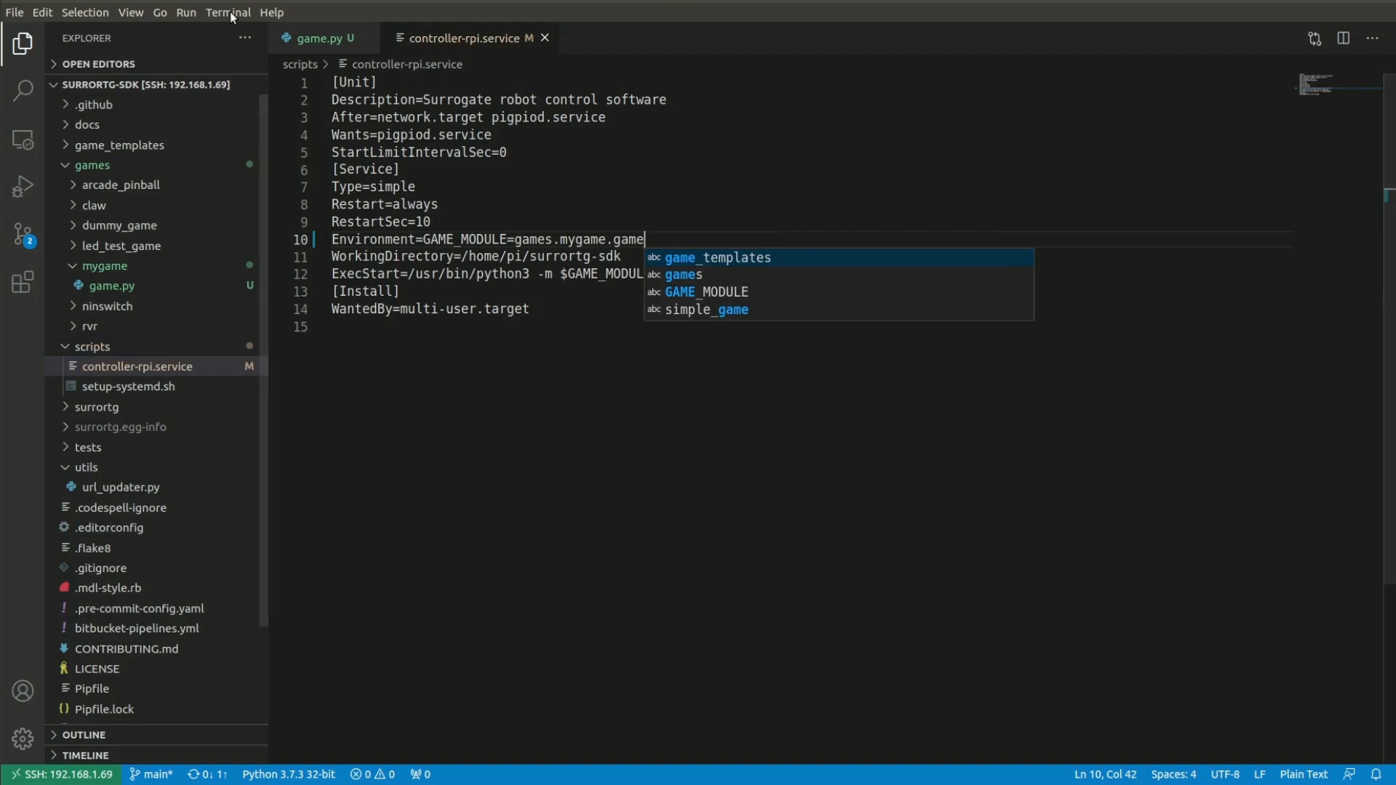
Run sudo scripts/setup-systemd.sh in a new terminal to install the controller service.
left_click(227, 12)
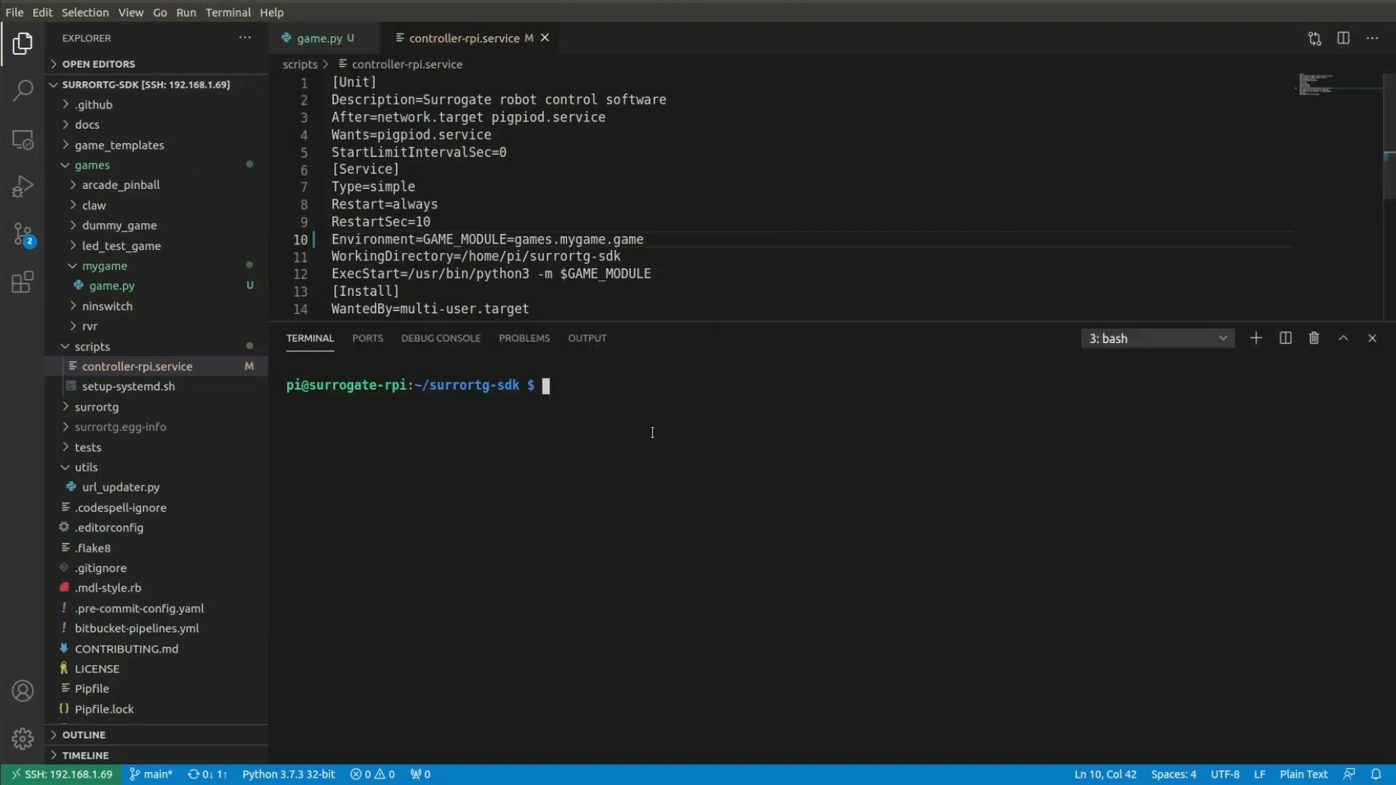
type("sudo scripts/")
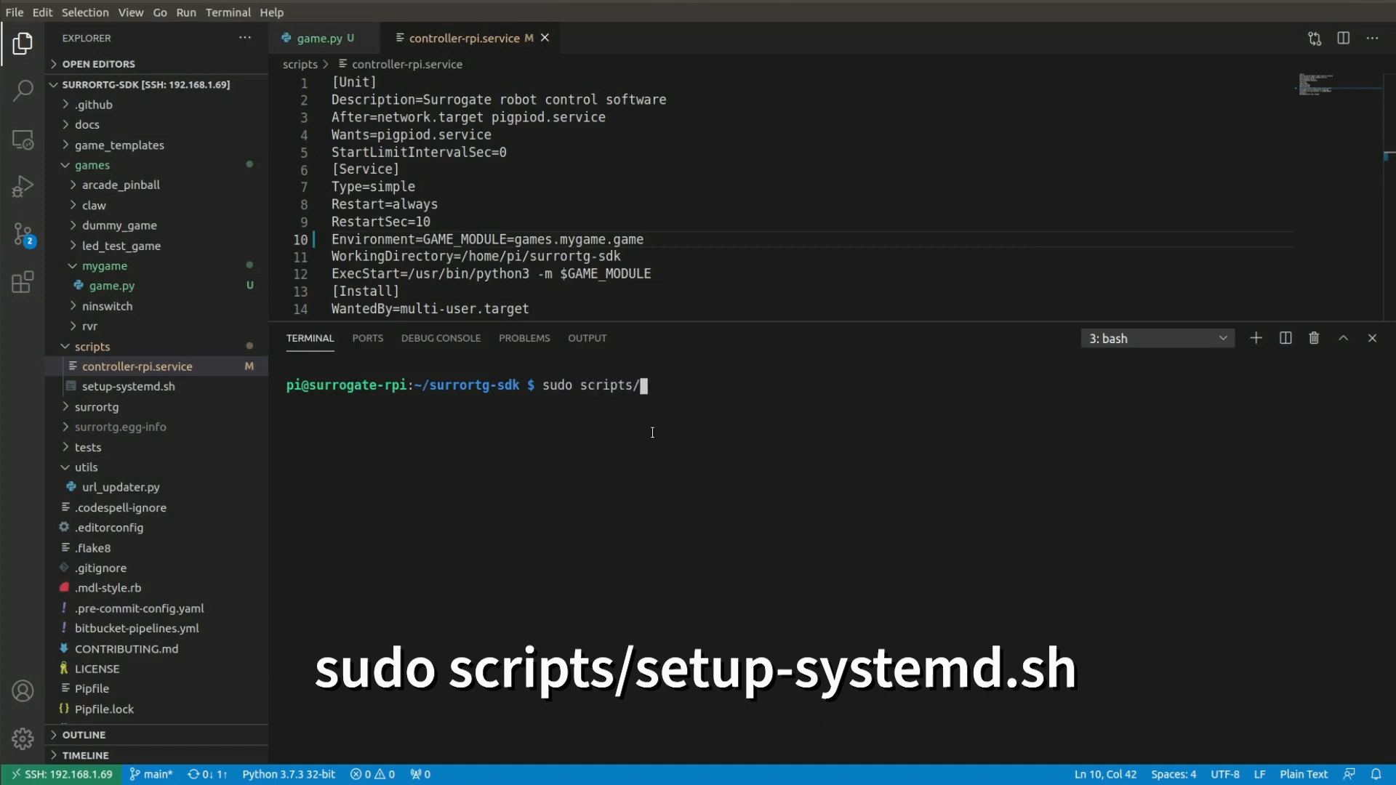
type("setup-systemd.sh")
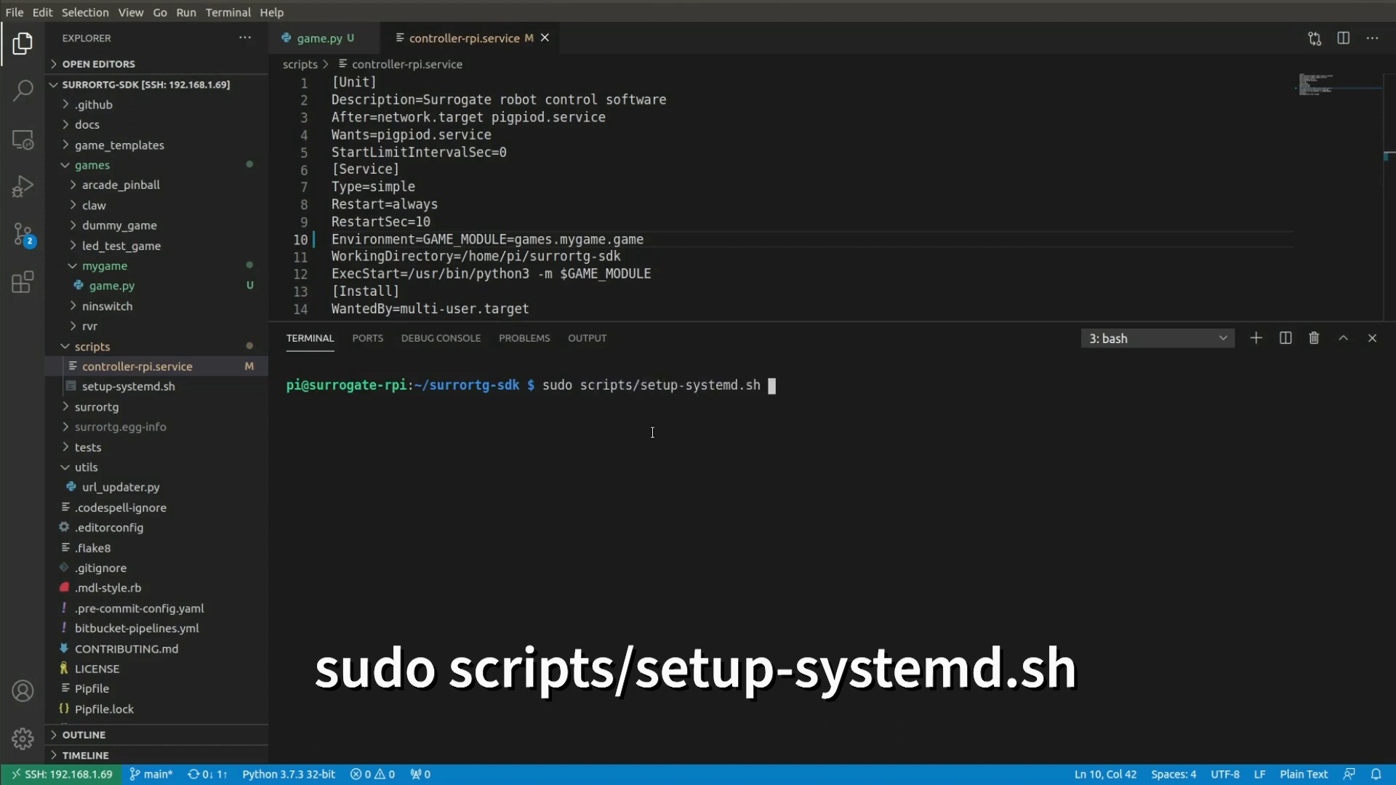
key("Return")
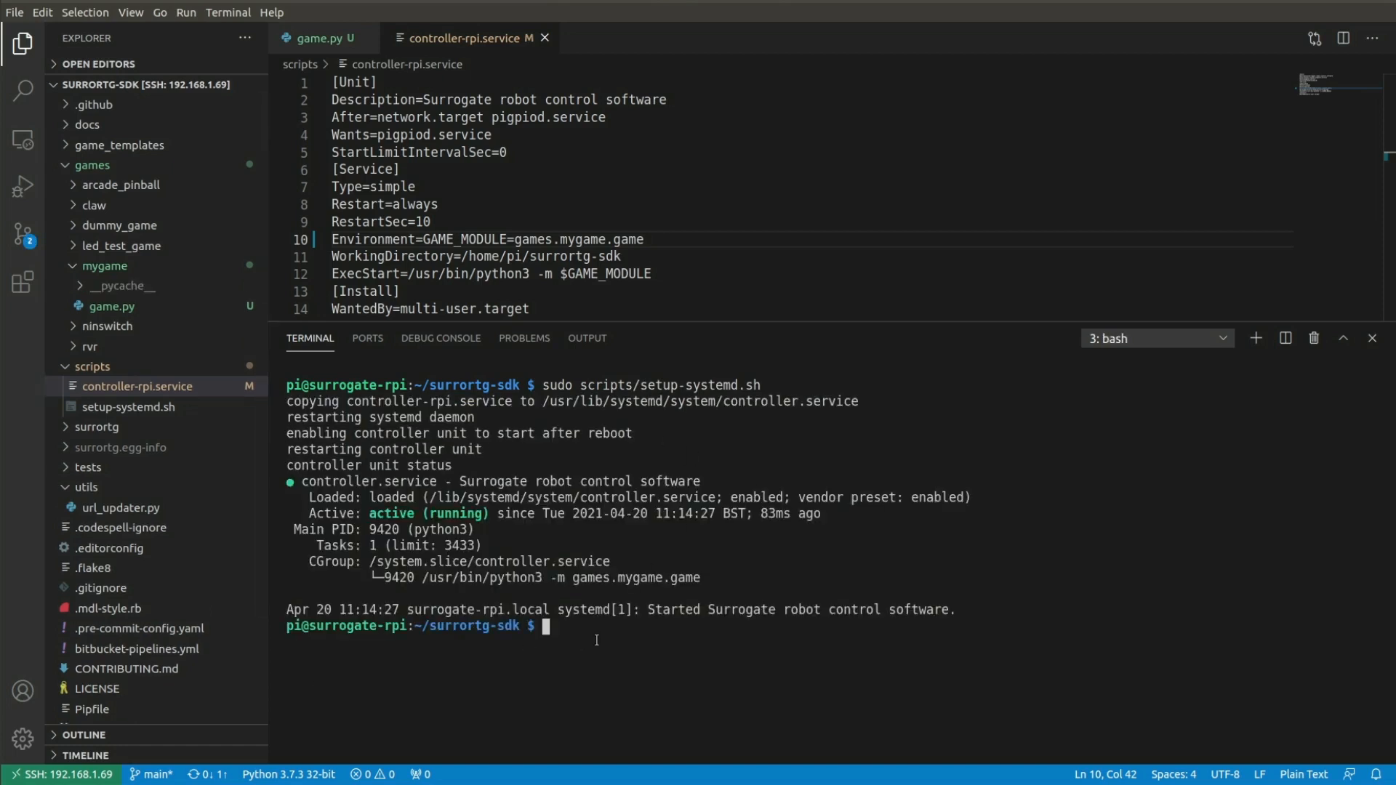
Follow the controller logs with sudo journalctl -fu controller and scroll through them.
type("sudo")
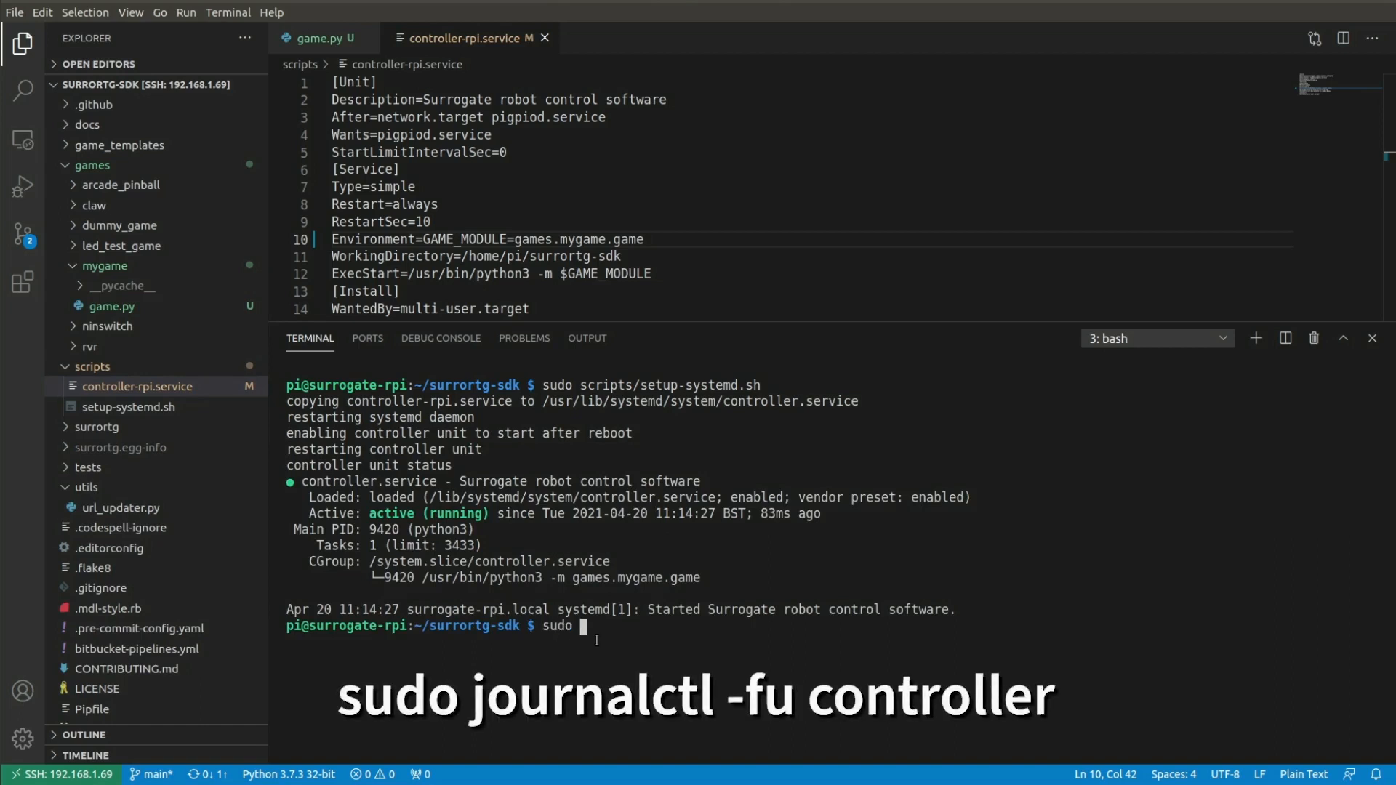
type("journalctl")
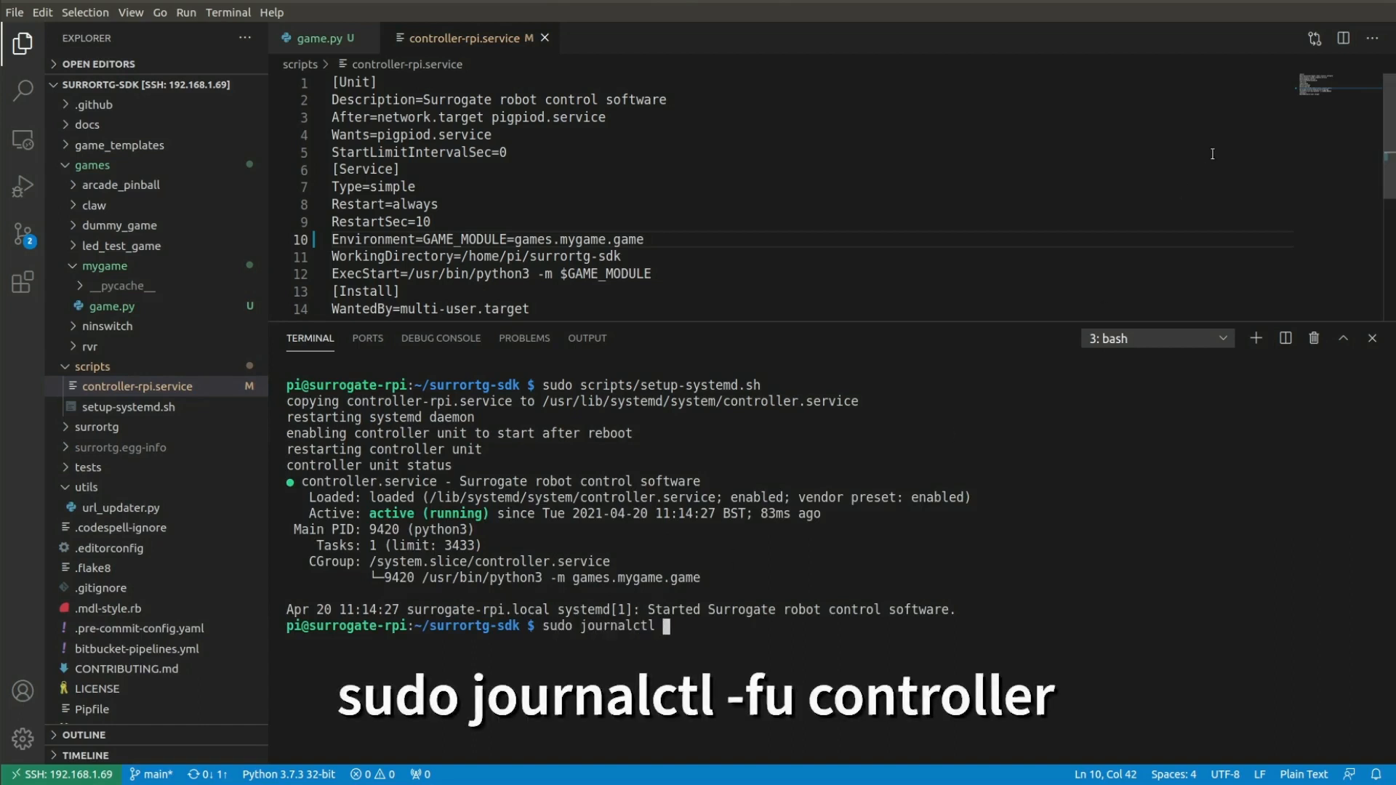
type("-fu contro")
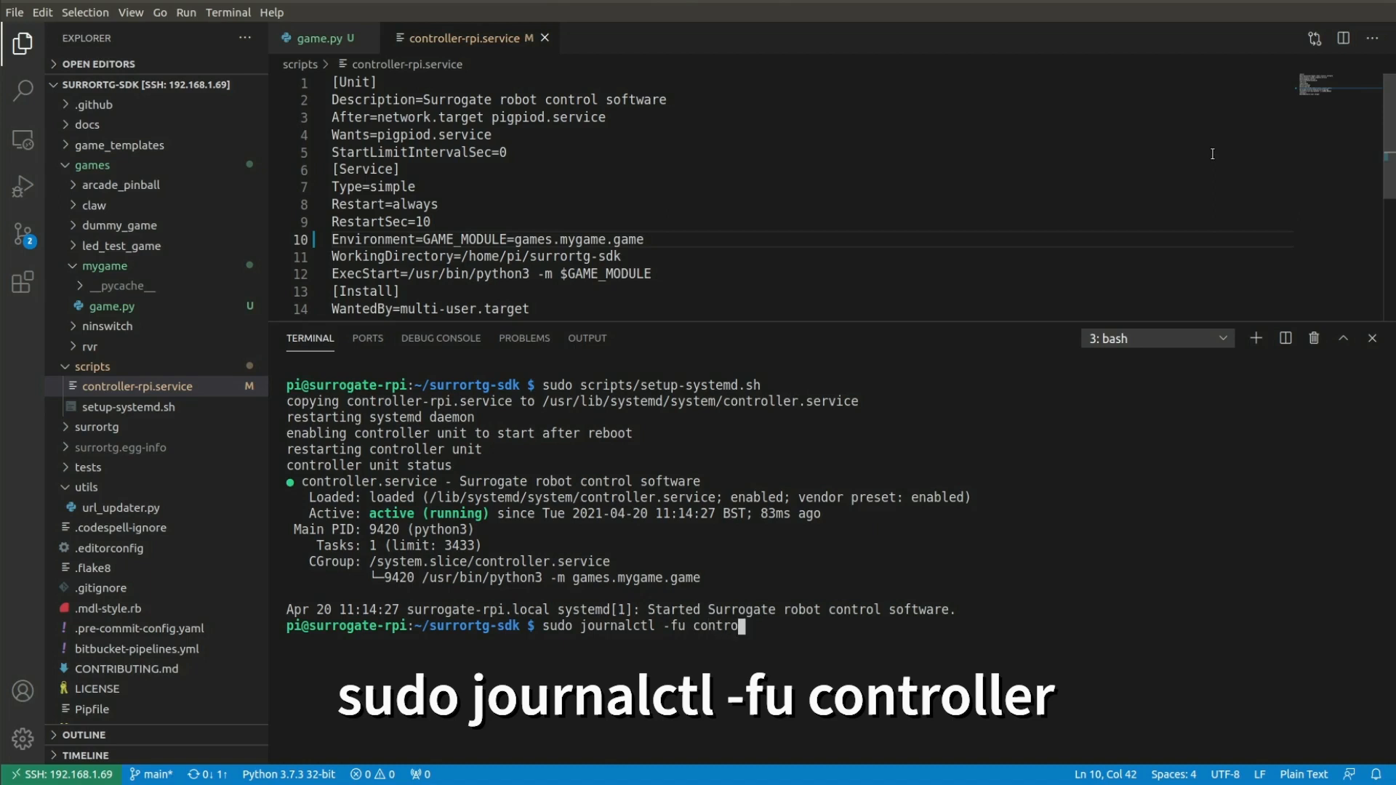
key("Return")
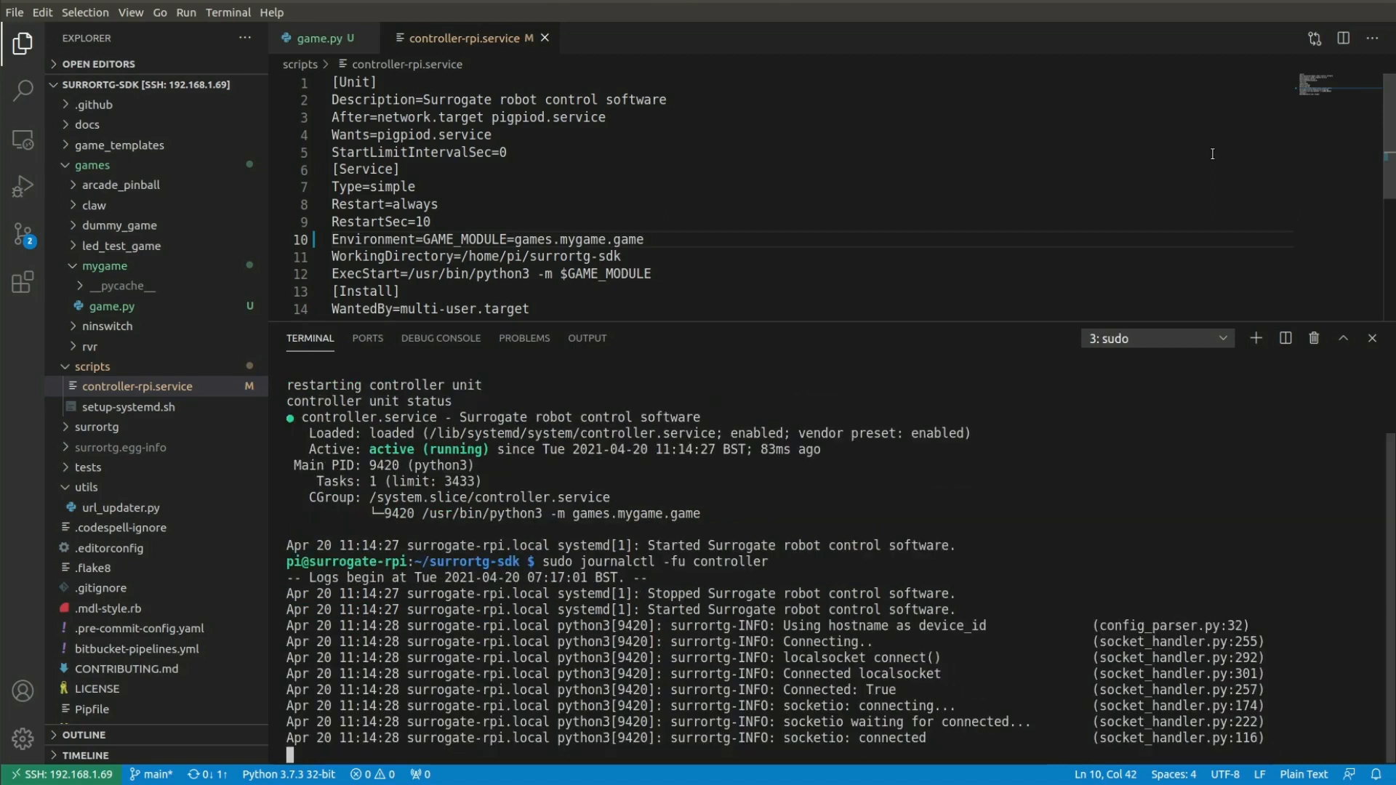
scroll("down", 3)
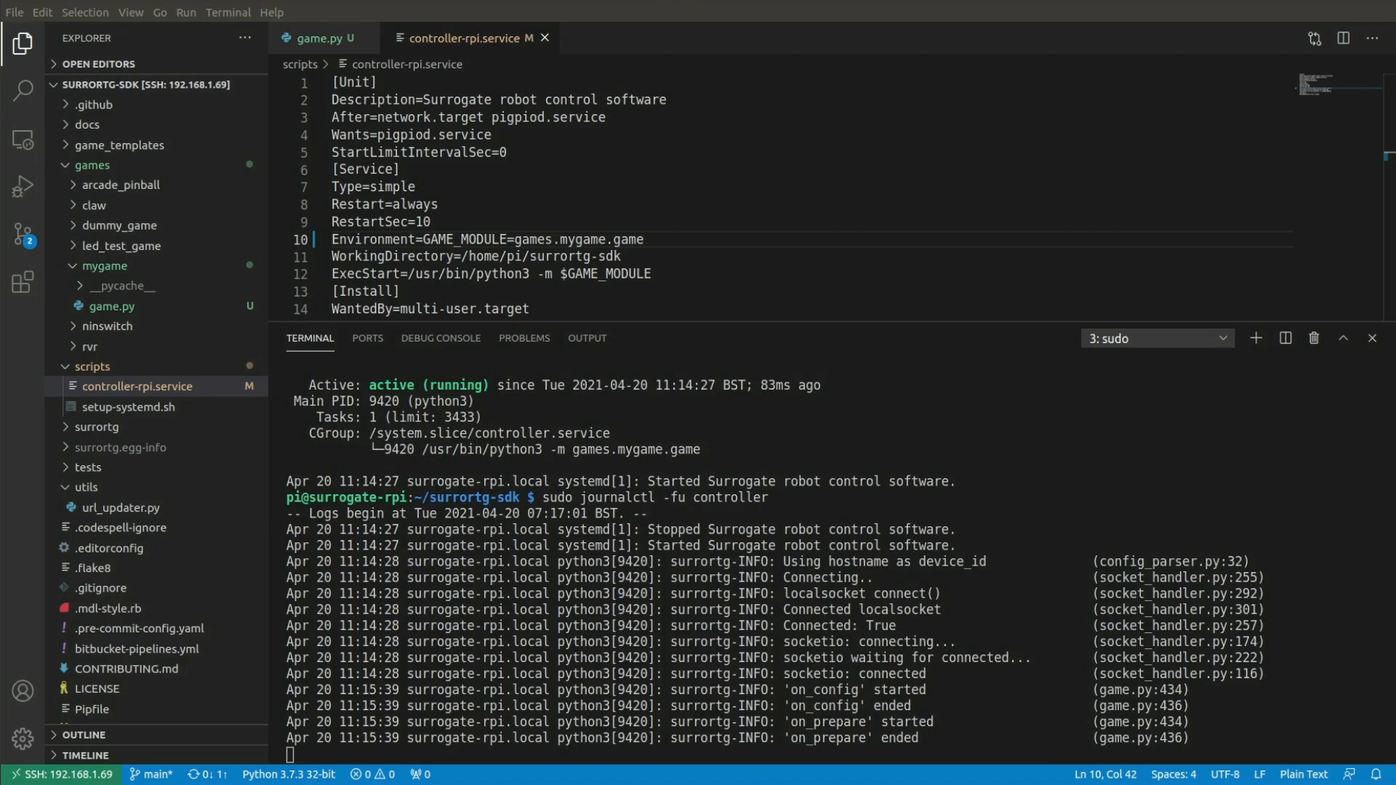
scroll("down", 3)
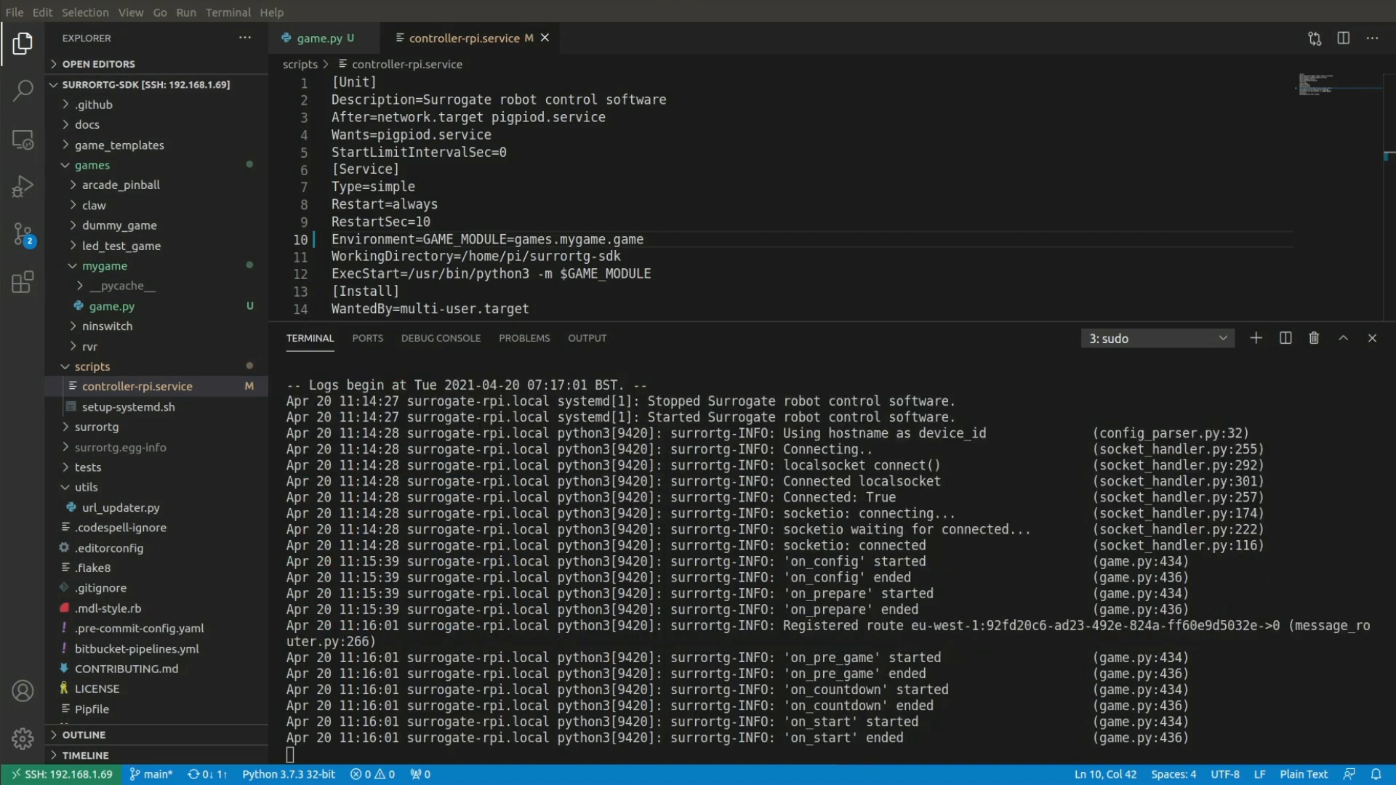